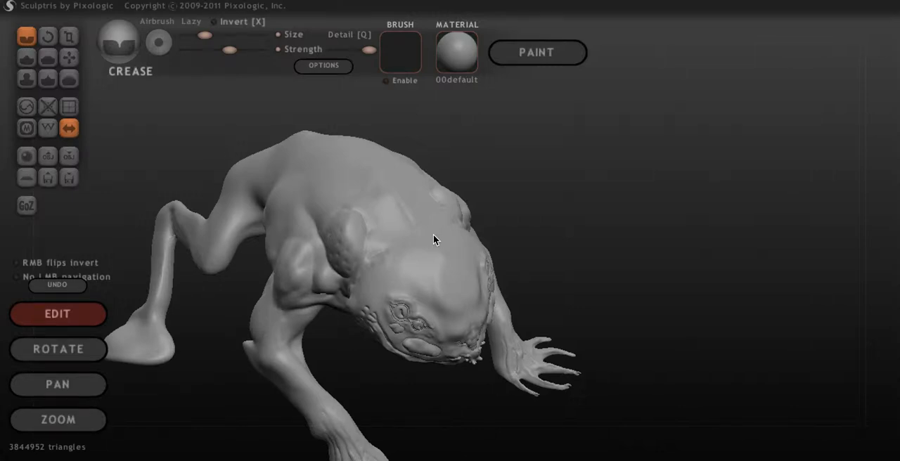
mouse_move(452, 206)
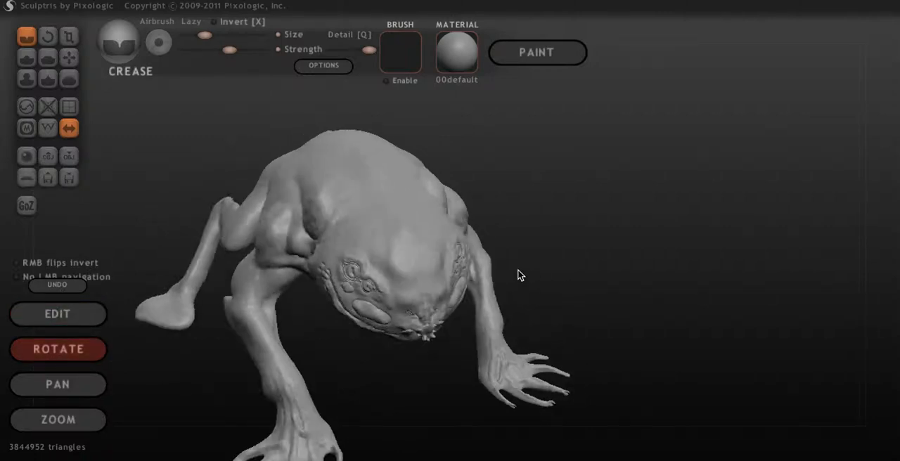
- Orbit the creature to inspect its head, face and body from several angles
left_click_drag(520, 274, 344, 232)
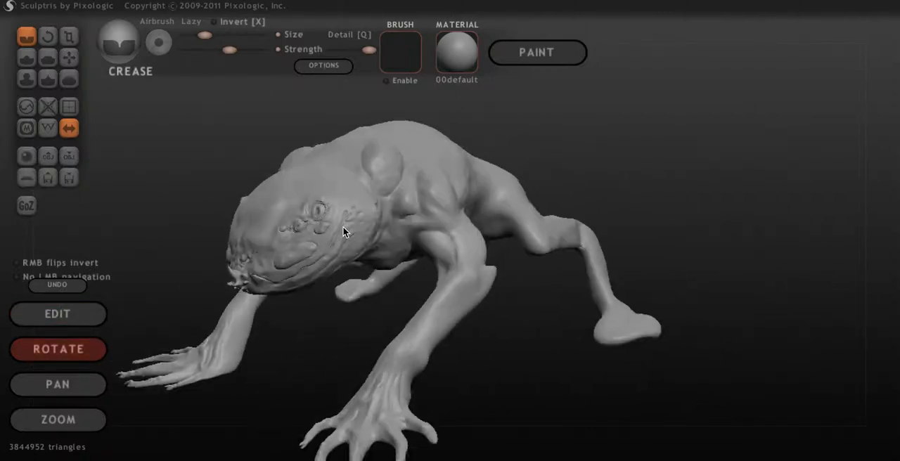
left_click_drag(344, 232, 443, 222)
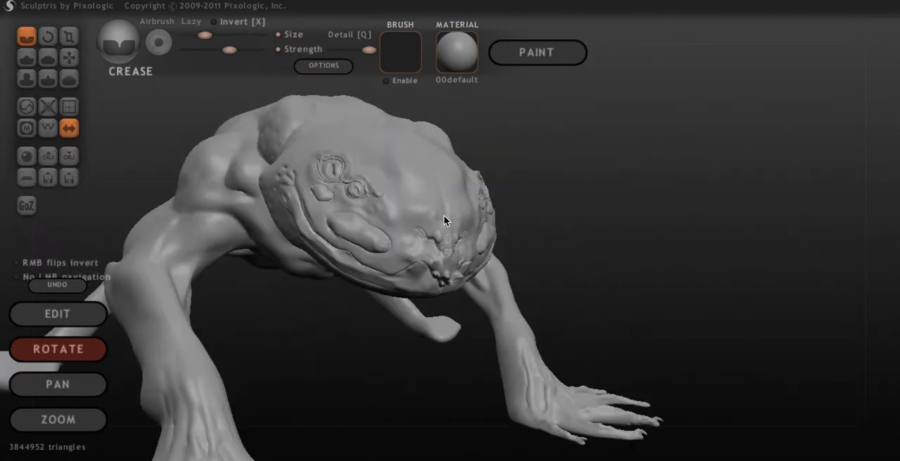
left_click_drag(443, 221, 397, 274)
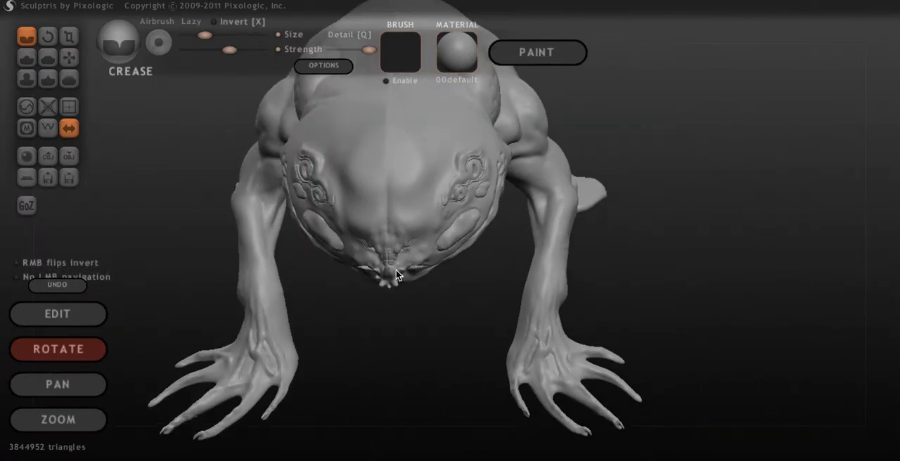
left_click_drag(397, 274, 273, 297)
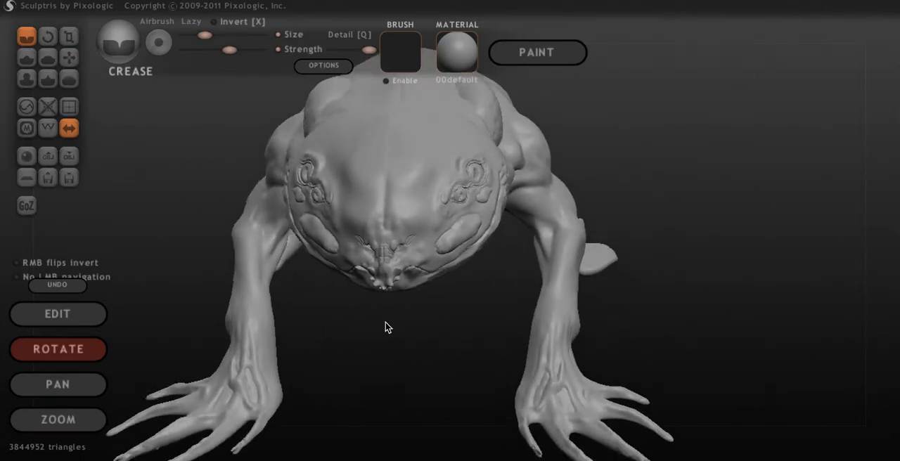
left_click_drag(387, 327, 519, 267)
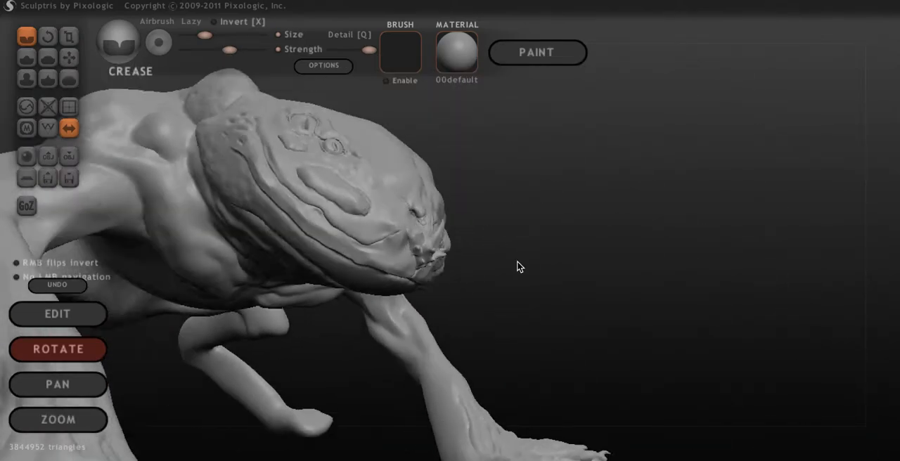
left_click_drag(520, 267, 671, 373)
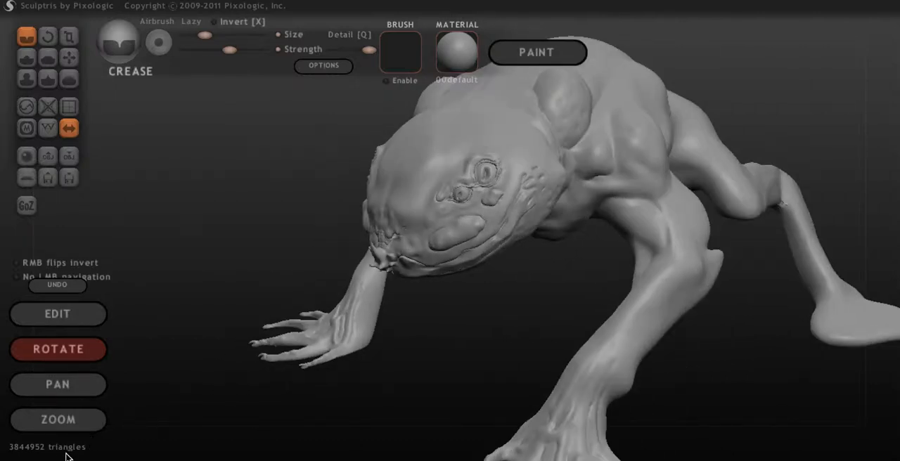
mouse_move(680, 312)
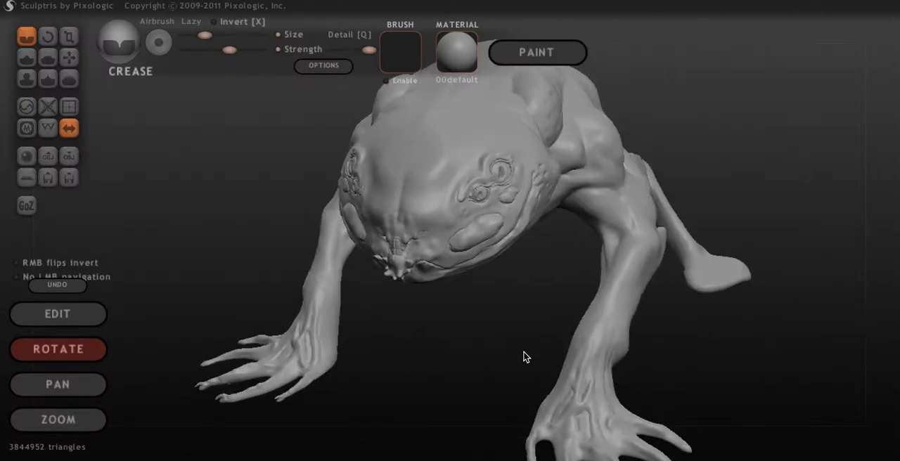
left_click_drag(527, 356, 471, 337)
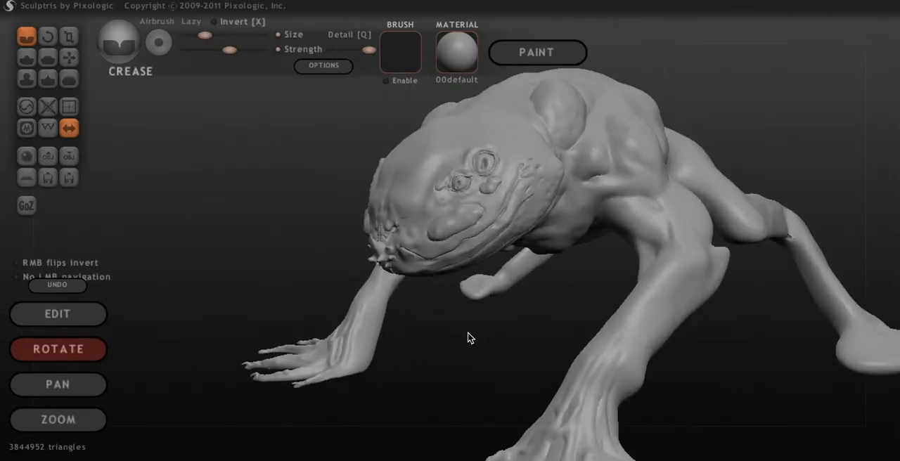
left_click_drag(471, 337, 522, 349)
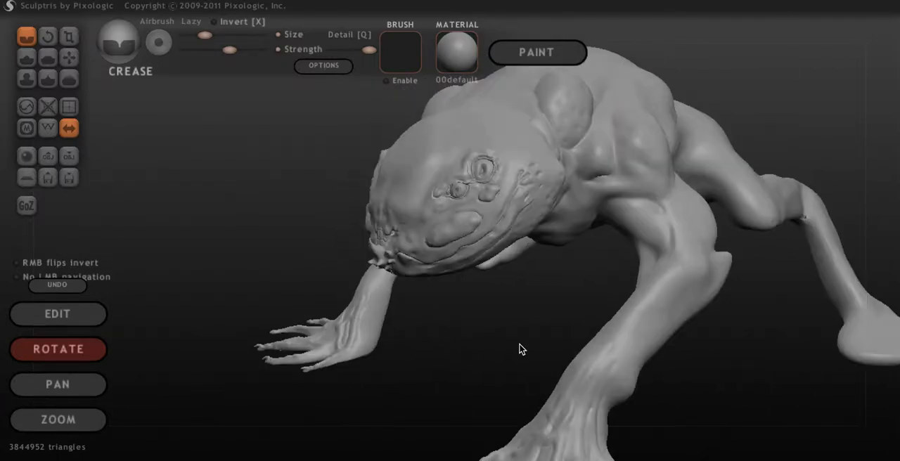
- Orbit beneath to check the throat and belly, then settle on a close gland view
left_click_drag(522, 349, 780, 230)
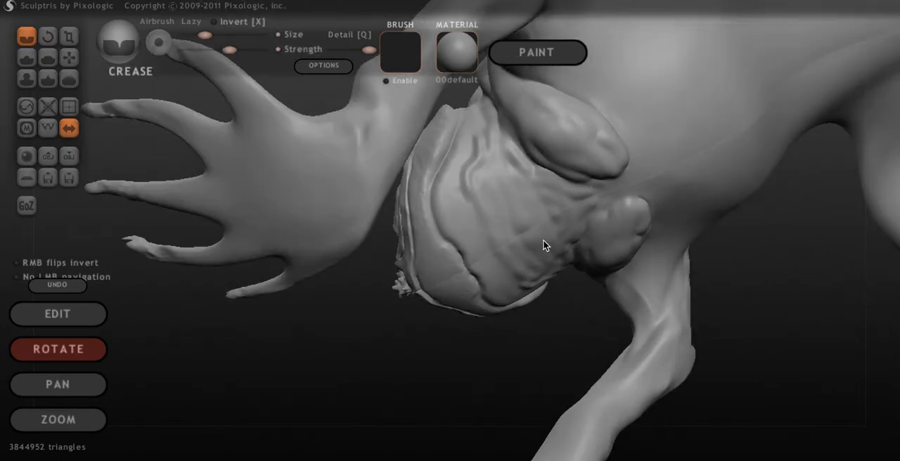
left_click_drag(545, 246, 603, 246)
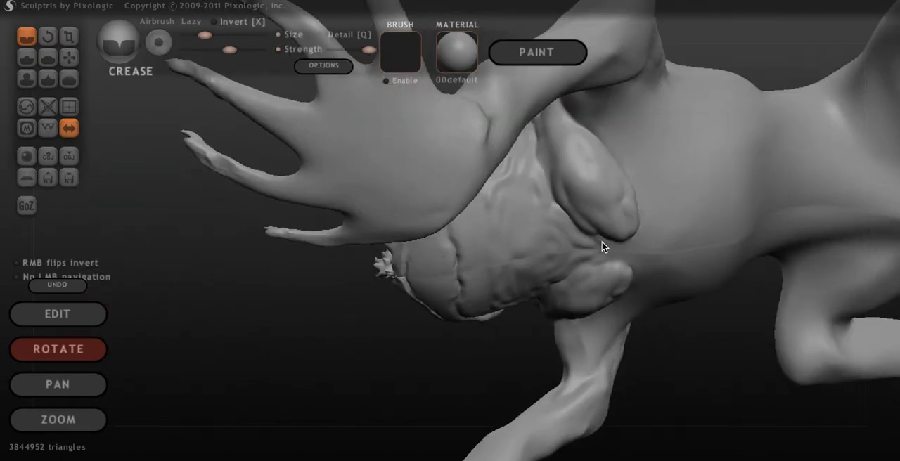
left_click_drag(605, 246, 464, 246)
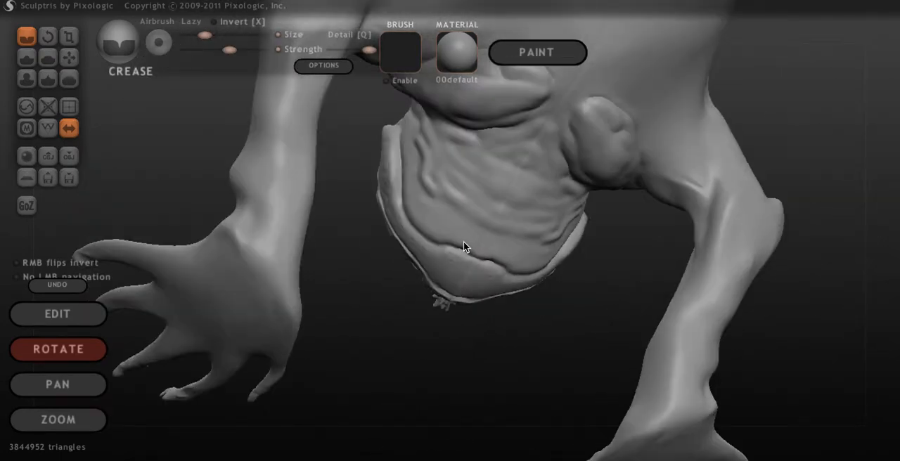
left_click_drag(464, 246, 221, 352)
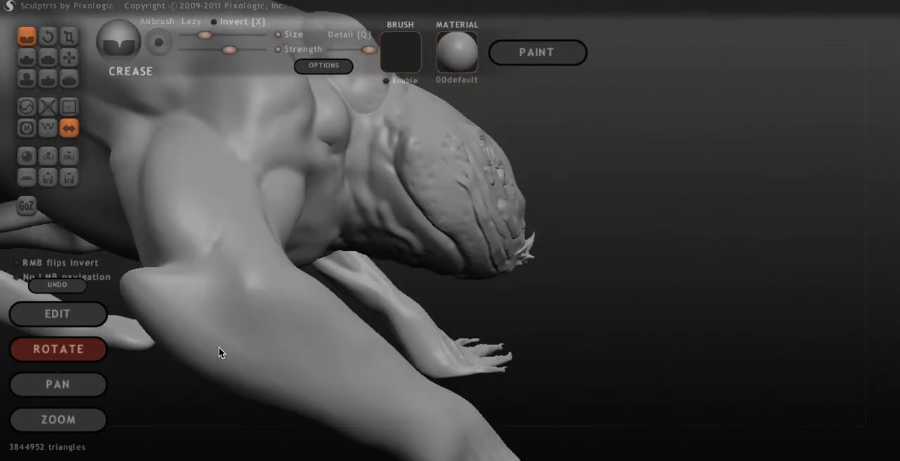
left_click_drag(222, 353, 314, 296)
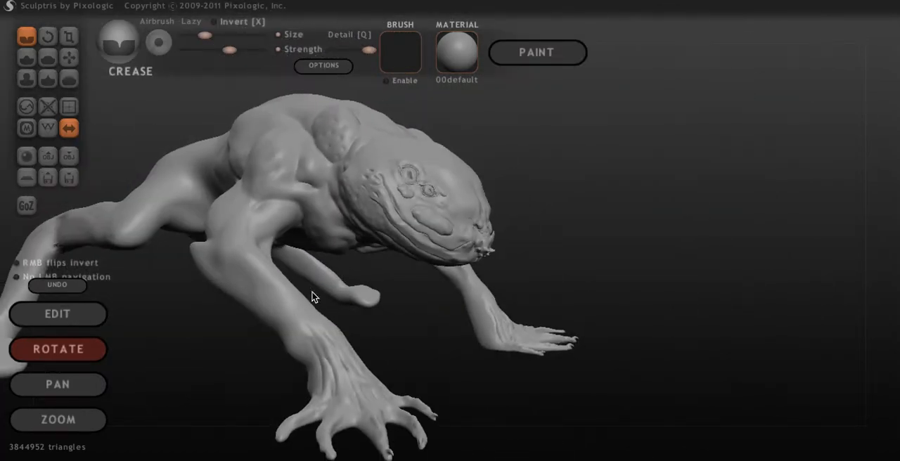
left_click_drag(313, 296, 273, 241)
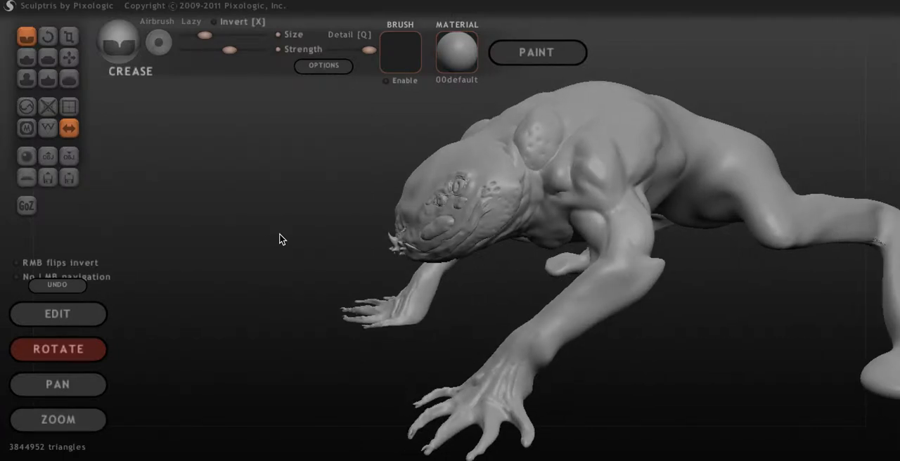
left_click_drag(279, 239, 319, 249)
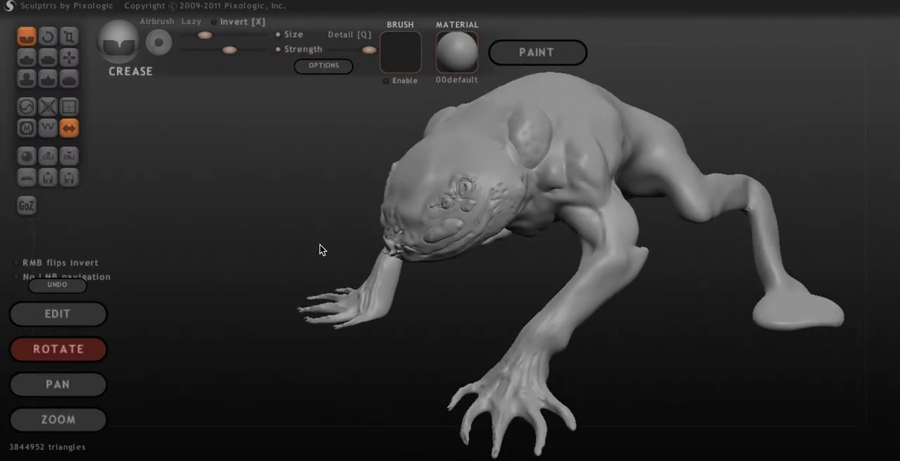
left_click_drag(321, 249, 476, 257)
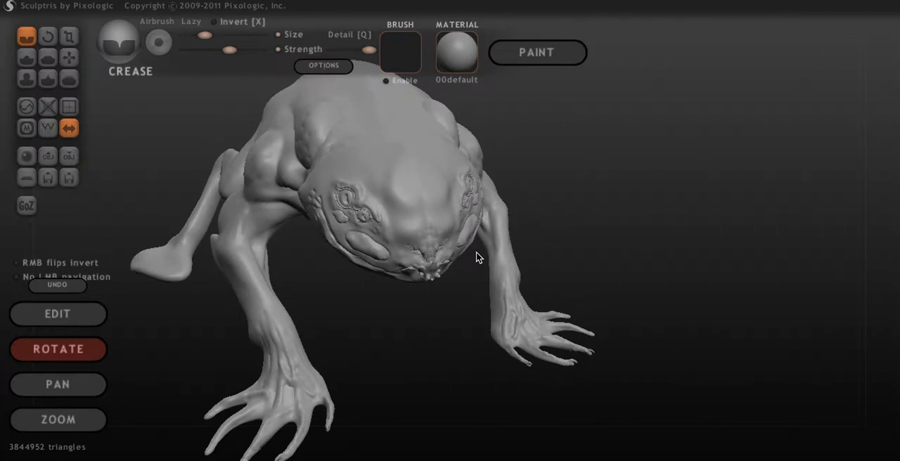
left_click_drag(477, 257, 570, 242)
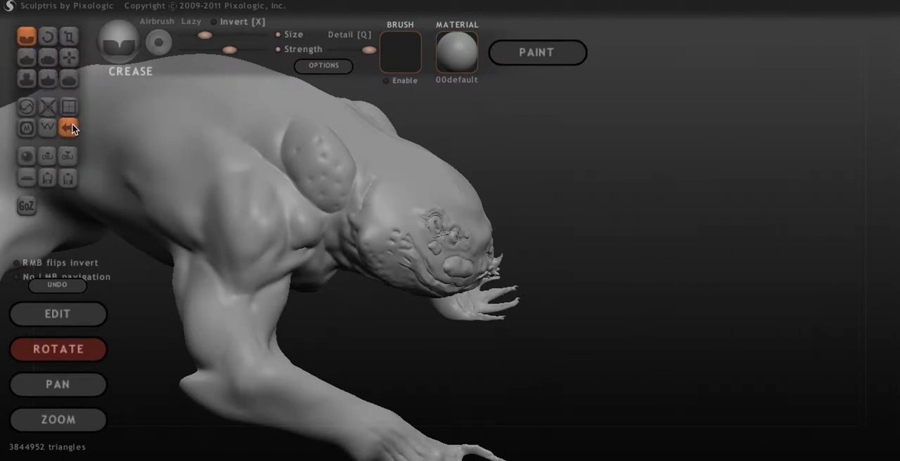
mouse_move(12, 318)
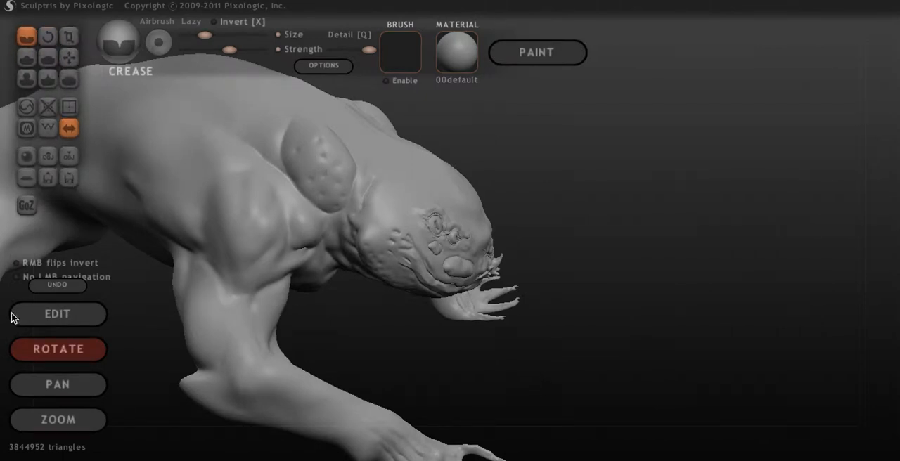
- Crease small pitted bumps into the poison gland behind the head
left_click(58, 313)
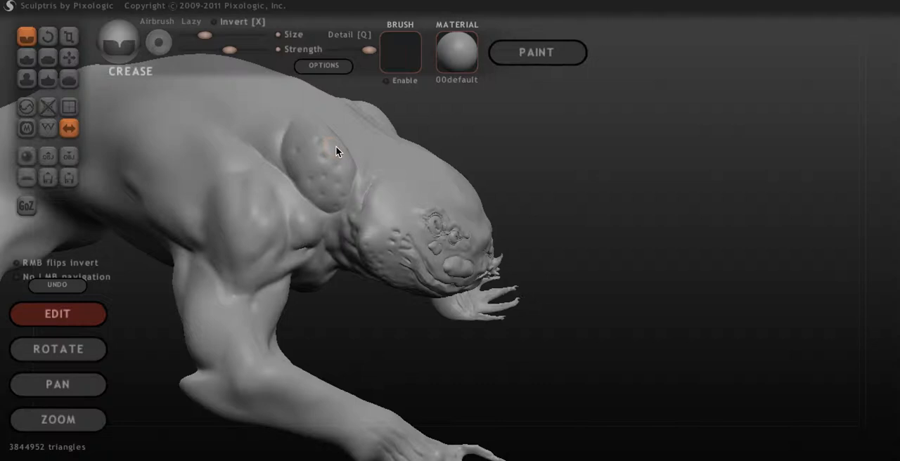
left_click(306, 157)
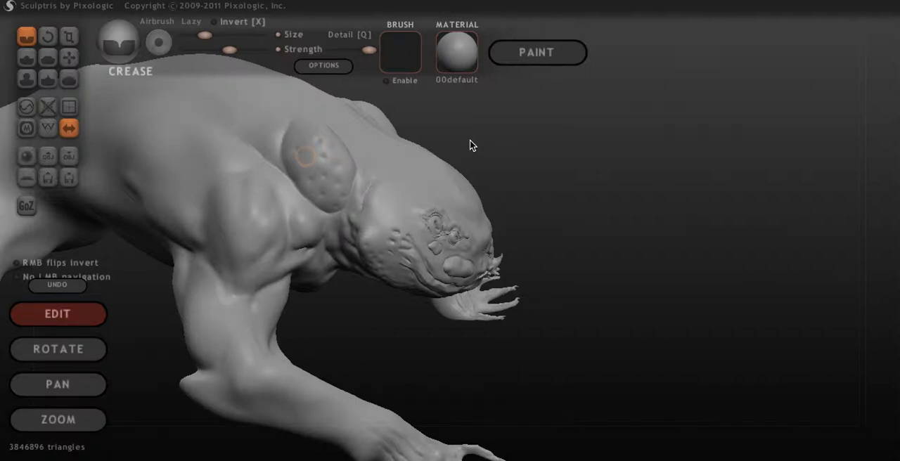
mouse_move(491, 136)
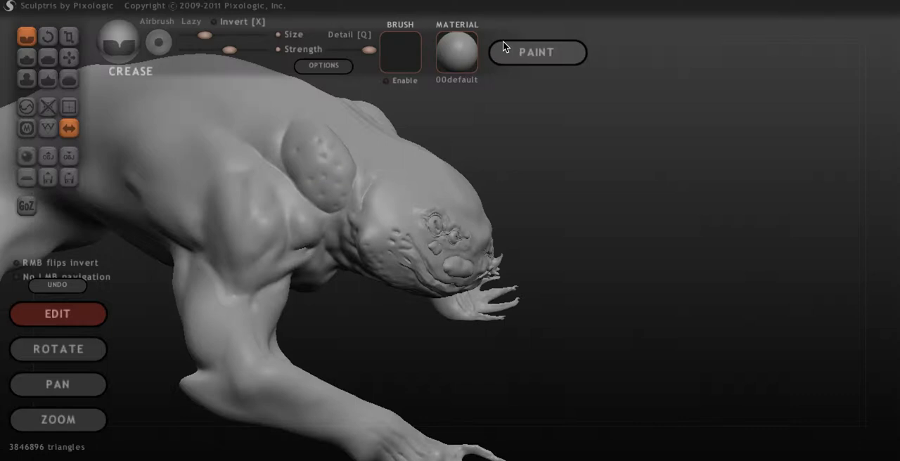
mouse_move(537, 148)
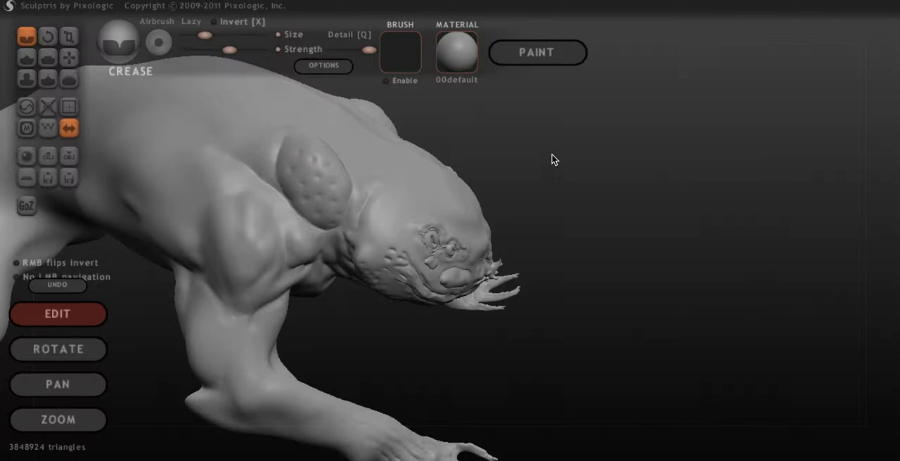
left_click_drag(553, 158, 314, 176)
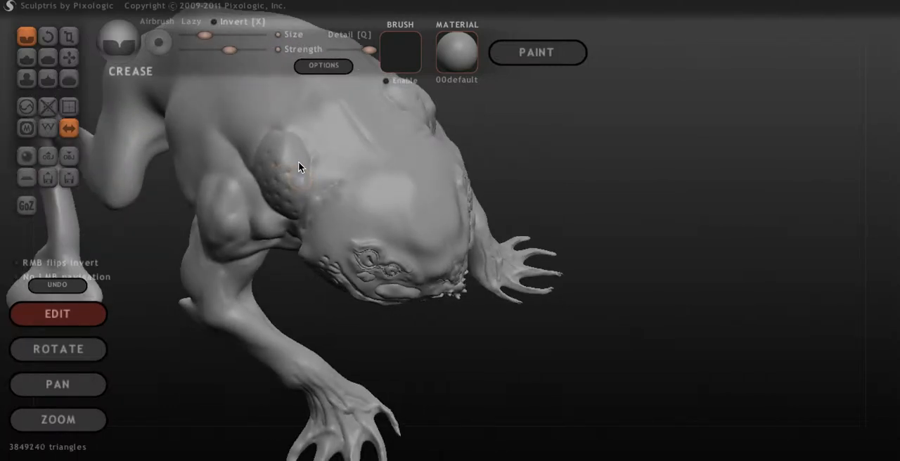
left_click(295, 160)
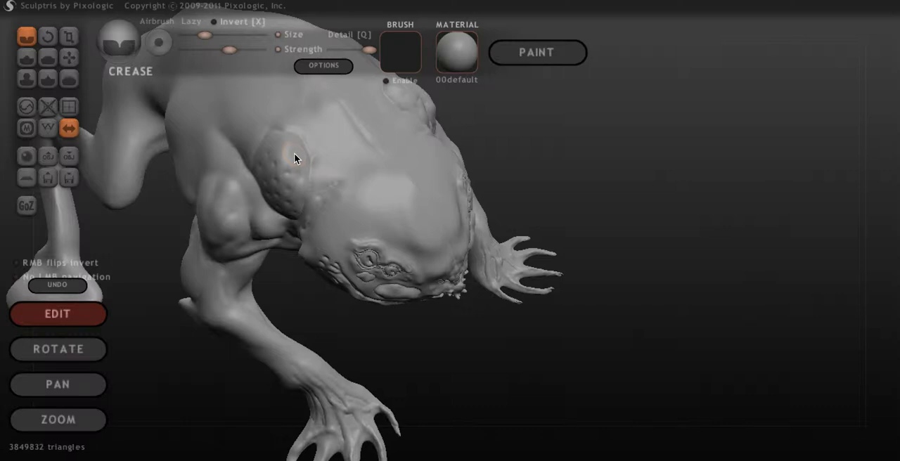
left_click(281, 151)
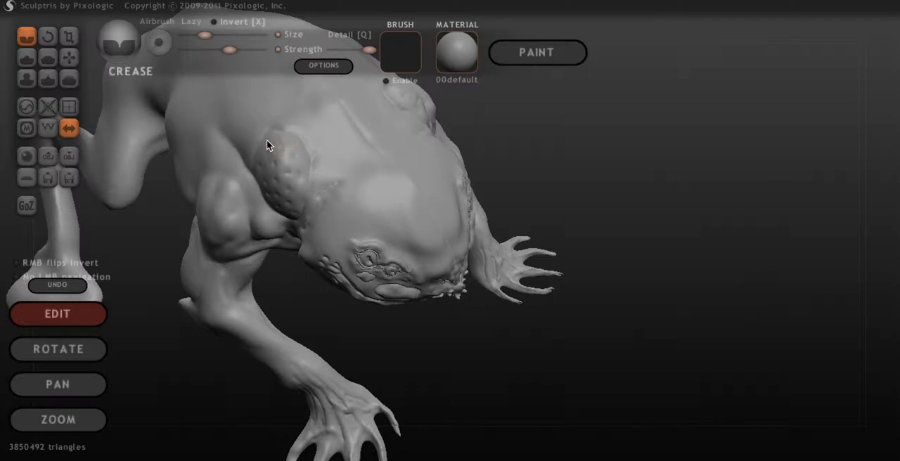
mouse_move(292, 158)
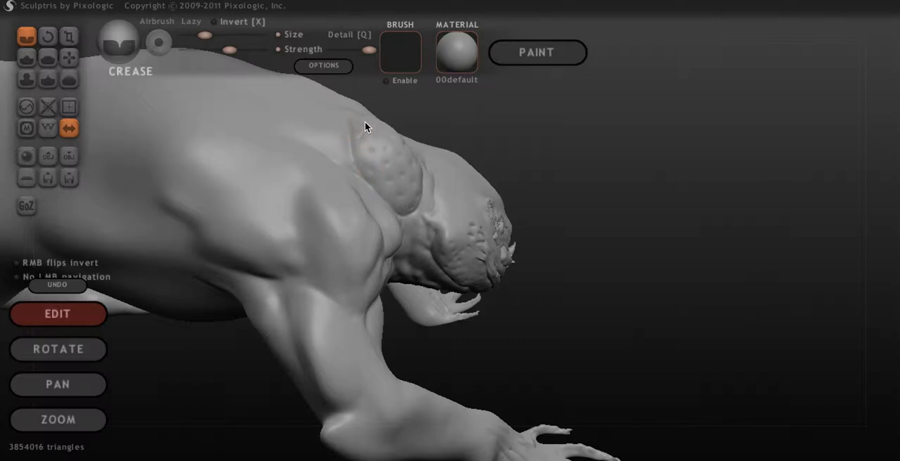
left_click_drag(365, 126, 439, 141)
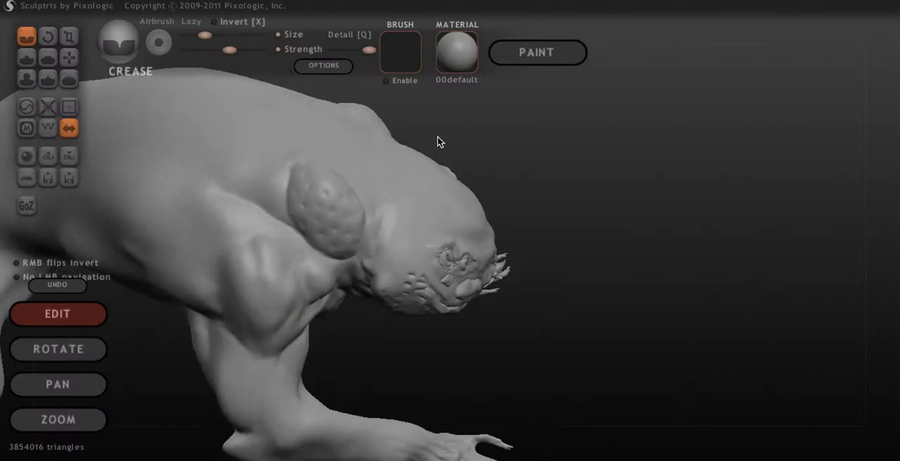
left_click_drag(436, 142, 337, 159)
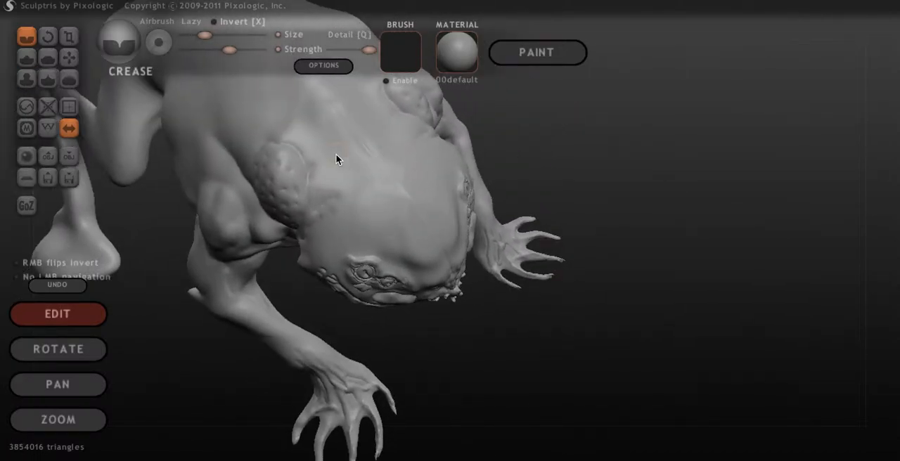
left_click_drag(337, 158, 563, 121)
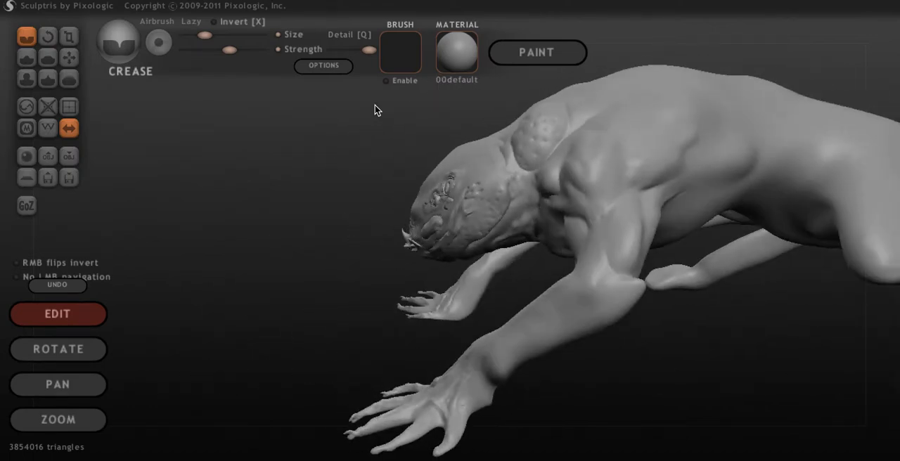
left_click_drag(376, 109, 415, 125)
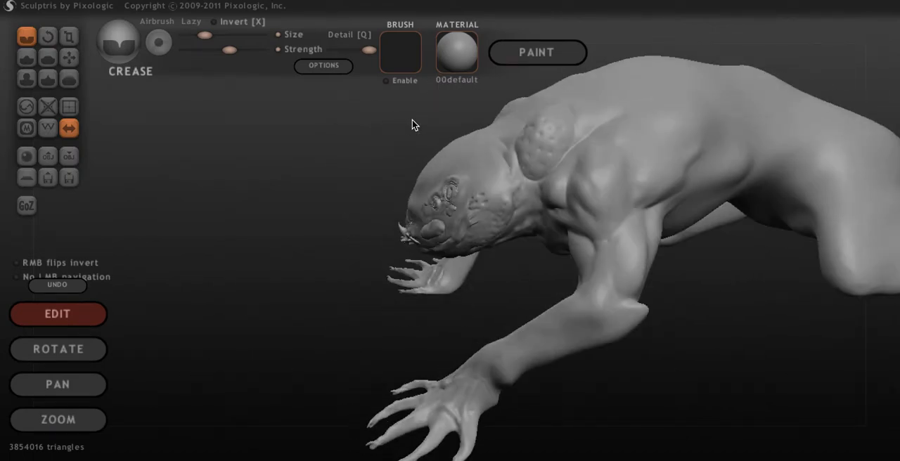
left_click_drag(413, 125, 470, 128)
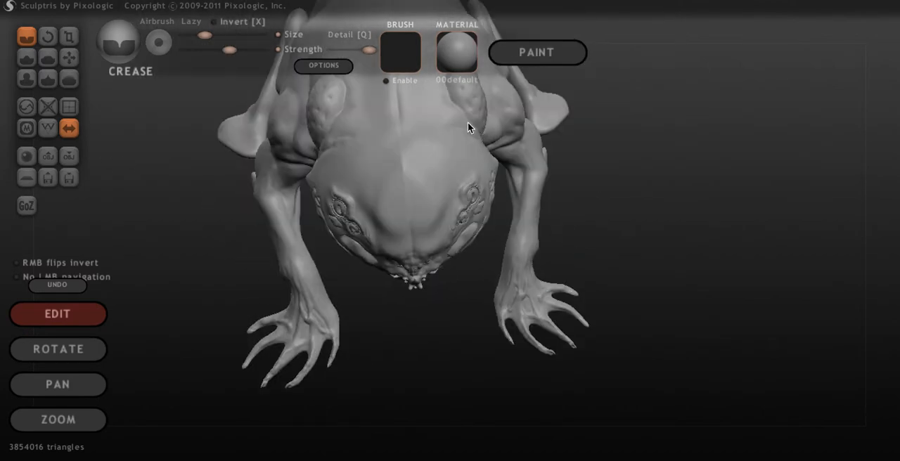
left_click_drag(469, 128, 371, 119)
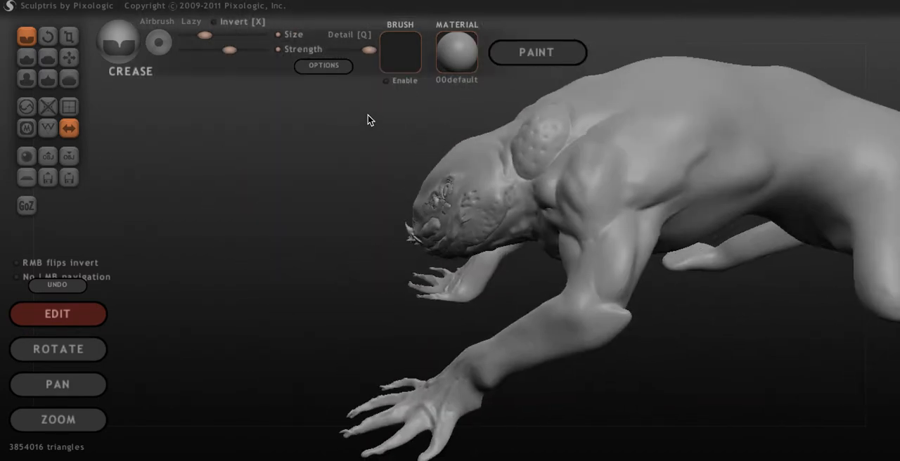
left_click_drag(370, 119, 592, 288)
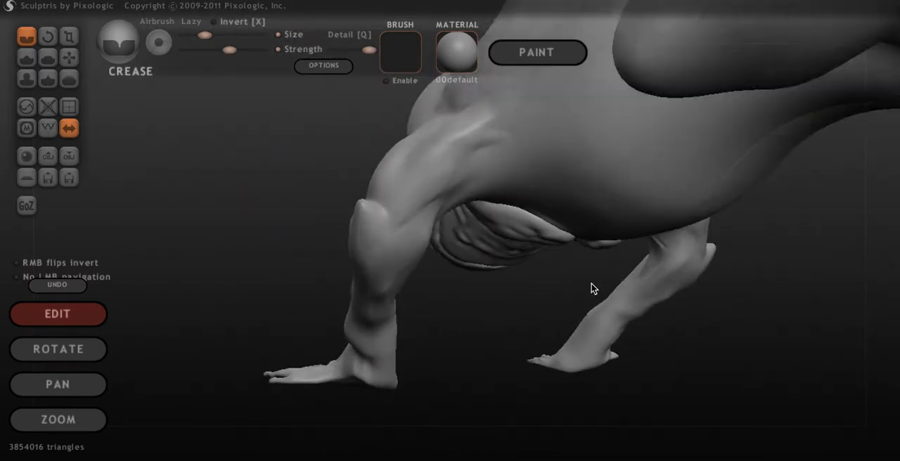
left_click_drag(593, 288, 680, 304)
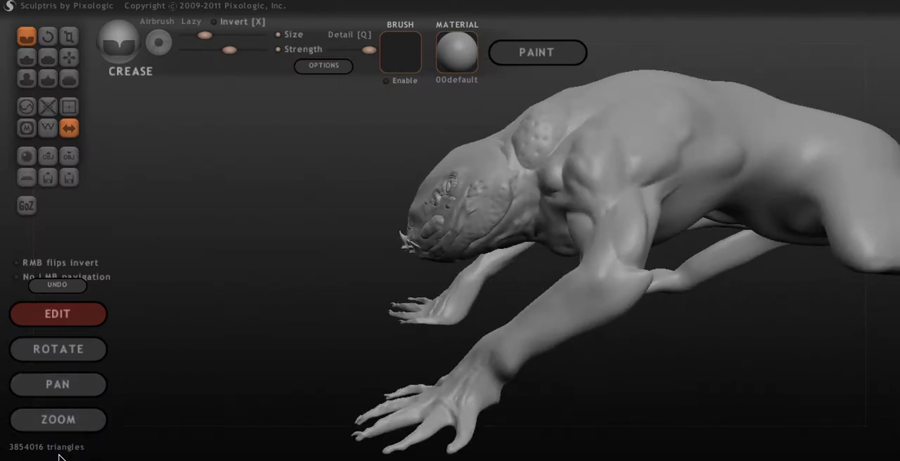
mouse_move(239, 373)
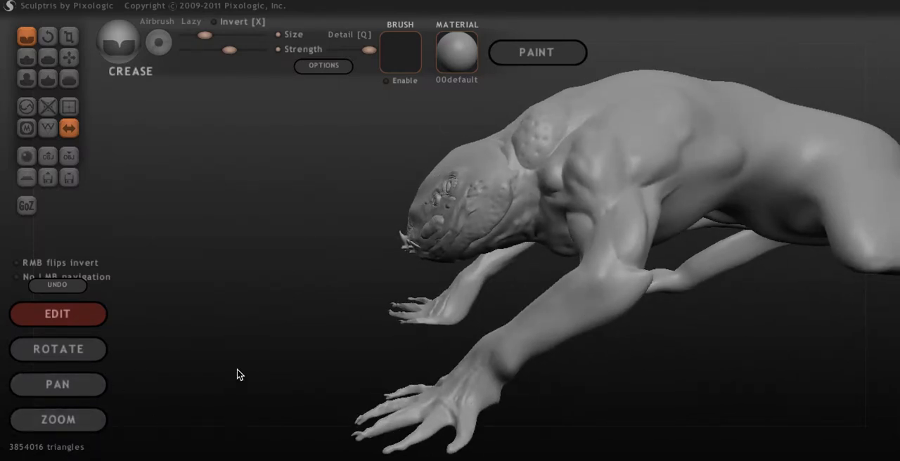
left_click_drag(239, 374, 457, 340)
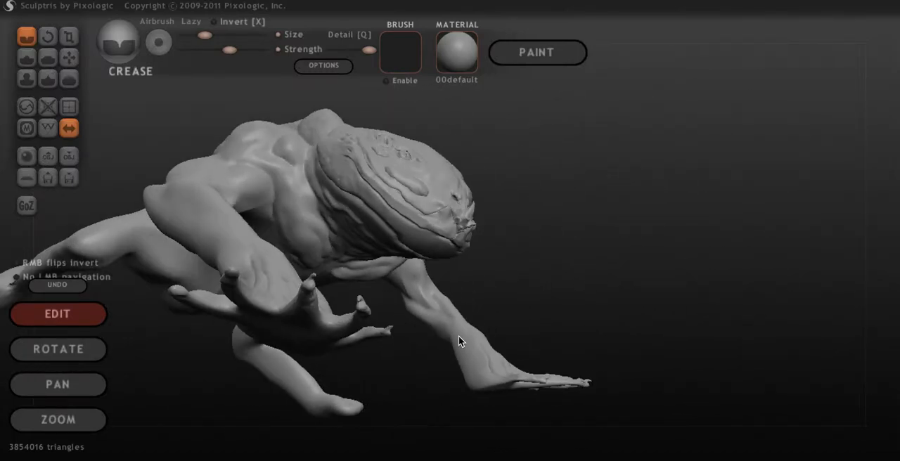
left_click_drag(460, 340, 383, 274)
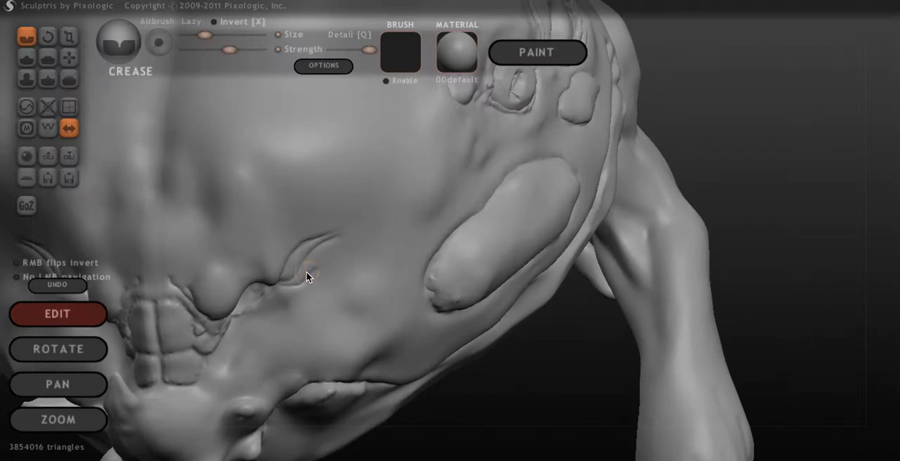
- Bring the bumpy area above the snout into close view and choose the Smooth brush
left_click_drag(307, 276, 393, 243)
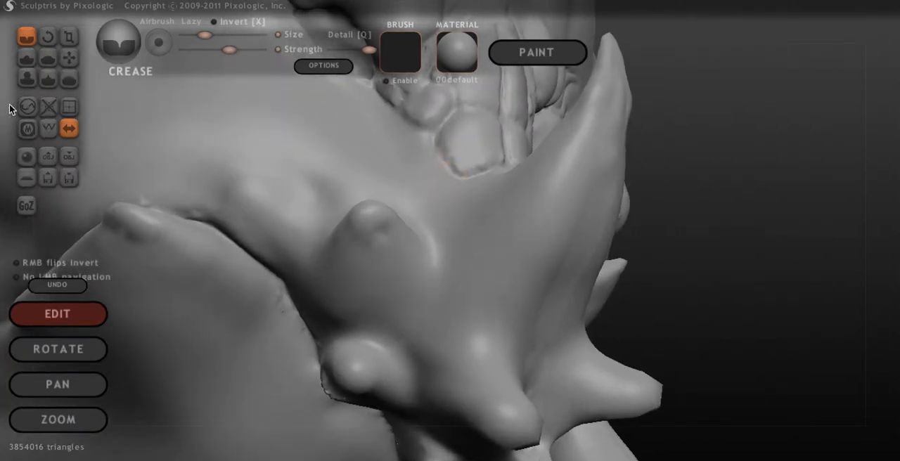
left_click(69, 78)
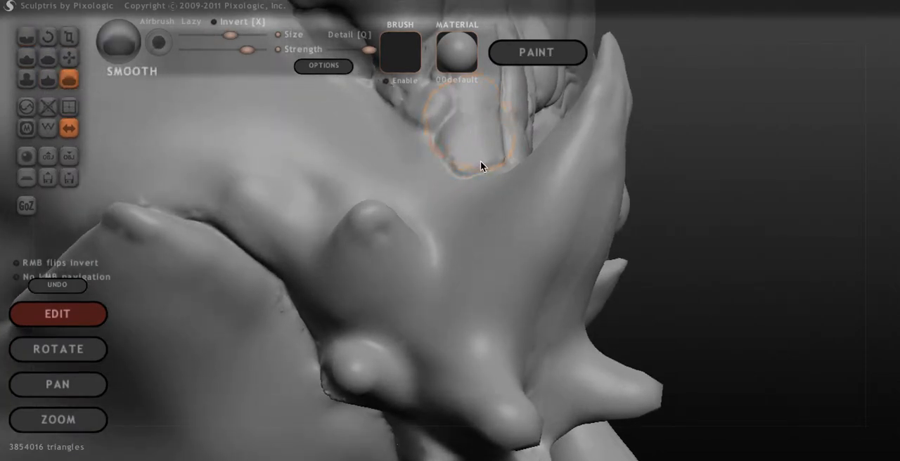
mouse_move(95, 106)
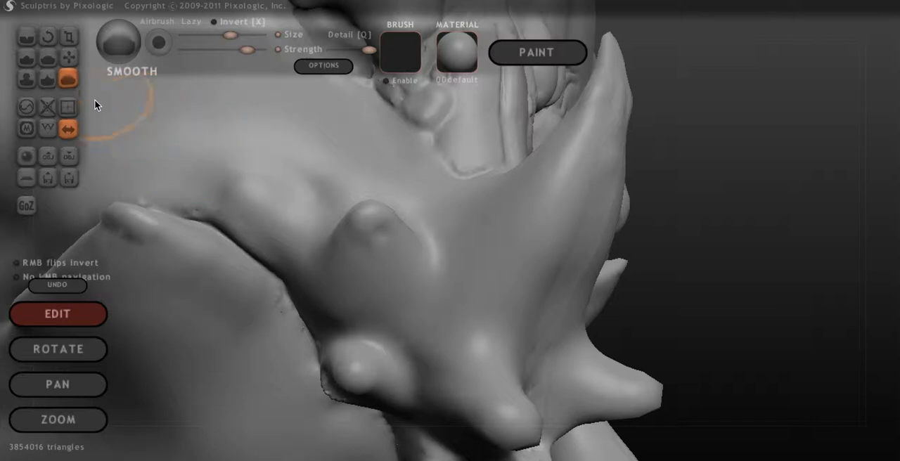
mouse_move(45, 250)
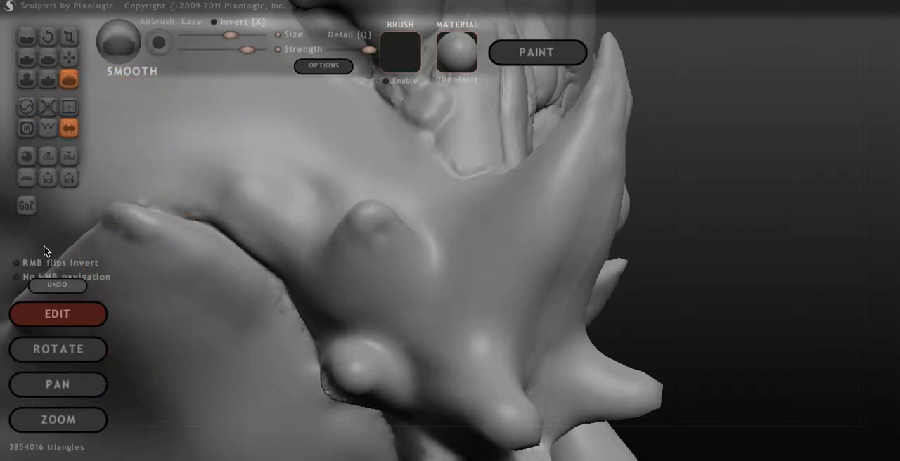
mouse_move(527, 114)
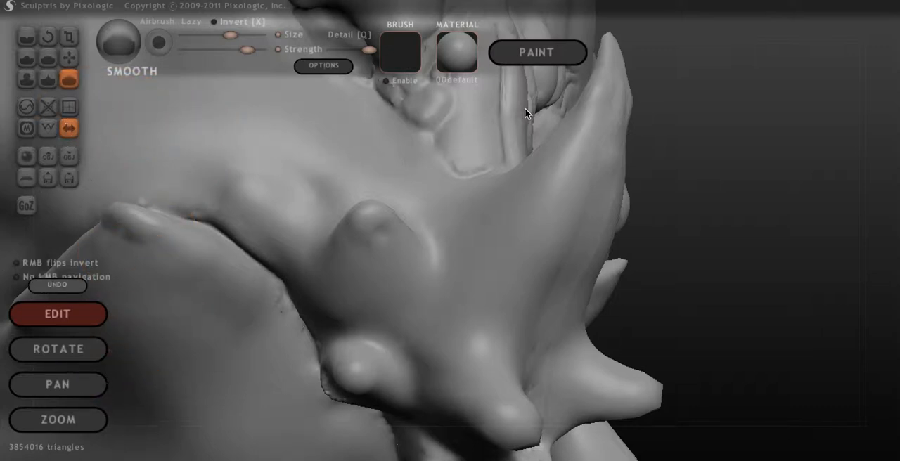
mouse_move(233, 58)
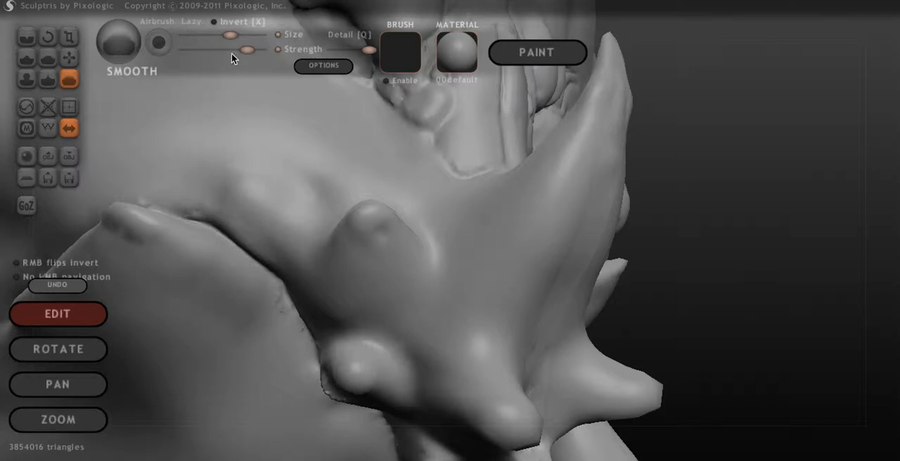
mouse_move(483, 139)
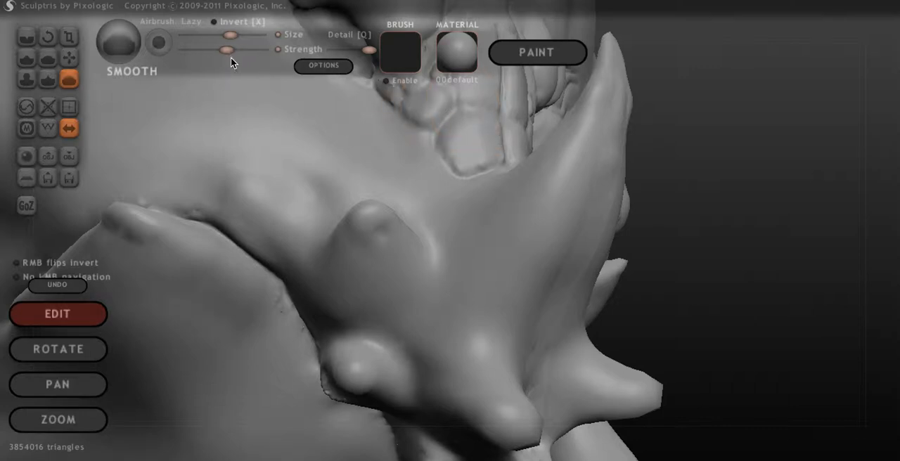
mouse_move(476, 122)
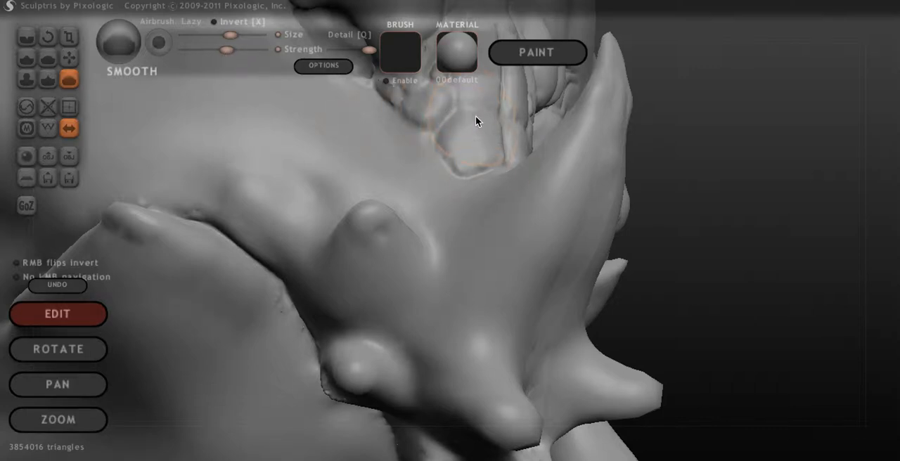
mouse_move(469, 167)
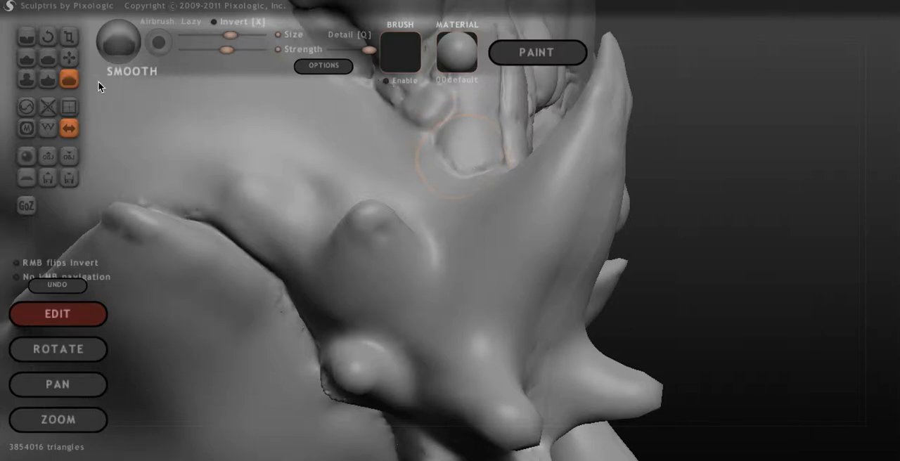
- Switch to the Crease brush for the snout bumps and orbit to face the snout front
left_click(26, 33)
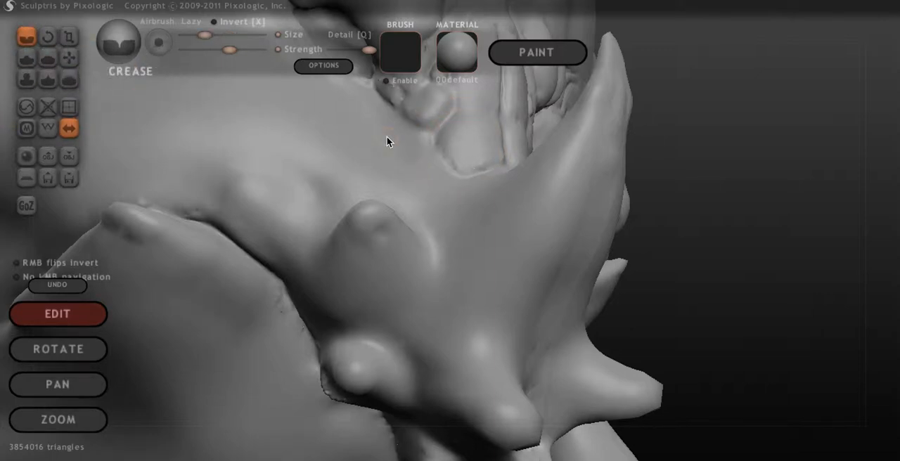
mouse_move(494, 117)
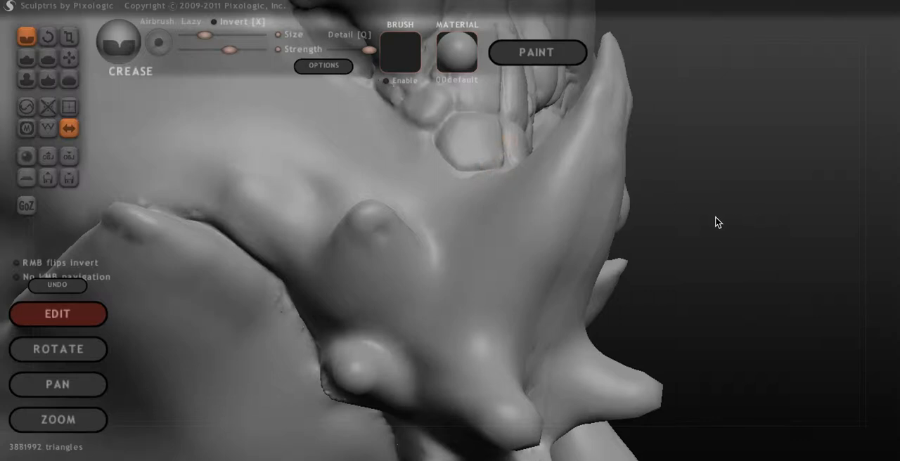
mouse_move(715, 224)
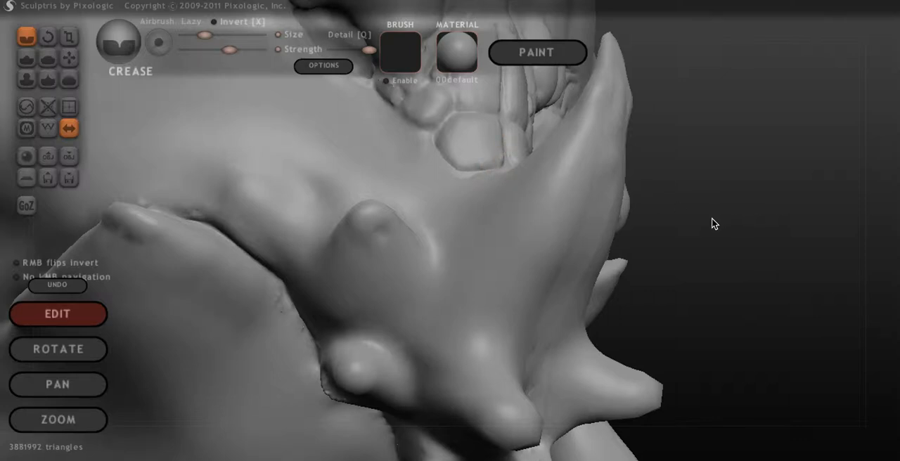
mouse_move(743, 212)
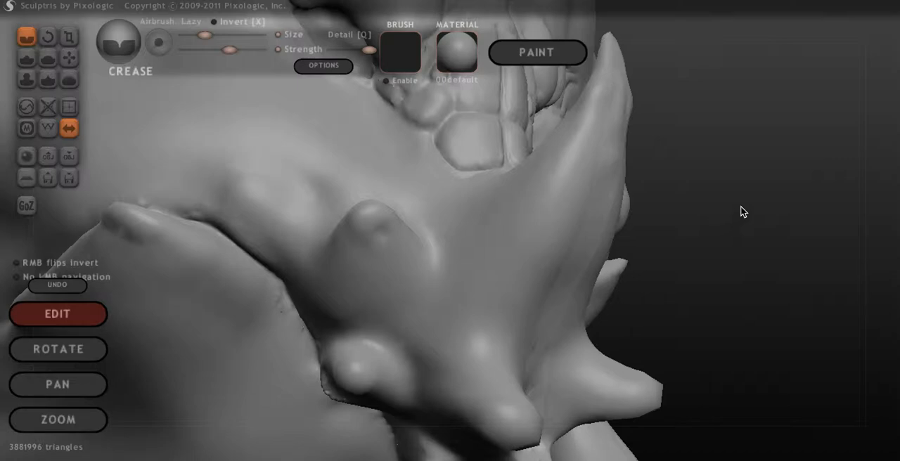
left_click_drag(743, 212, 569, 218)
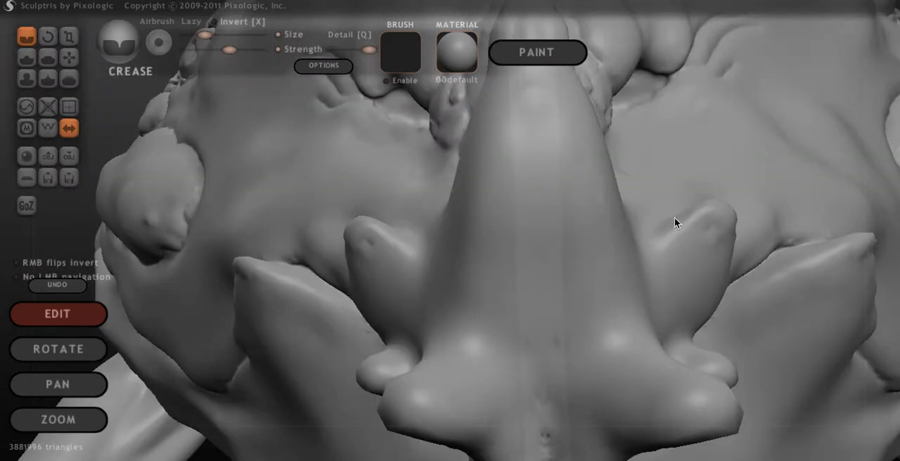
mouse_move(69, 52)
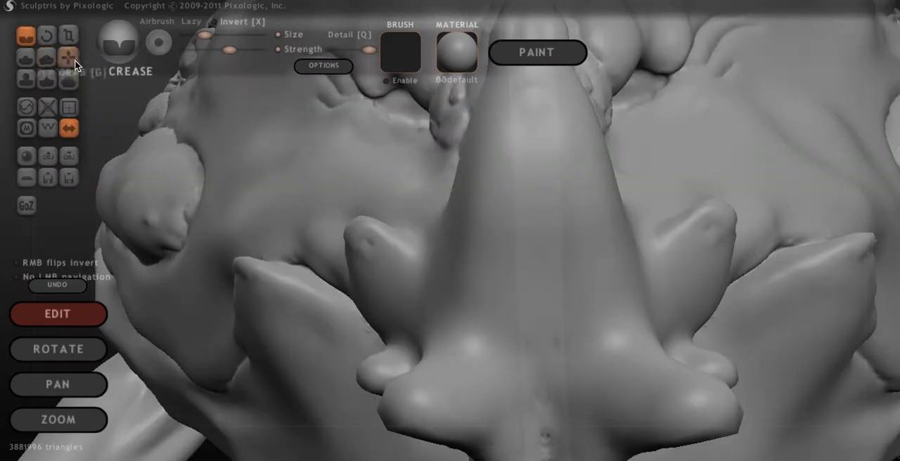
left_click(69, 57)
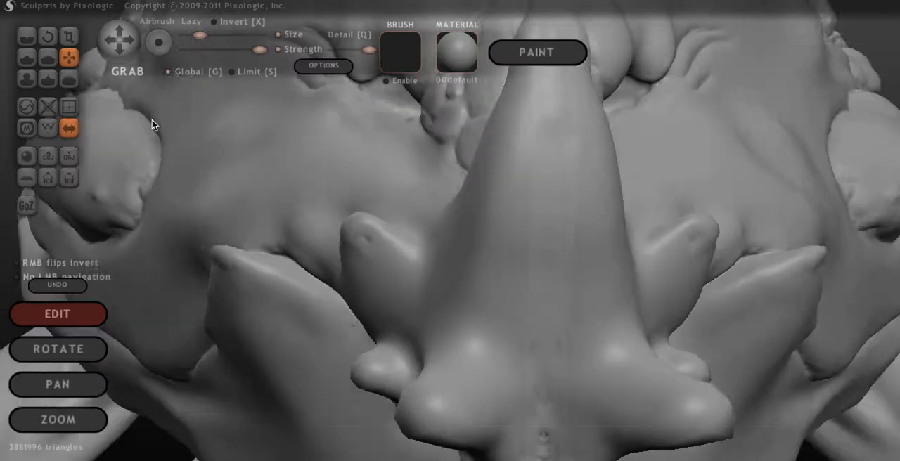
left_click_drag(155, 126, 738, 225)
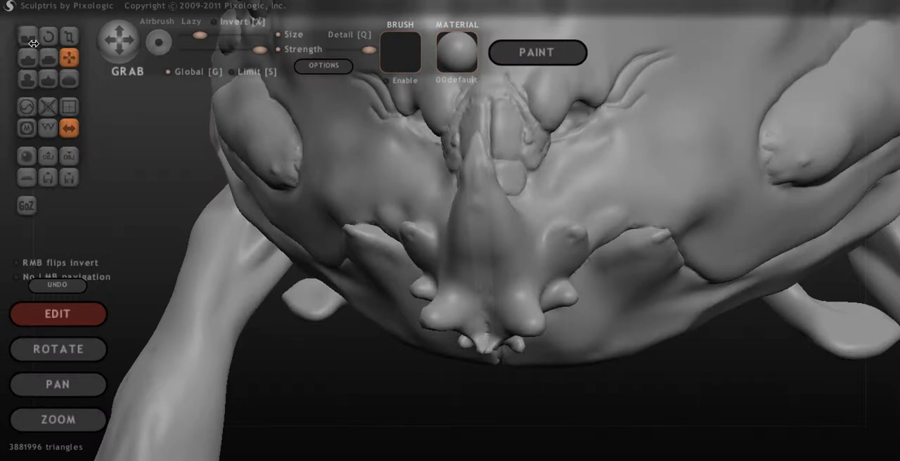
mouse_move(27, 107)
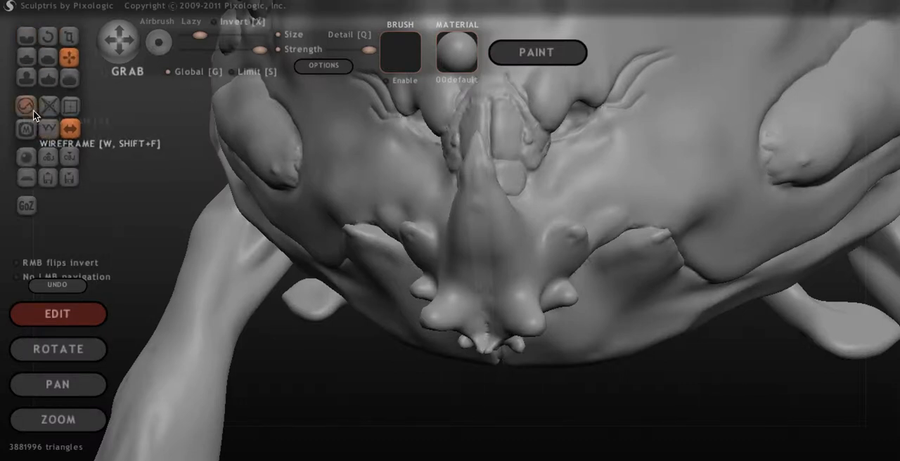
mouse_move(69, 105)
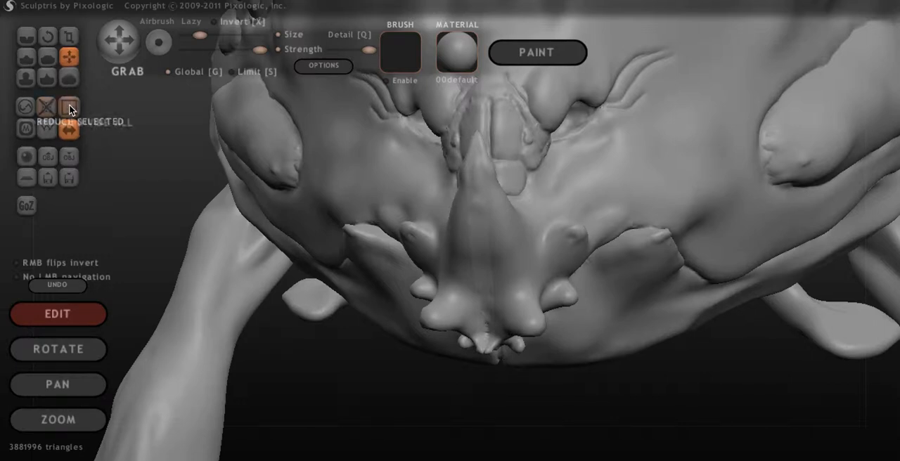
mouse_move(172, 115)
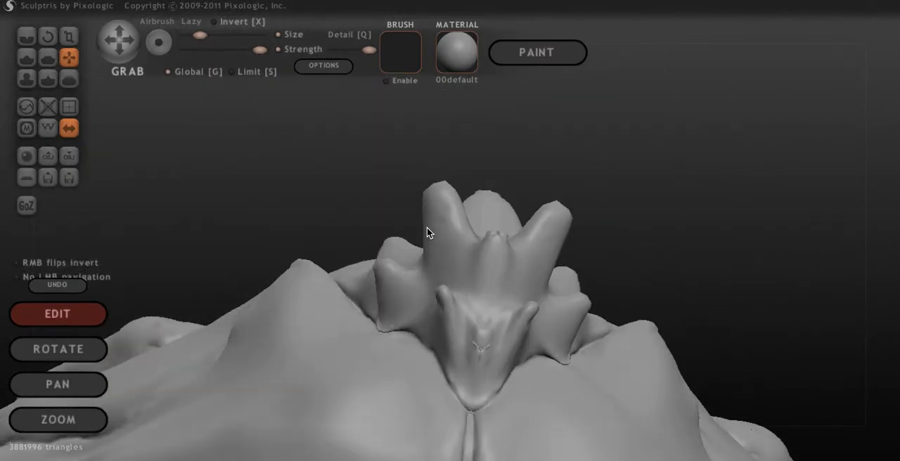
left_click_drag(429, 232, 497, 381)
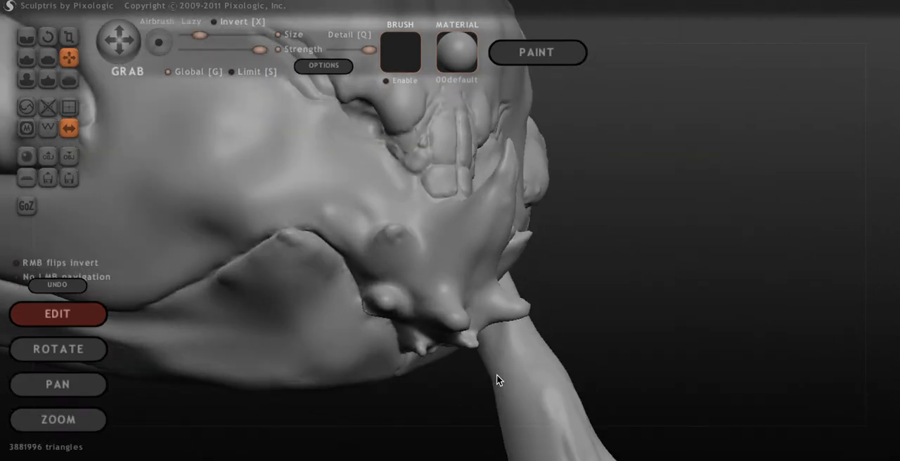
left_click_drag(497, 380, 394, 323)
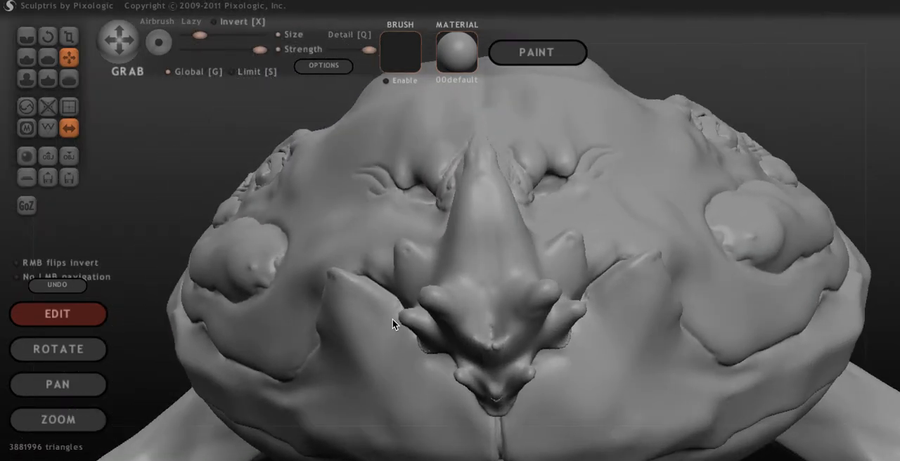
left_click_drag(393, 324, 527, 370)
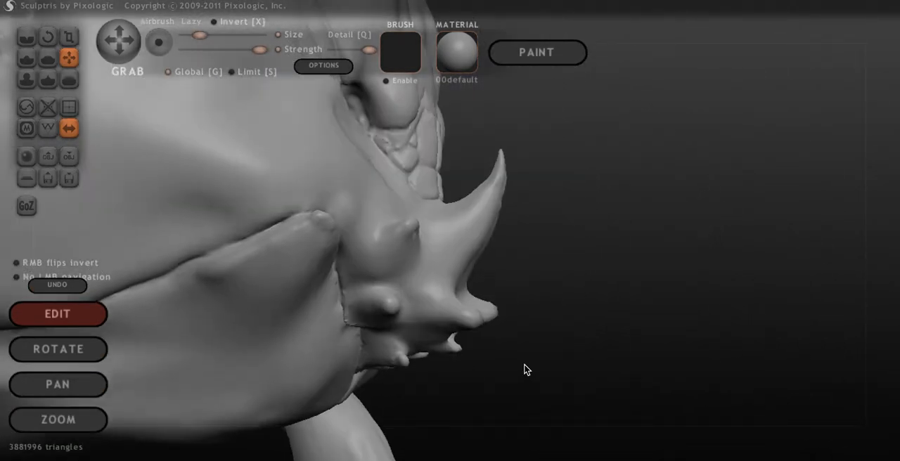
left_click_drag(527, 369, 351, 374)
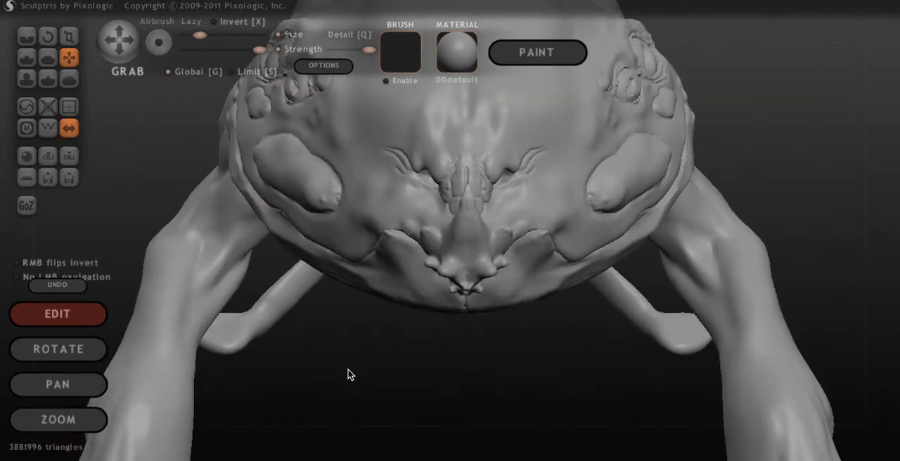
left_click_drag(351, 374, 490, 428)
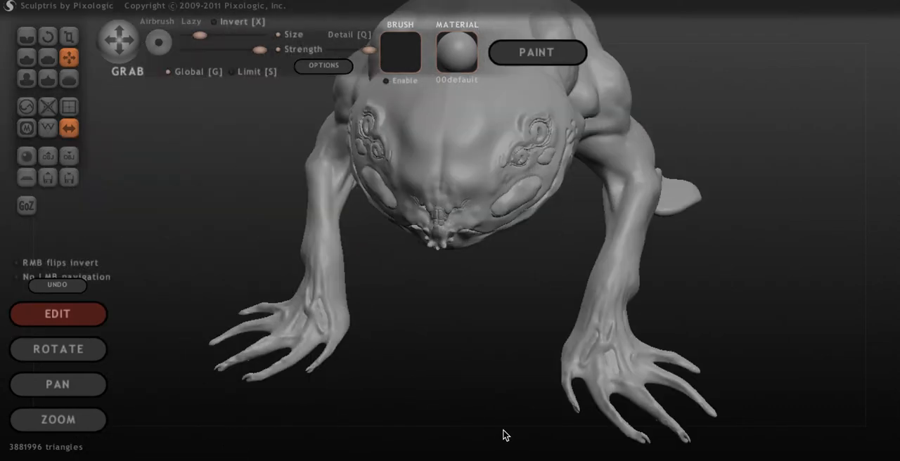
left_click_drag(503, 434, 552, 359)
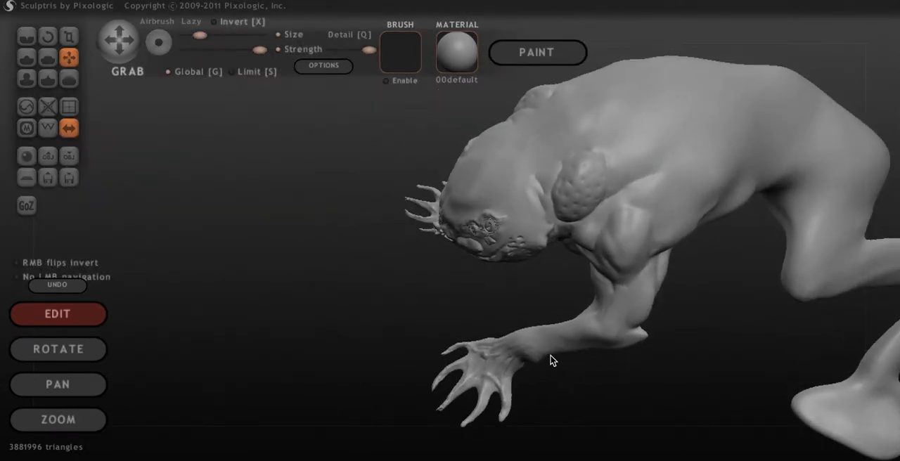
left_click_drag(552, 360, 534, 324)
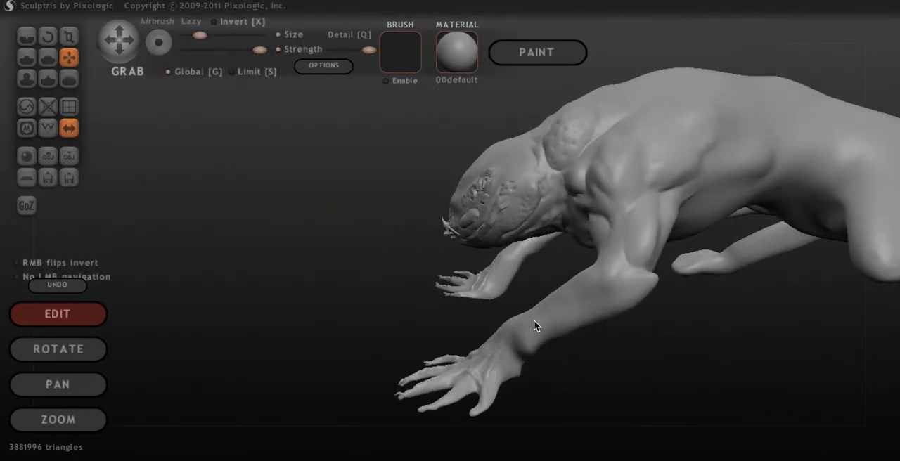
left_click_drag(534, 325, 545, 286)
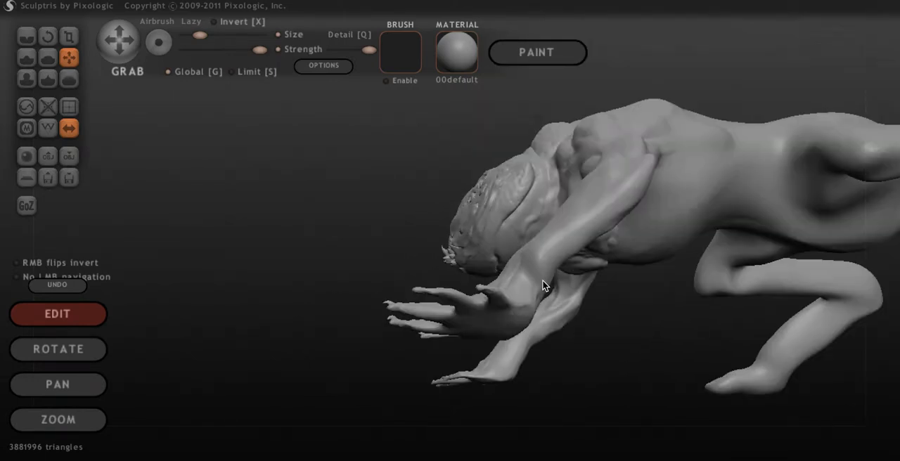
left_click_drag(545, 285, 569, 324)
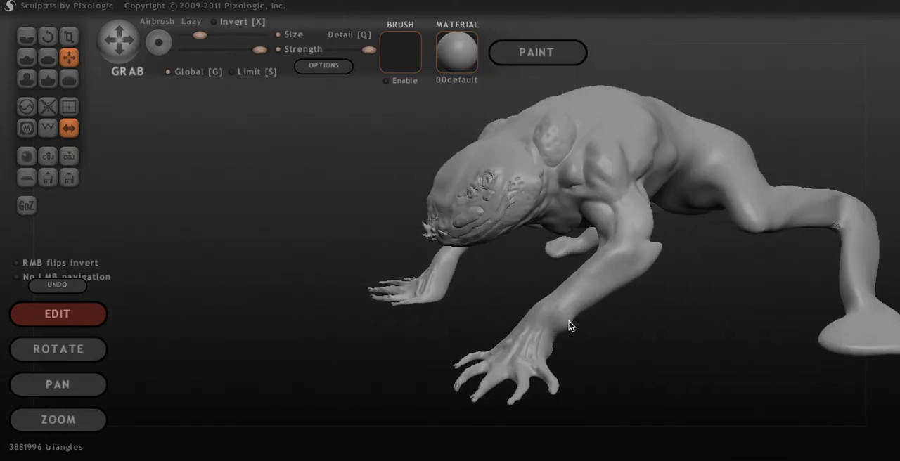
left_click_drag(569, 323, 650, 333)
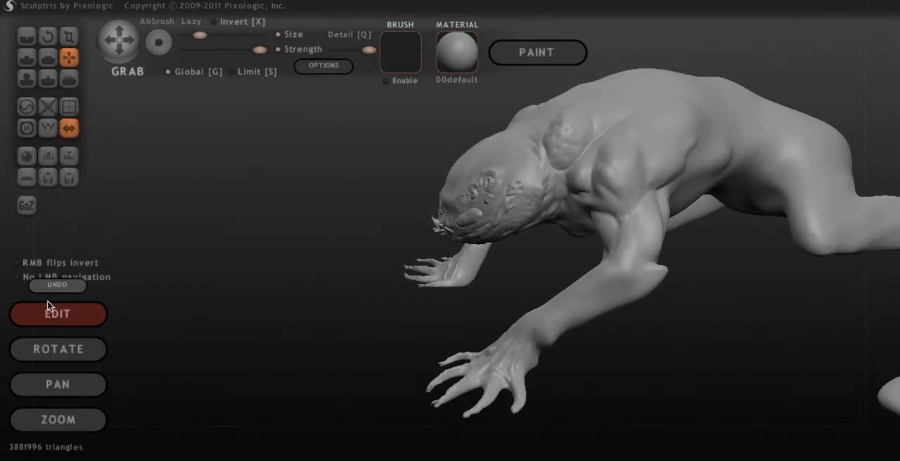
mouse_move(47, 128)
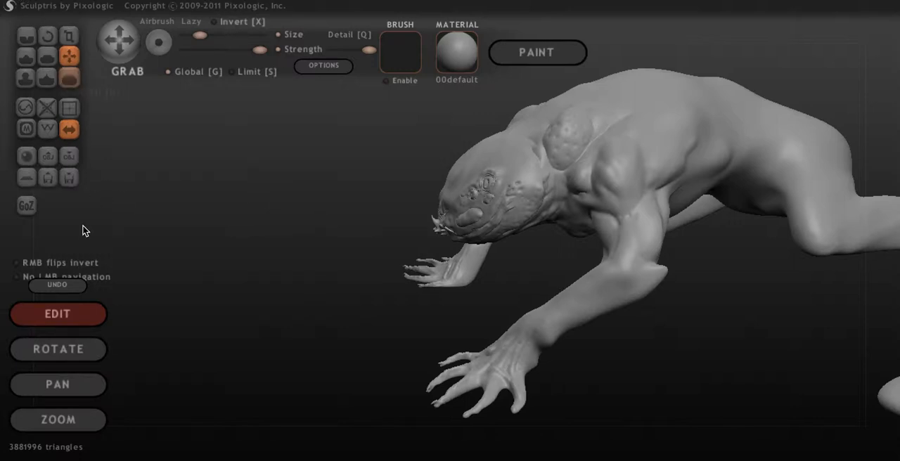
mouse_move(47, 156)
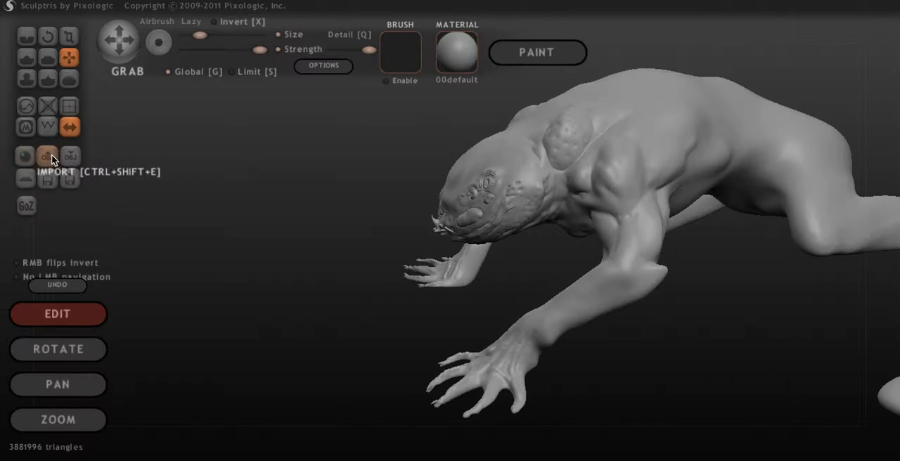
mouse_move(68, 177)
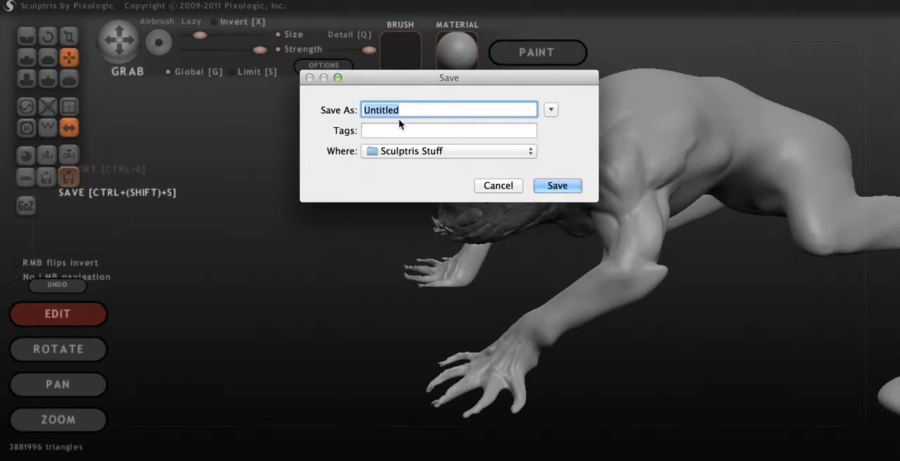
- Name the sculpt file 'Amphibian Predator', fixing typos, and confirm the save
type("A")
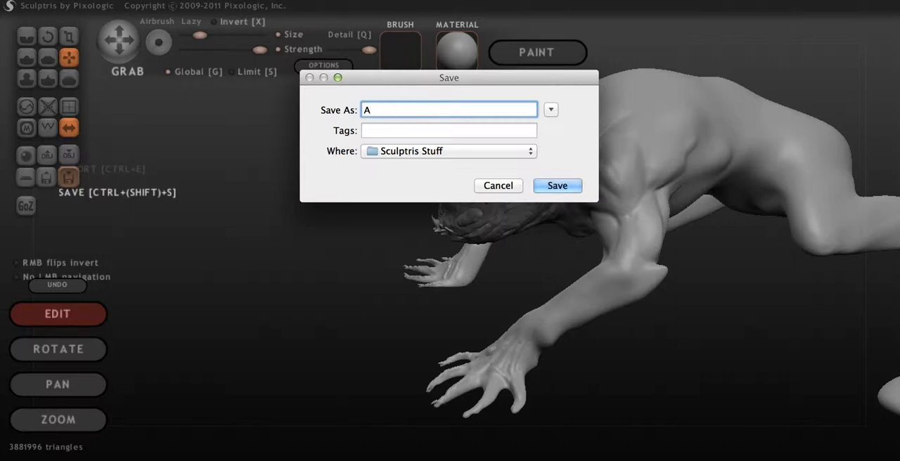
type("phibia")
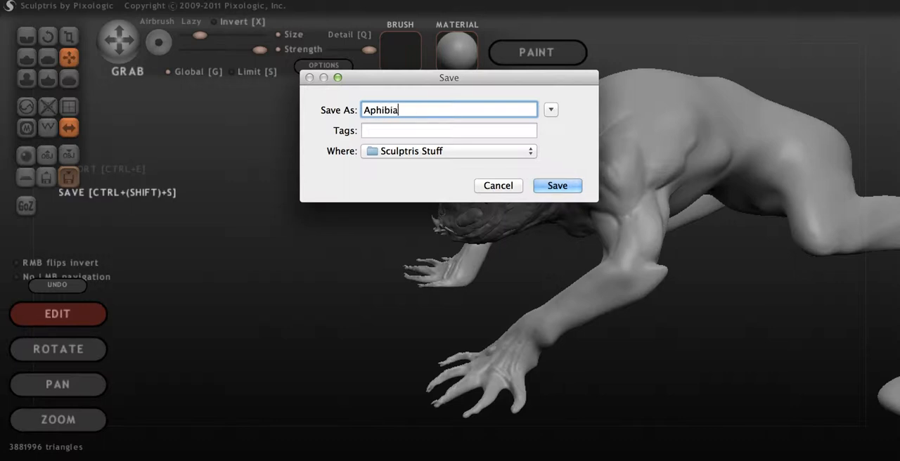
type("n")
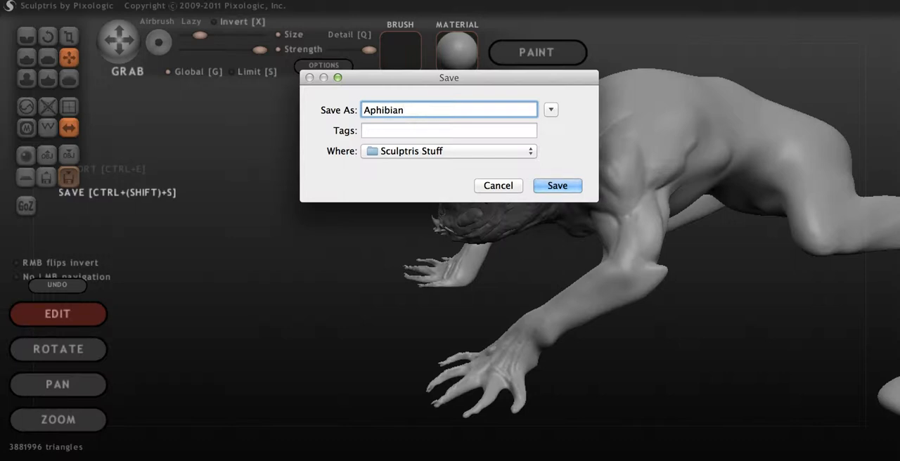
key("Backspace")
type("An")
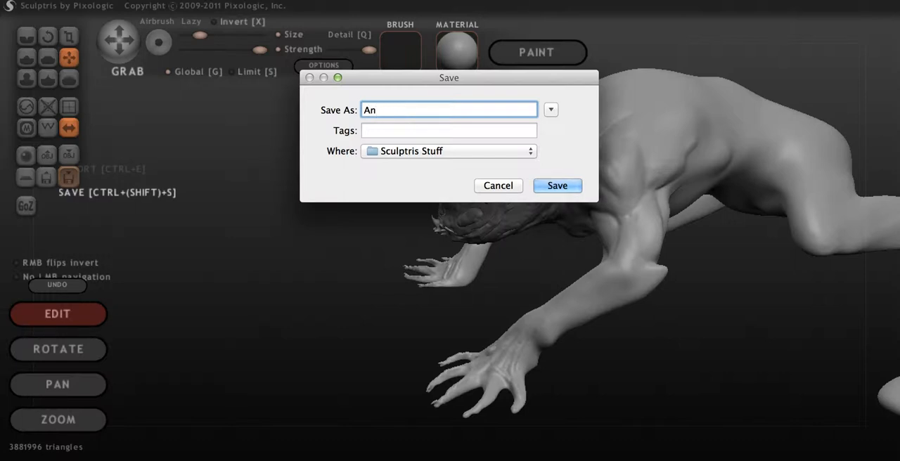
type("phb")
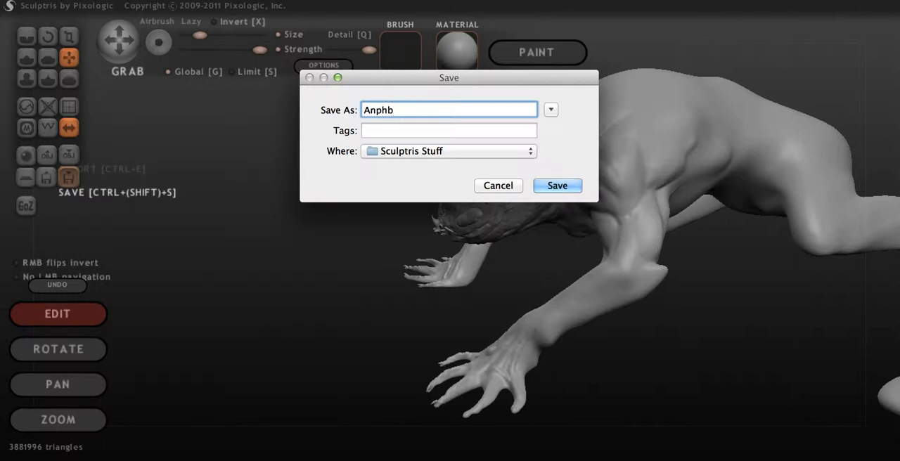
type("i")
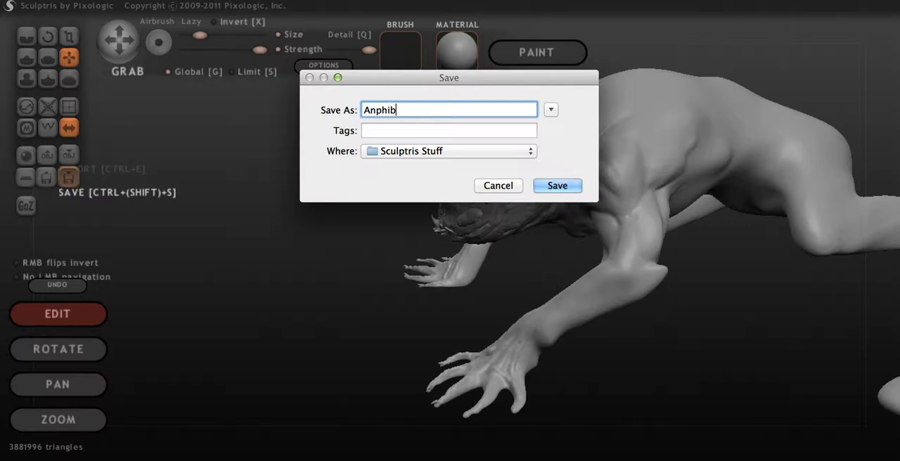
type("ian")
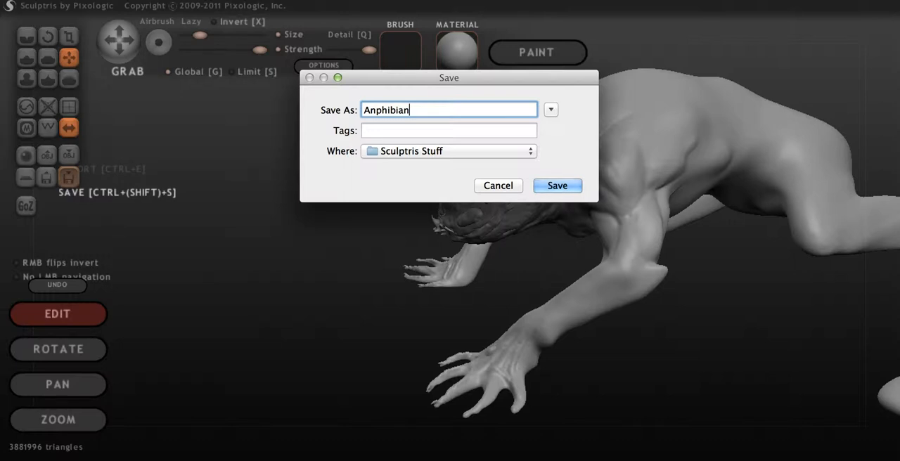
mouse_move(213, 117)
type("m")
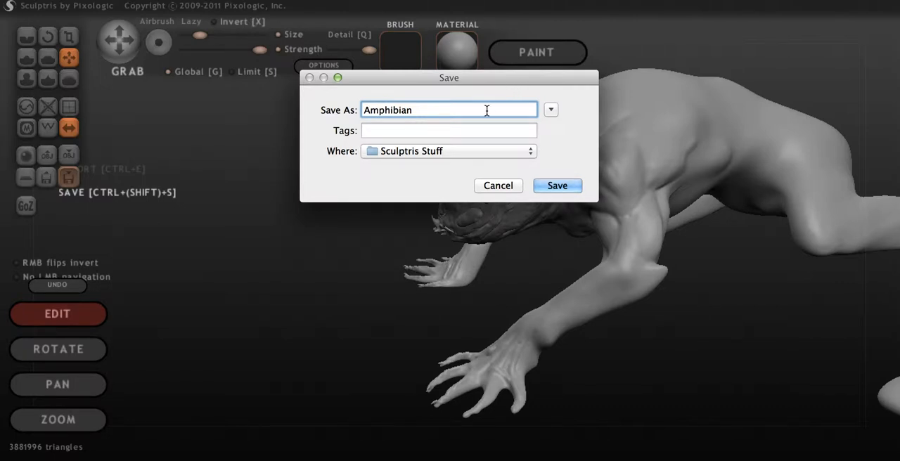
mouse_move(483, 155)
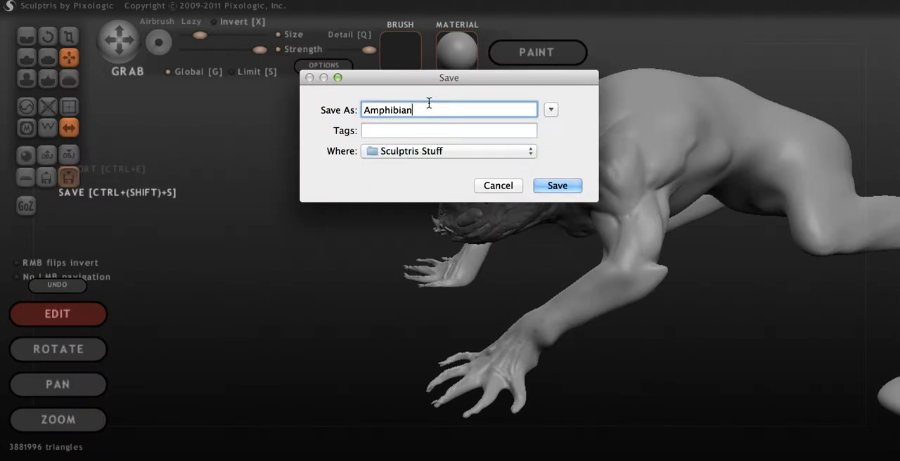
type("Preda")
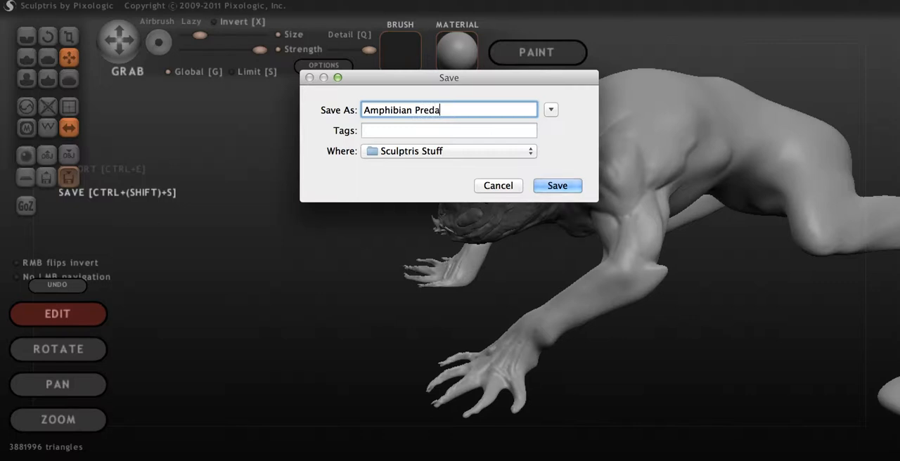
type("tore")
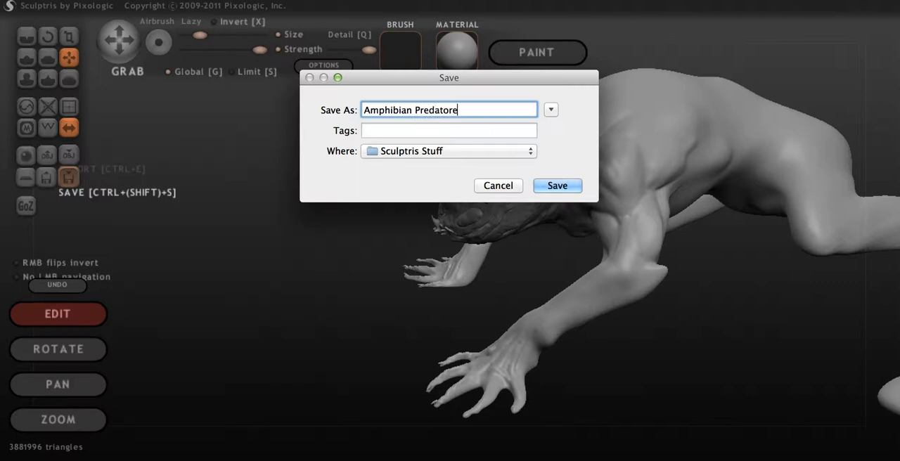
key("Backspace")
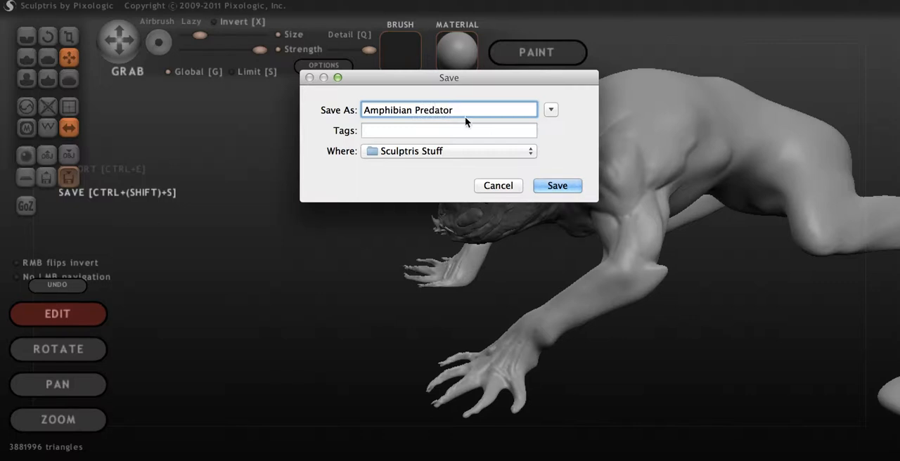
left_click(557, 185)
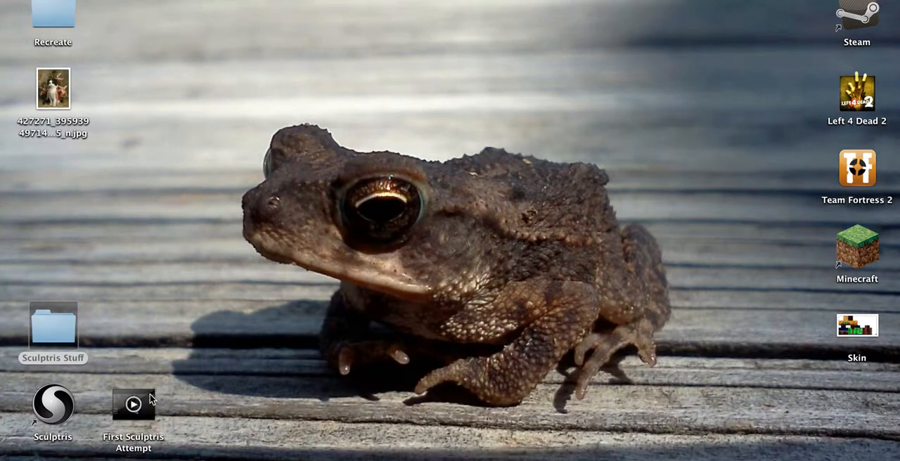
- Open the 'First Sculptris Attempt' recording in QuickTime and start playback
double_click(133, 403)
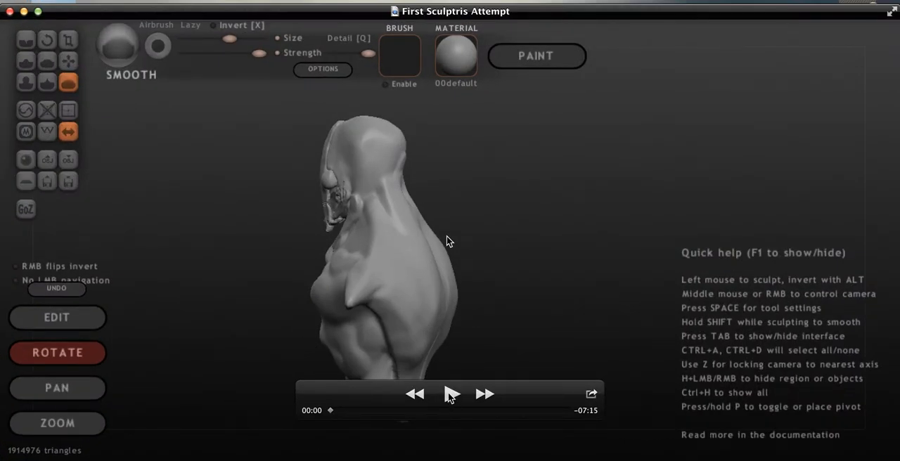
mouse_move(431, 334)
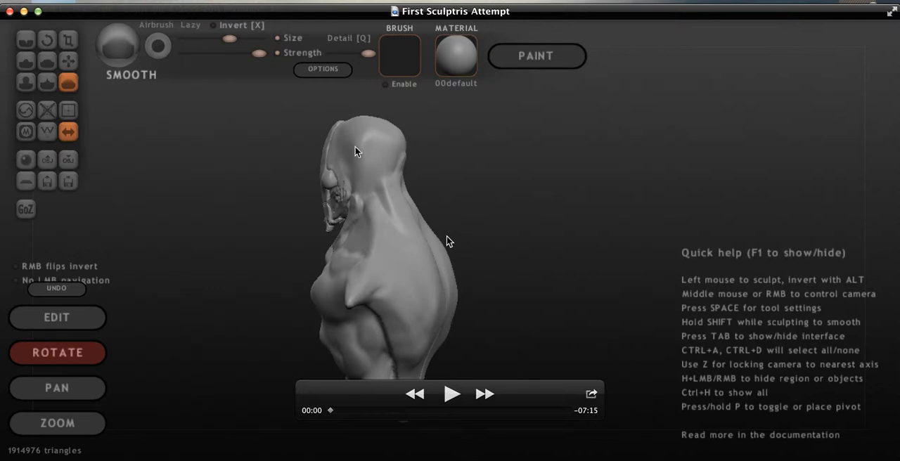
left_click(452, 394)
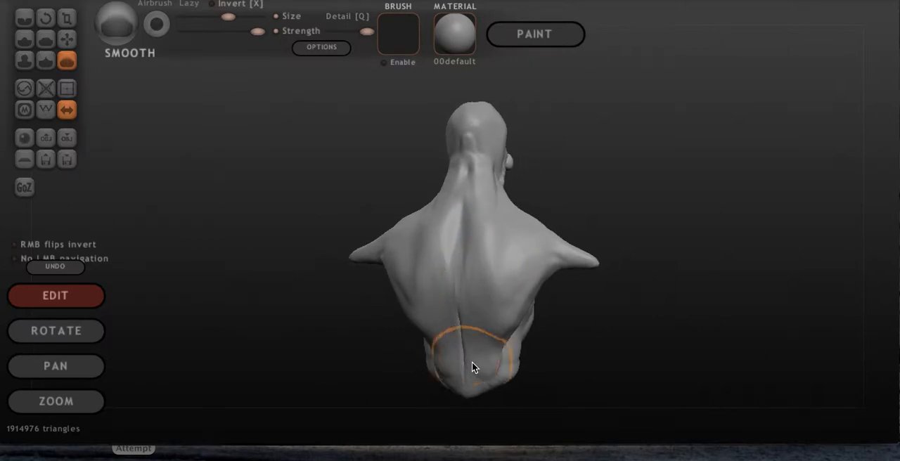
left_click(320, 47)
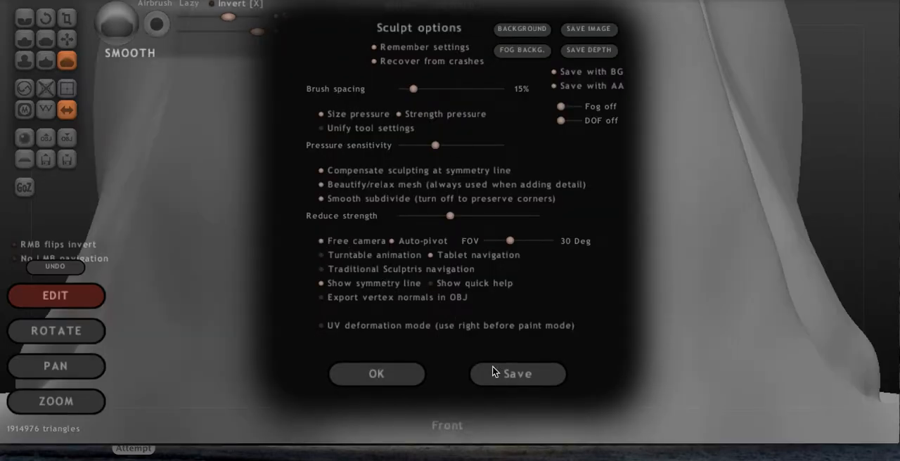
left_click(376, 374)
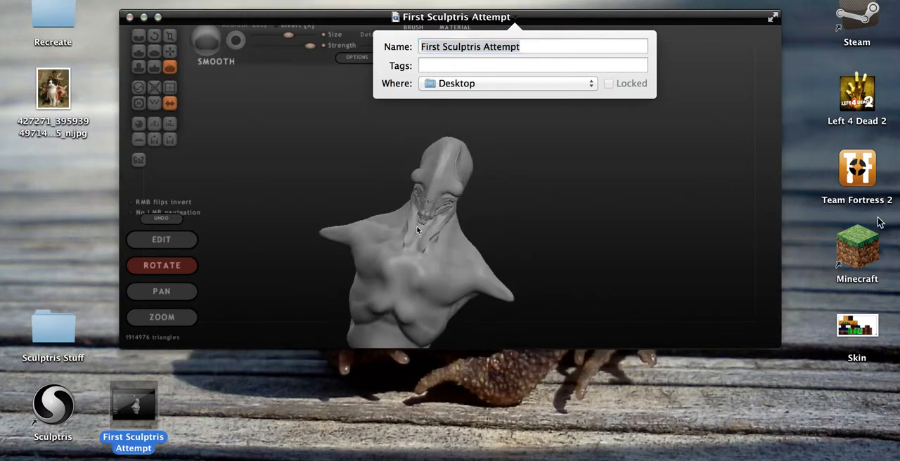
- Play the bust recording past 1:30 to where the material library opens
left_click_drag(417, 229, 469, 245)
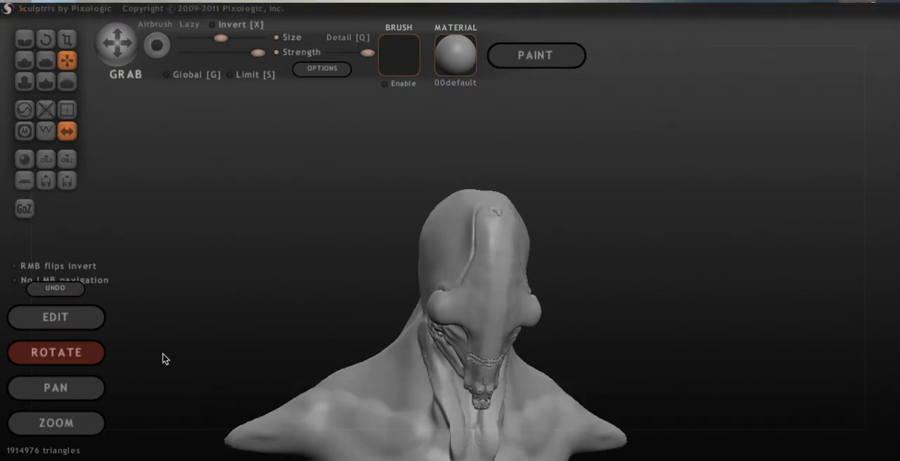
left_click(54, 317)
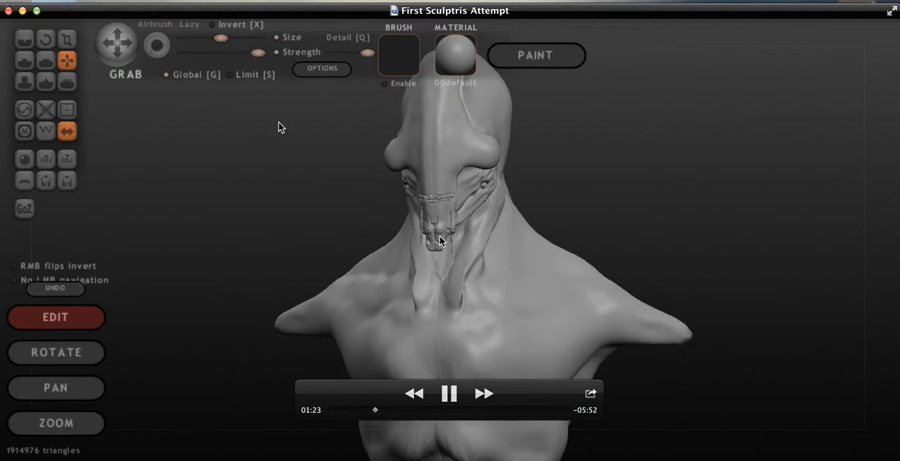
left_click(322, 68)
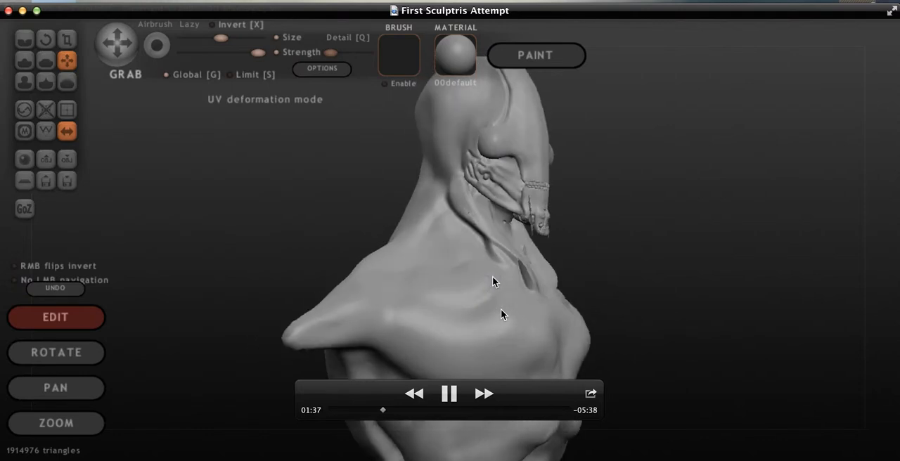
left_click(455, 55)
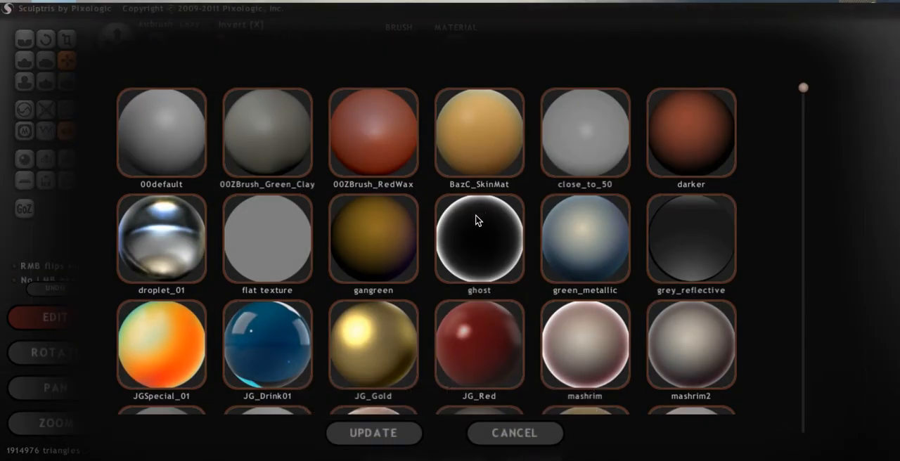
- Watch the bust cycle through ghost, droplet_01 and reflective chrome materials
left_click(478, 239)
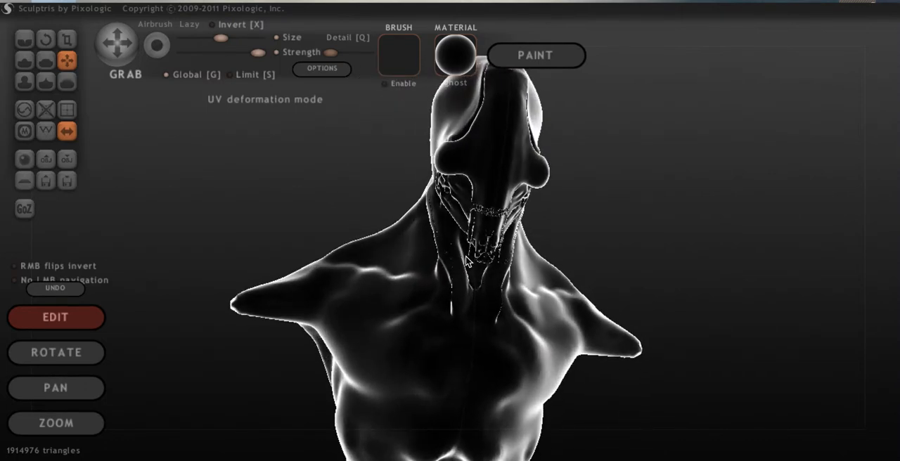
left_click(455, 53)
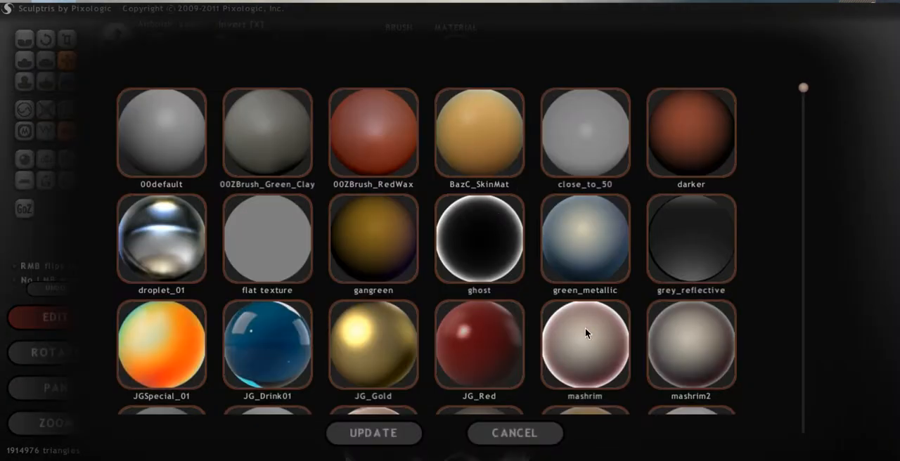
left_click(584, 345)
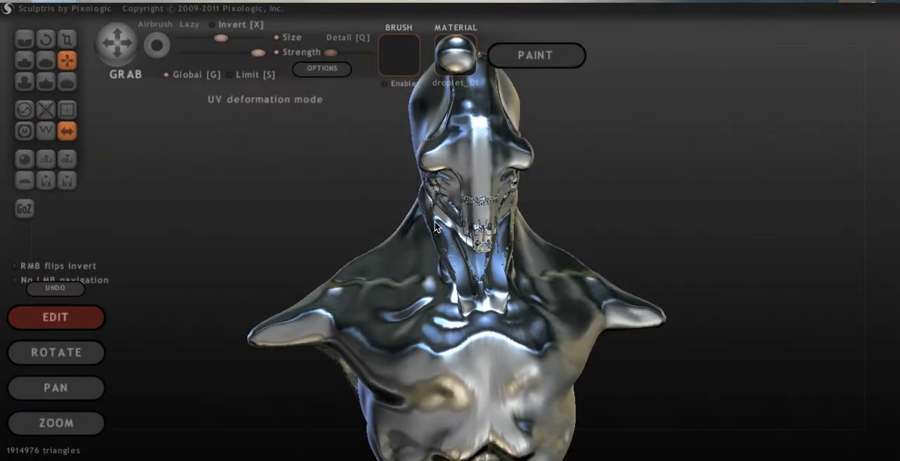
left_click_drag(434, 227, 348, 243)
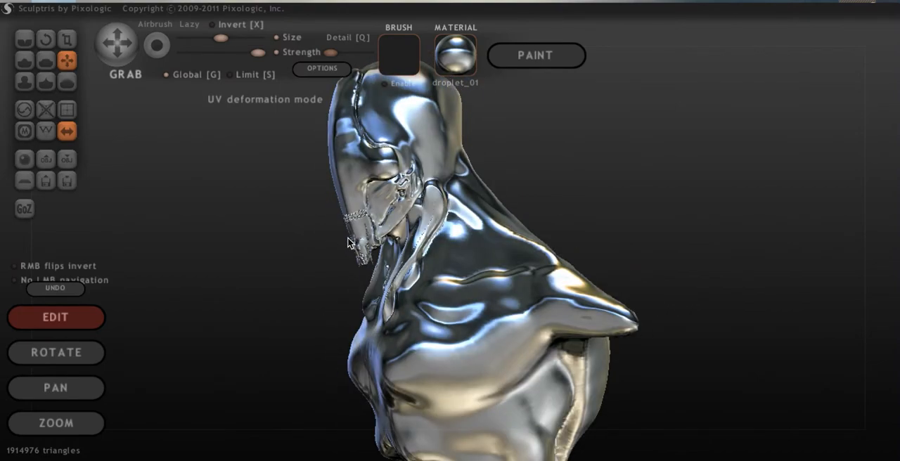
left_click(455, 57)
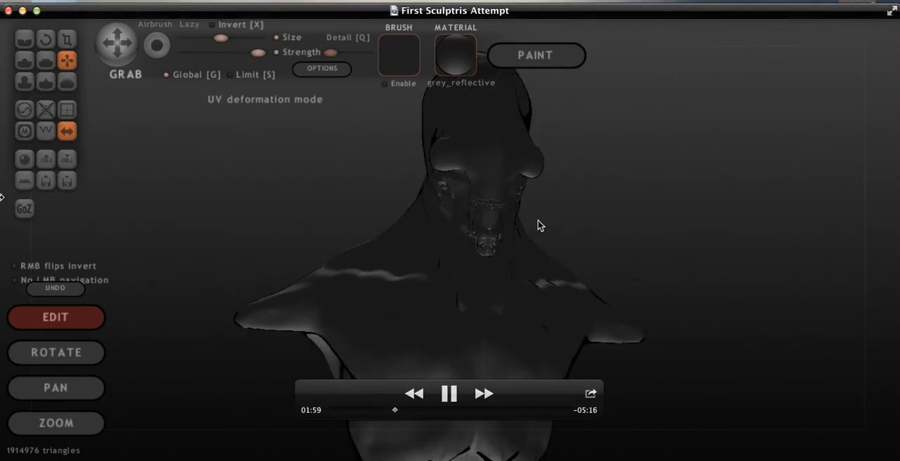
left_click(455, 55)
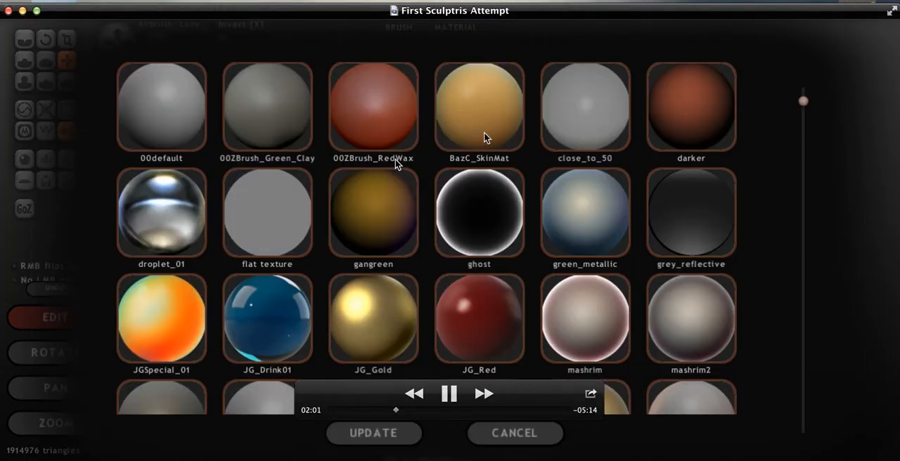
scroll("down", 3)
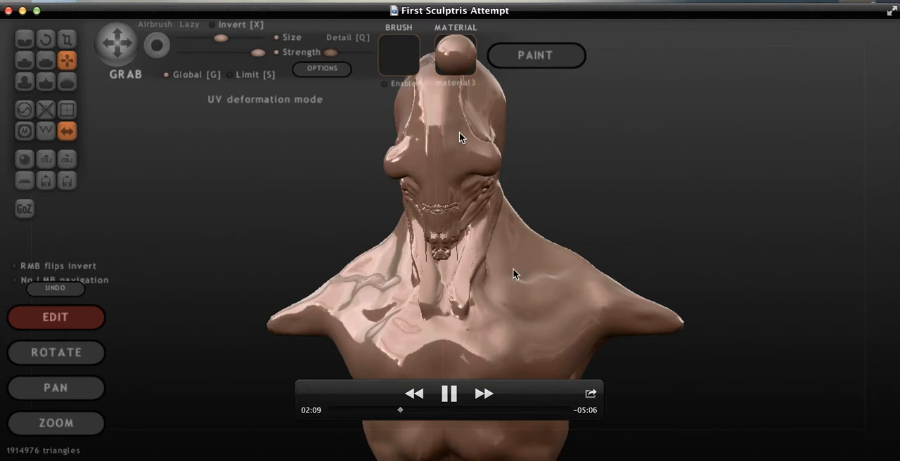
left_click(455, 55)
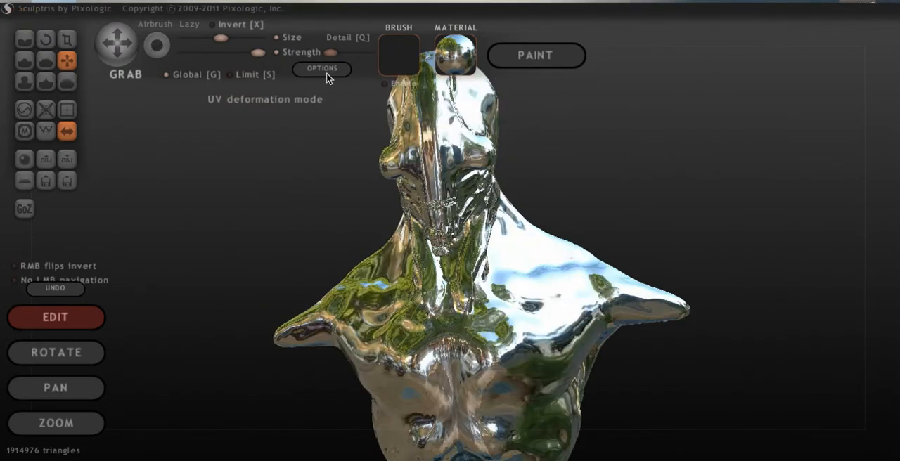
- Follow the Reduce strength and 55° field-of-view changes, then jump to the 5:49 save dialog
left_click(322, 68)
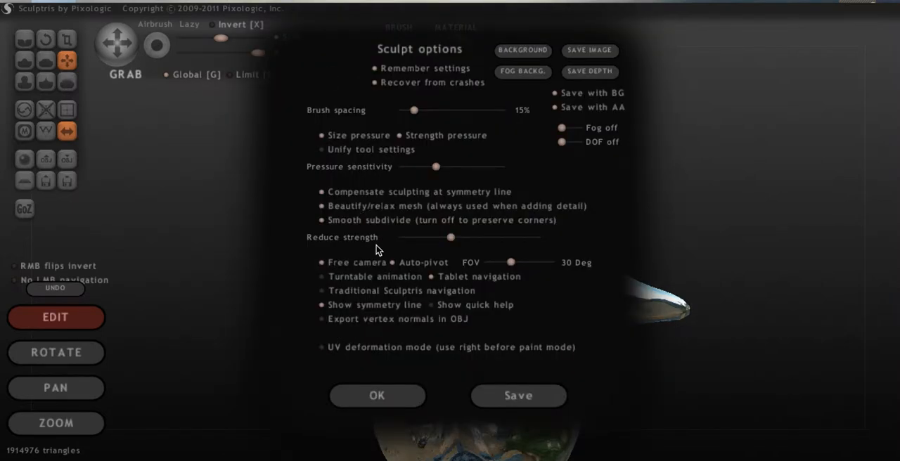
left_click_drag(450, 237, 399, 237)
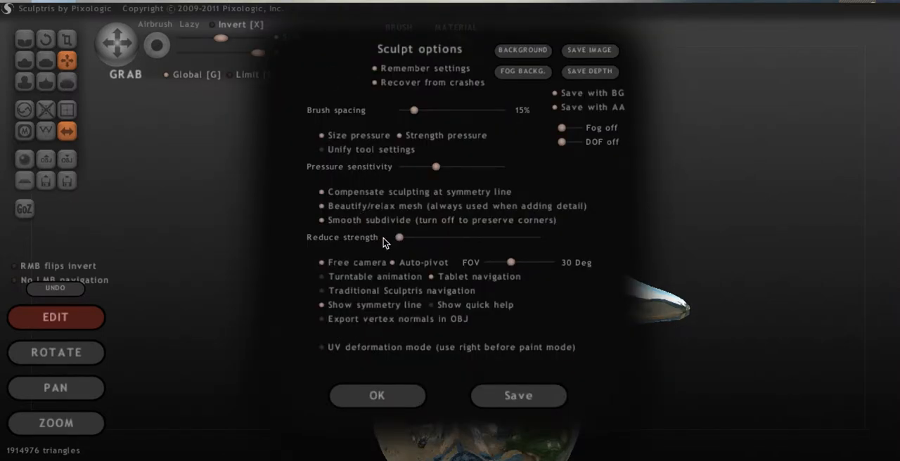
left_click_drag(399, 237, 448, 237)
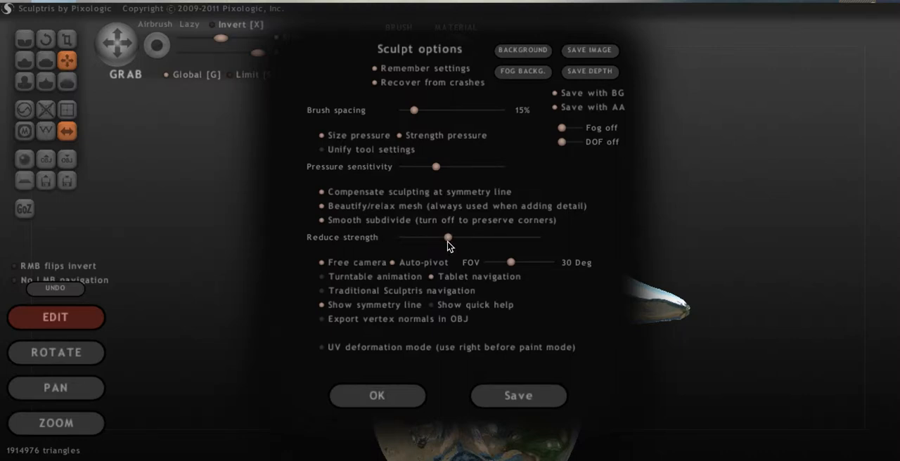
mouse_move(398, 270)
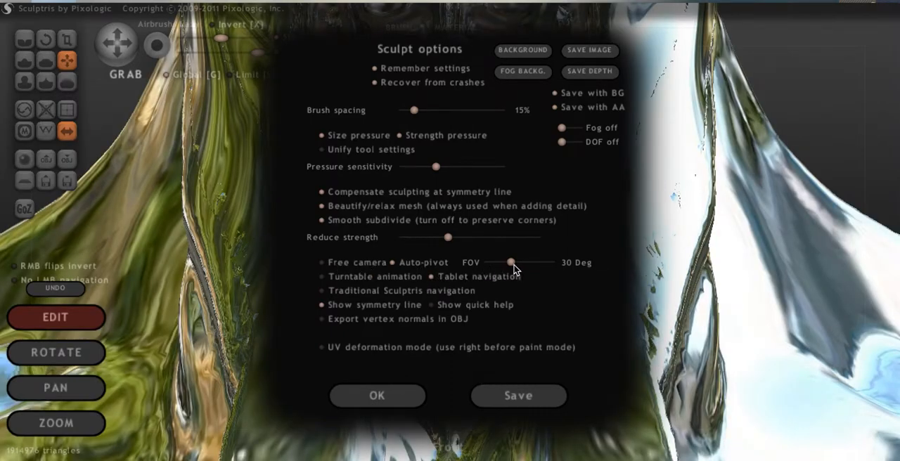
left_click_drag(509, 263, 524, 262)
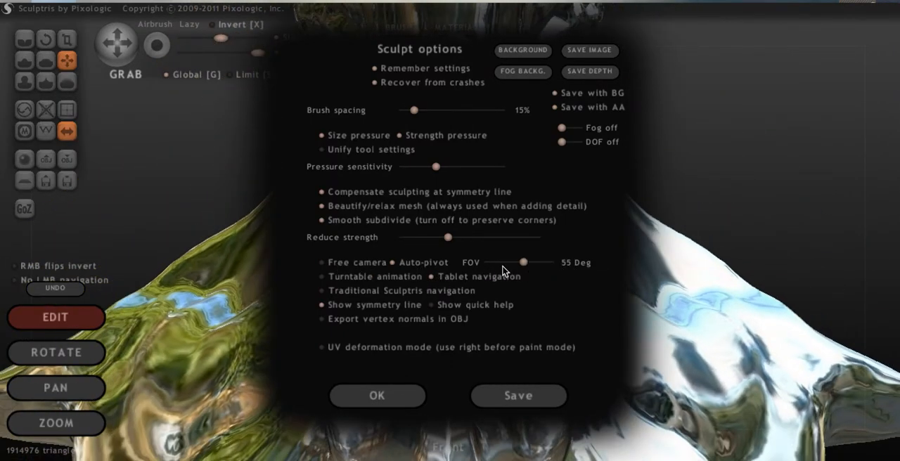
left_click(376, 395)
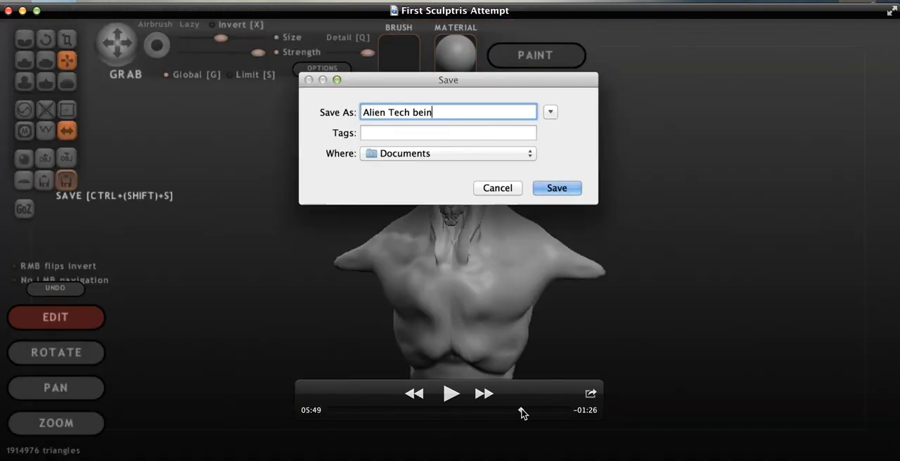
- Jump between chrome, red-bust and ending scenes, settling near 6:57 on the mapping prompt
left_click(556, 188)
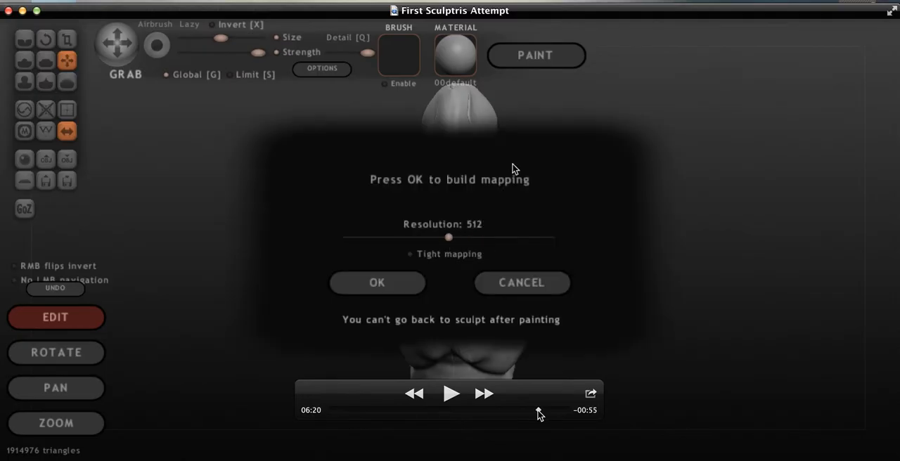
left_click(377, 282)
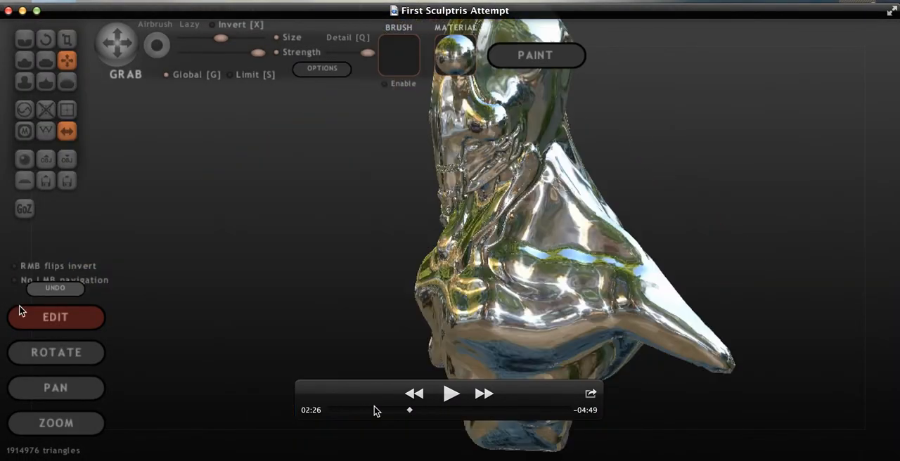
left_click(321, 68)
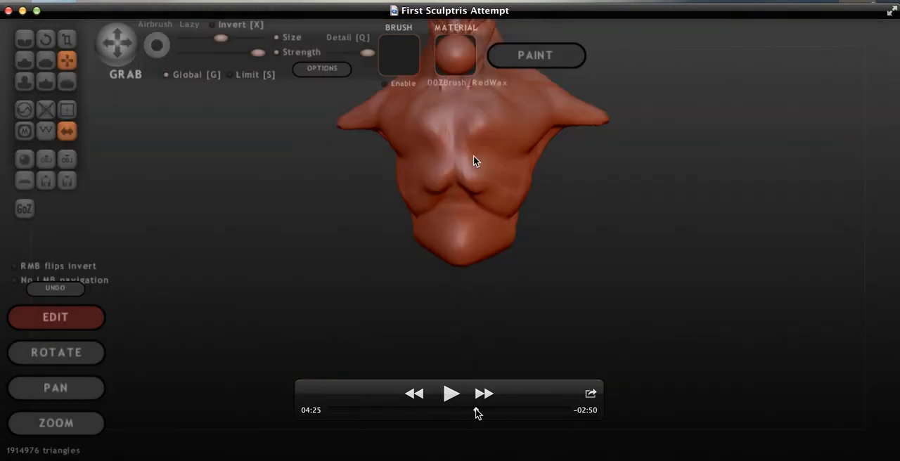
left_click(67, 181)
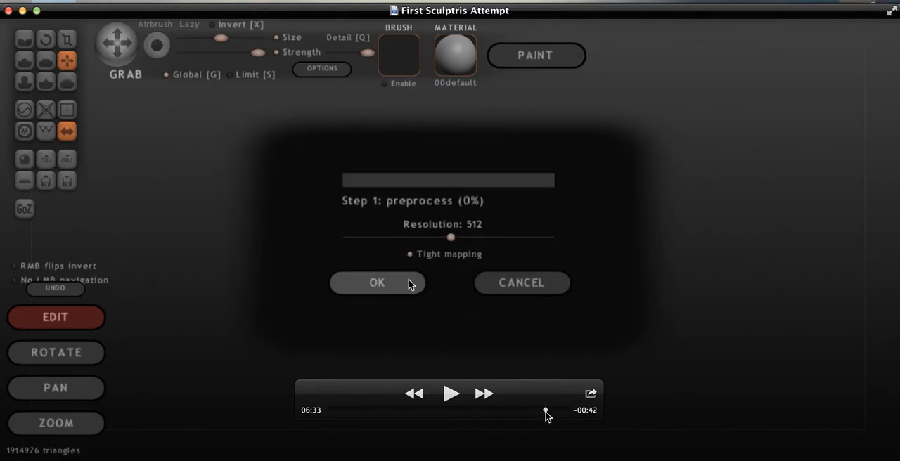
left_click(377, 282)
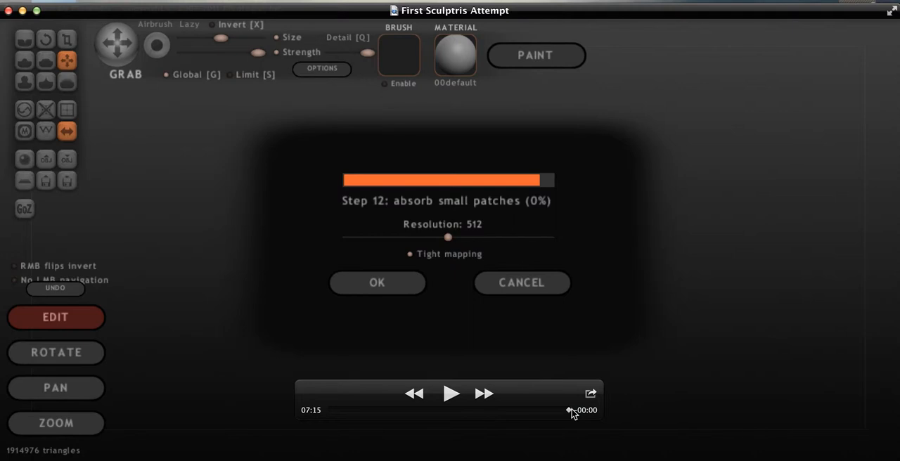
left_click(451, 394)
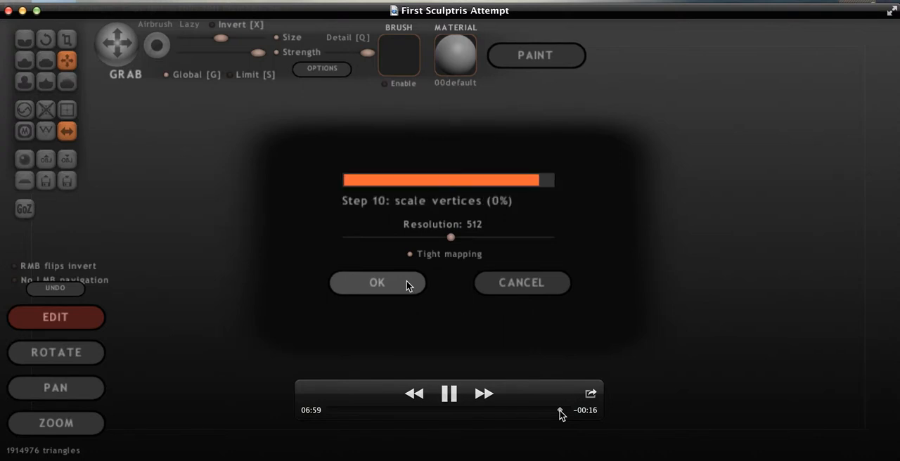
left_click(377, 282)
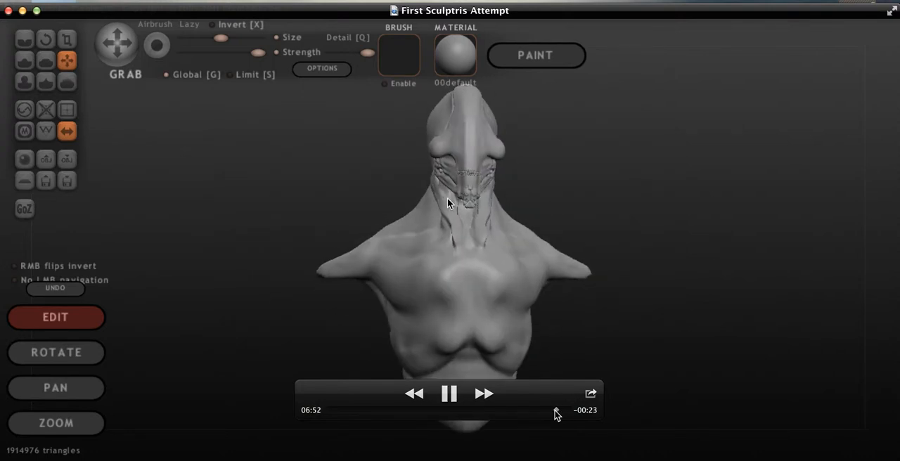
left_click(535, 55)
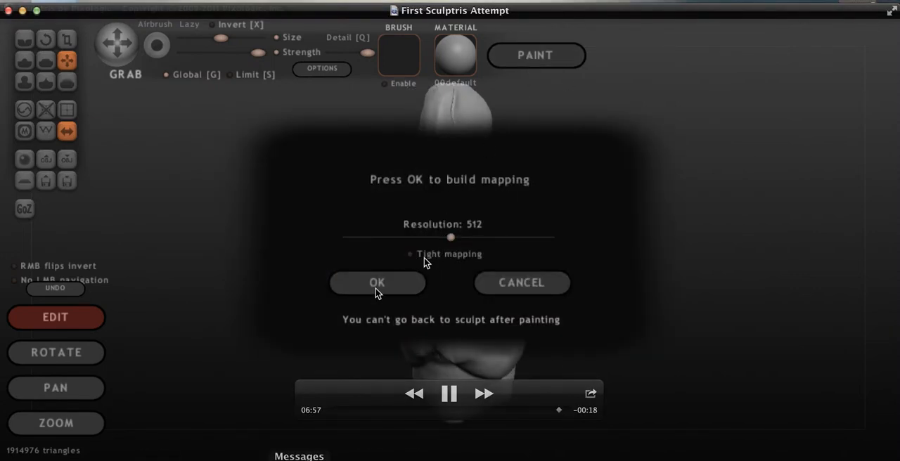
left_click(376, 281)
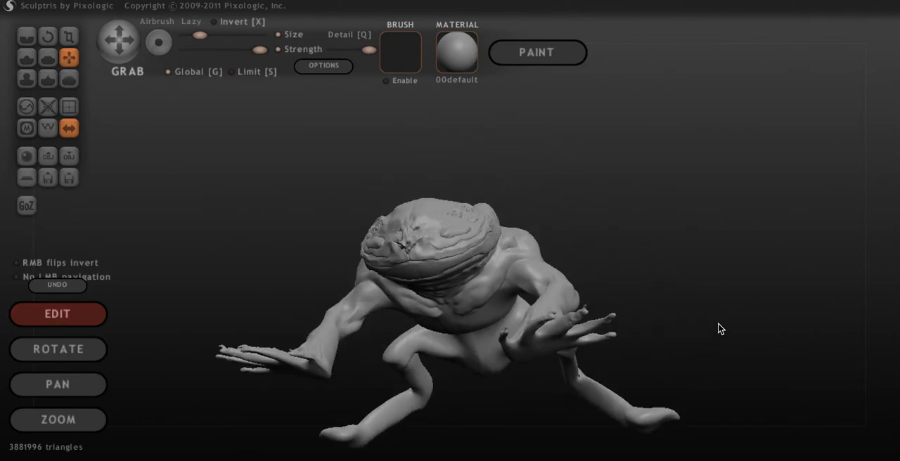
left_click_drag(720, 329, 622, 330)
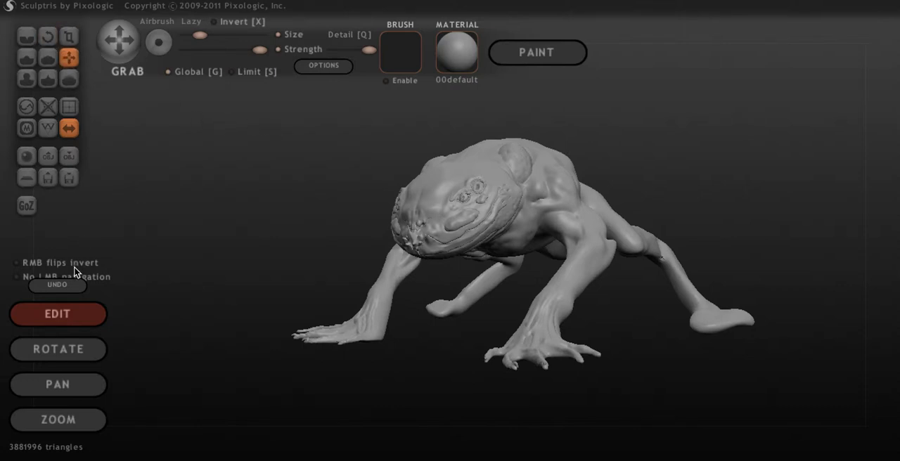
mouse_move(179, 177)
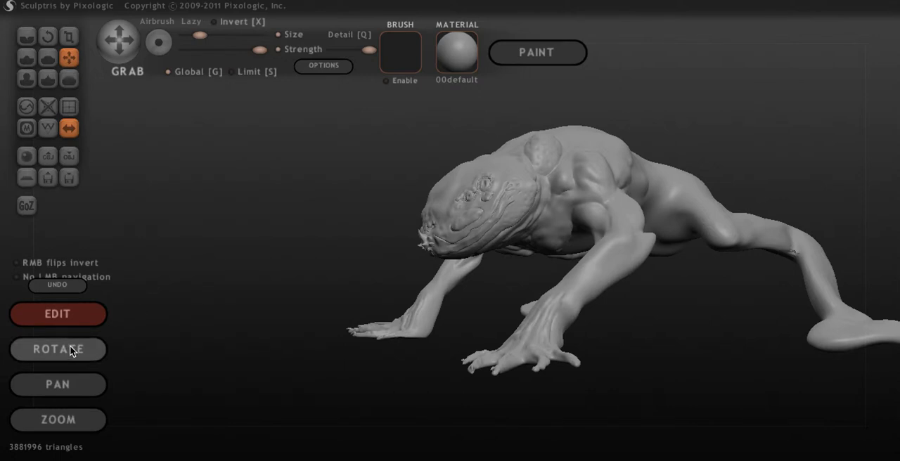
left_click(58, 384)
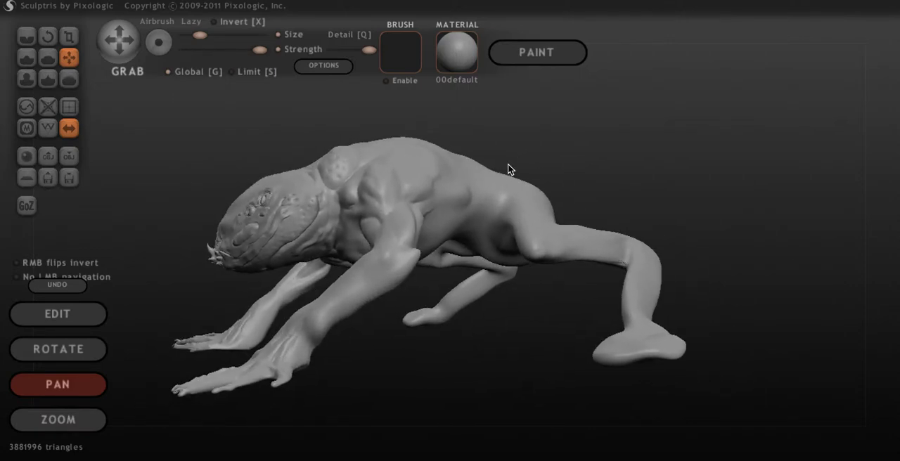
left_click_drag(509, 168, 255, 267)
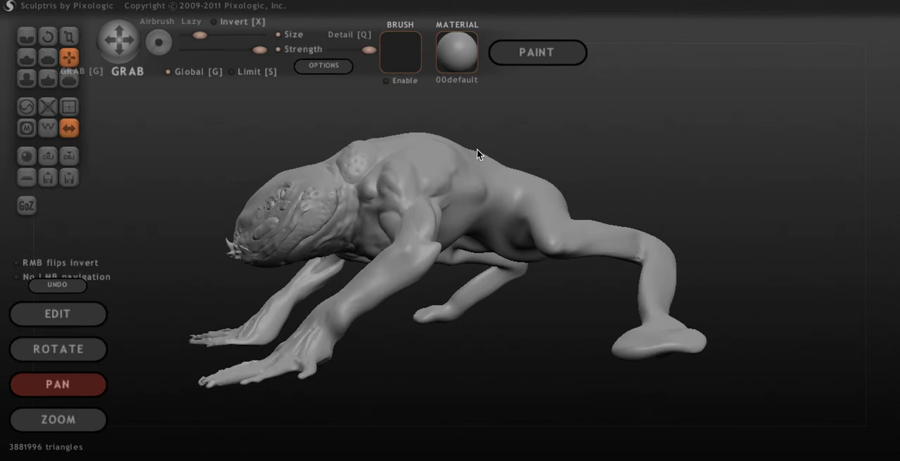
mouse_move(521, 131)
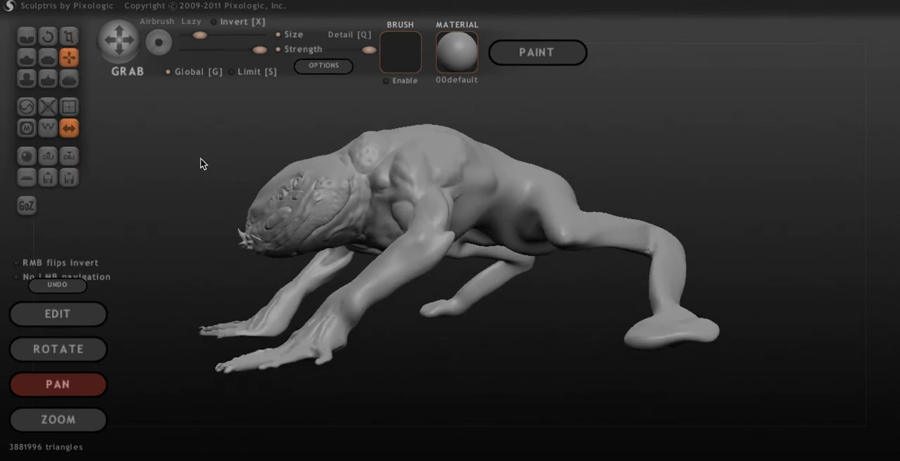
mouse_move(58, 313)
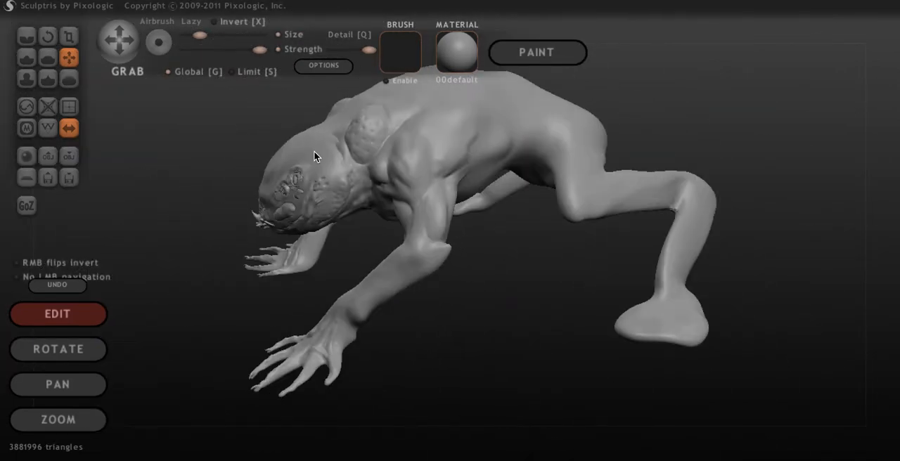
left_click_drag(315, 157, 390, 245)
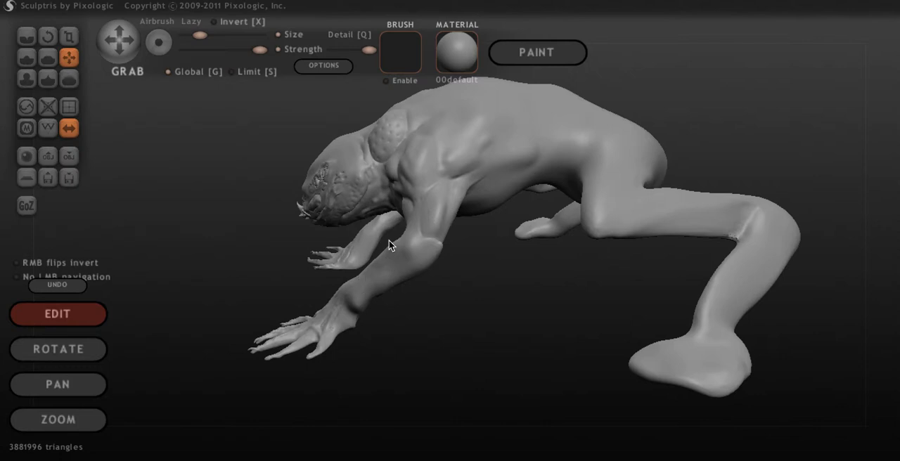
mouse_move(432, 362)
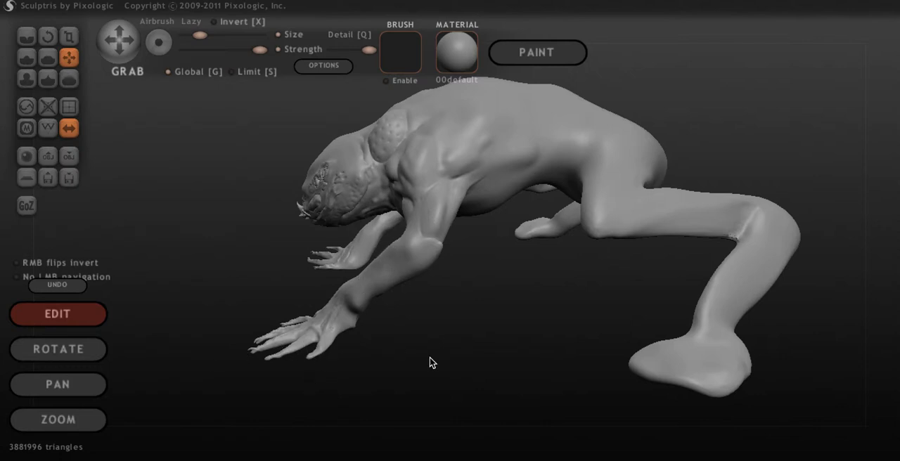
left_click_drag(432, 361, 520, 322)
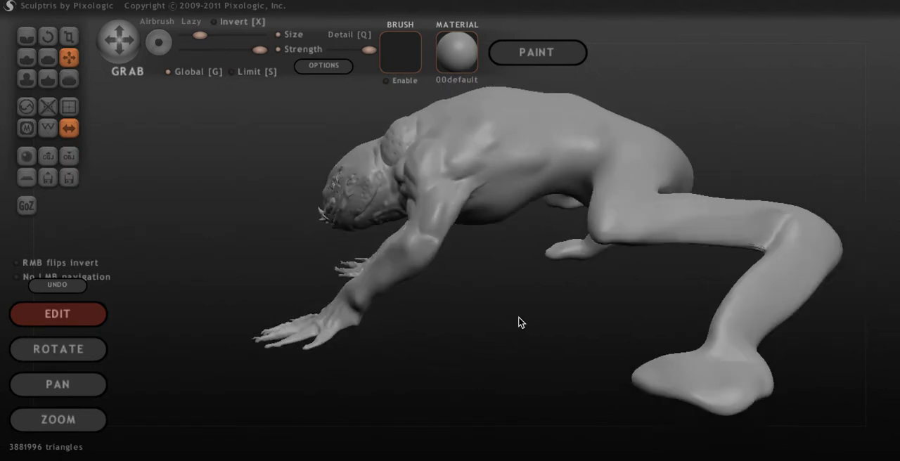
left_click_drag(520, 322, 660, 300)
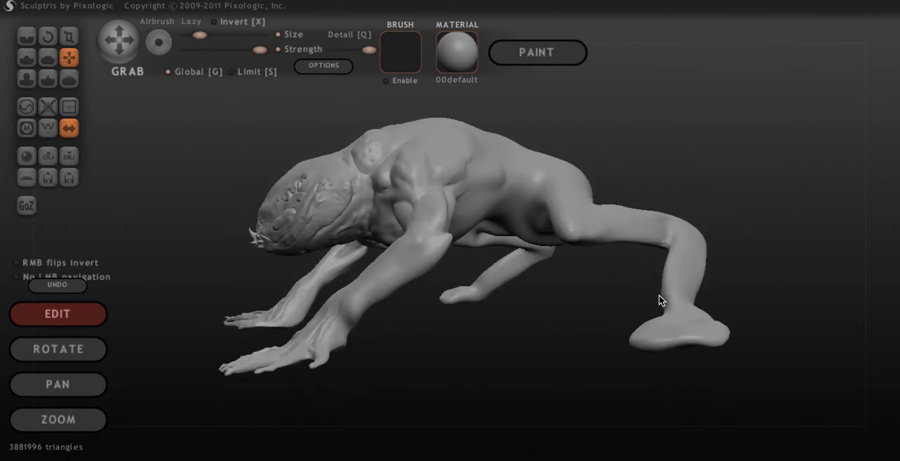
left_click_drag(661, 299, 587, 380)
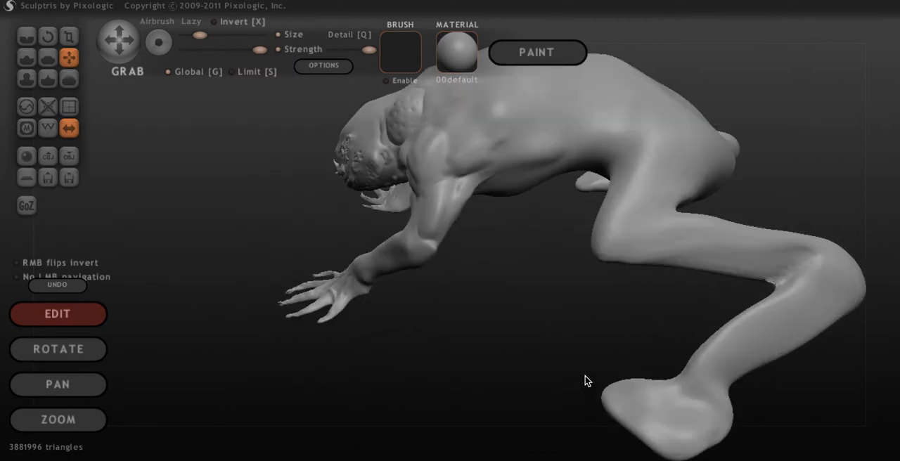
left_click_drag(588, 381, 628, 293)
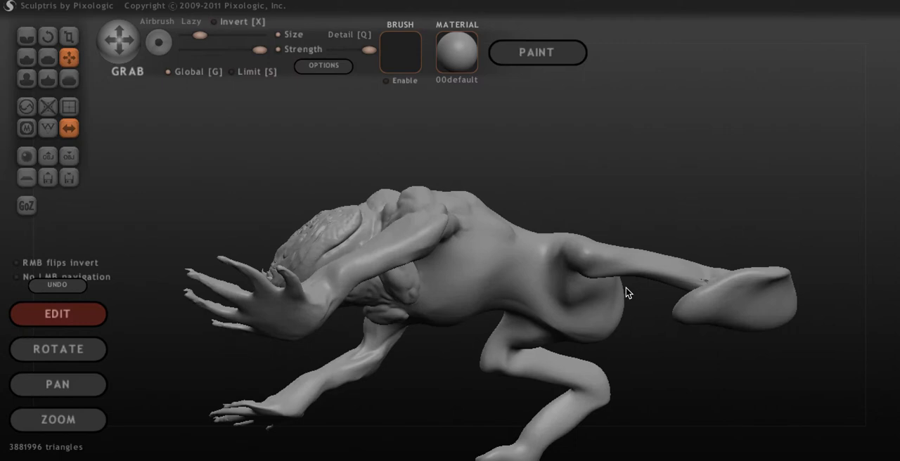
left_click_drag(627, 293, 673, 249)
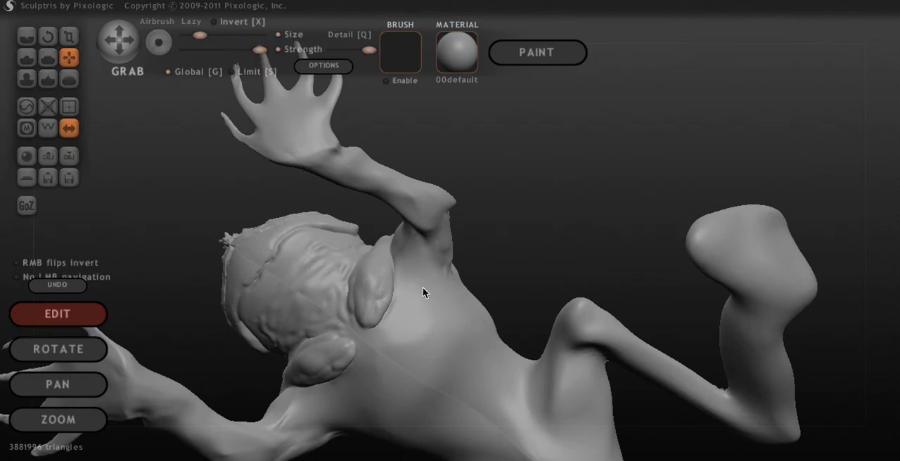
left_click_drag(424, 292, 617, 283)
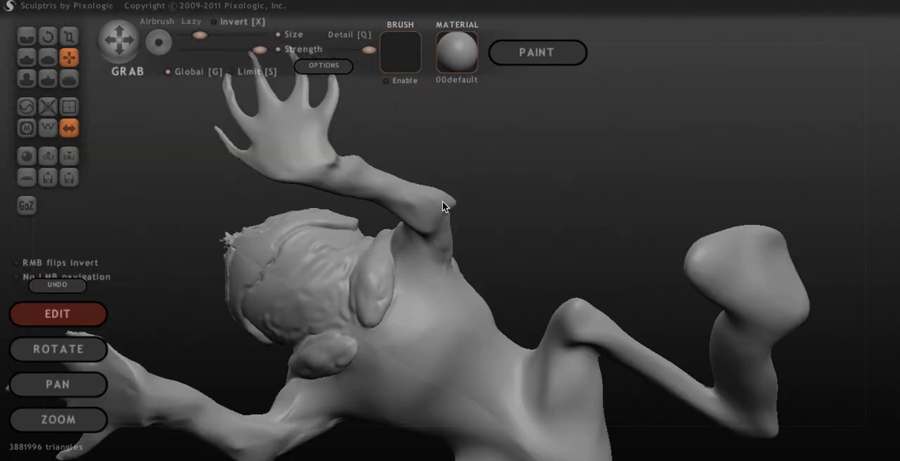
left_click_drag(443, 207, 694, 257)
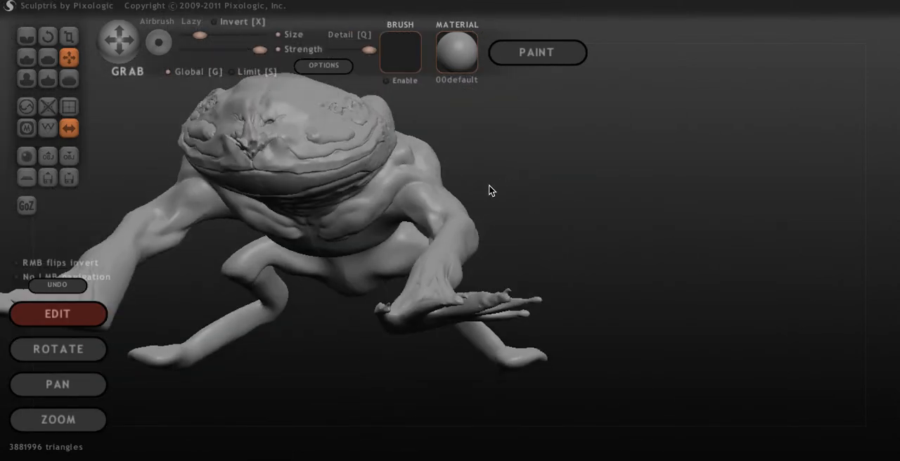
left_click_drag(492, 190, 502, 148)
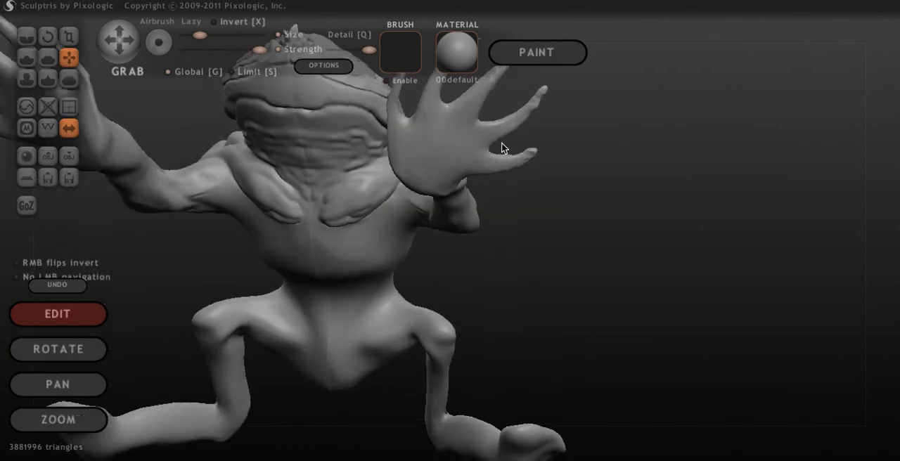
left_click_drag(503, 148, 364, 232)
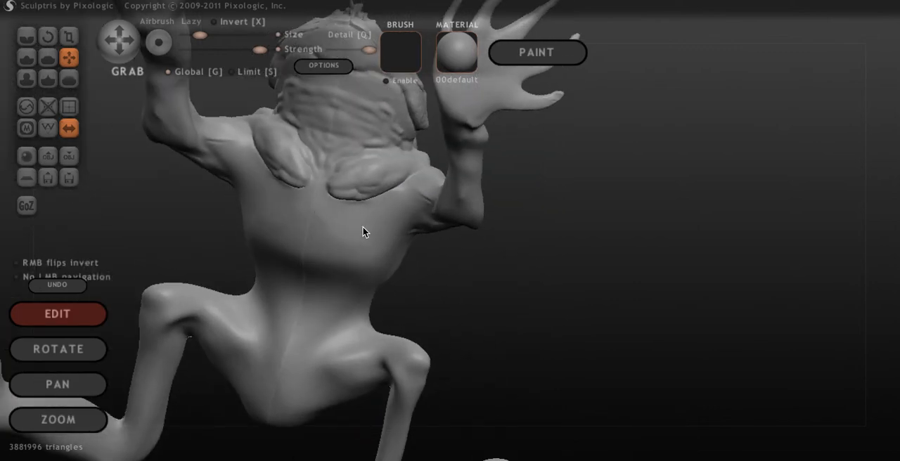
left_click_drag(364, 232, 463, 248)
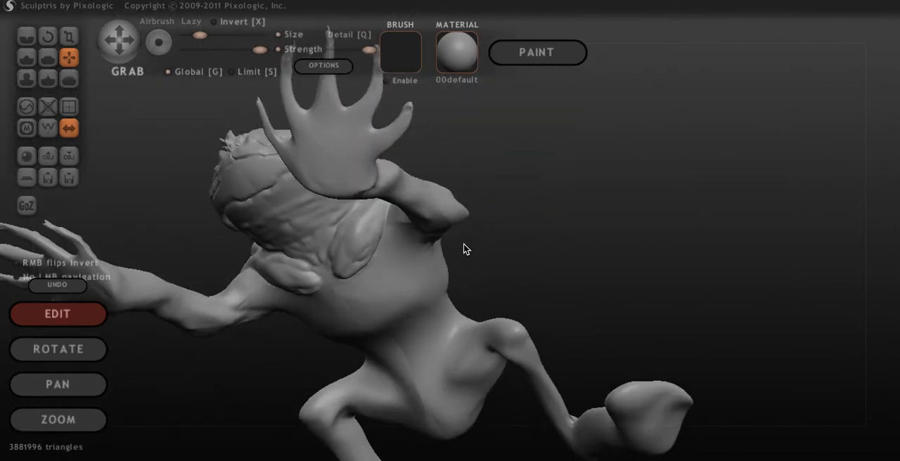
left_click_drag(466, 248, 422, 225)
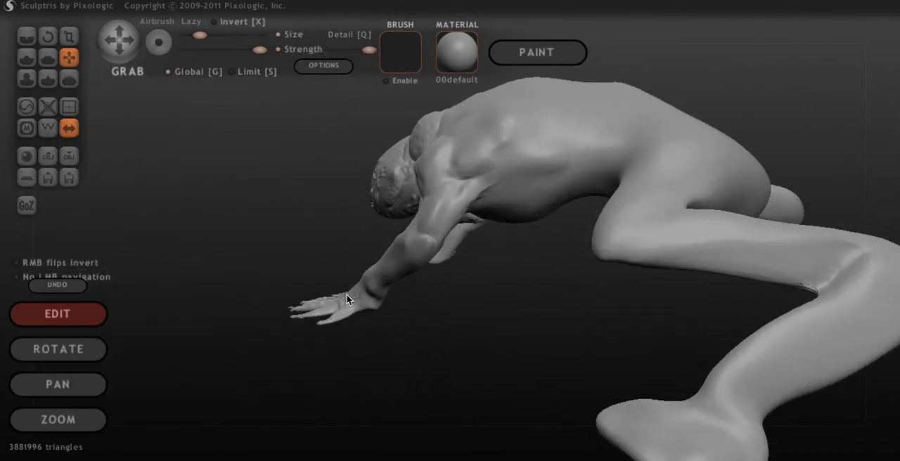
left_click_drag(344, 298, 398, 299)
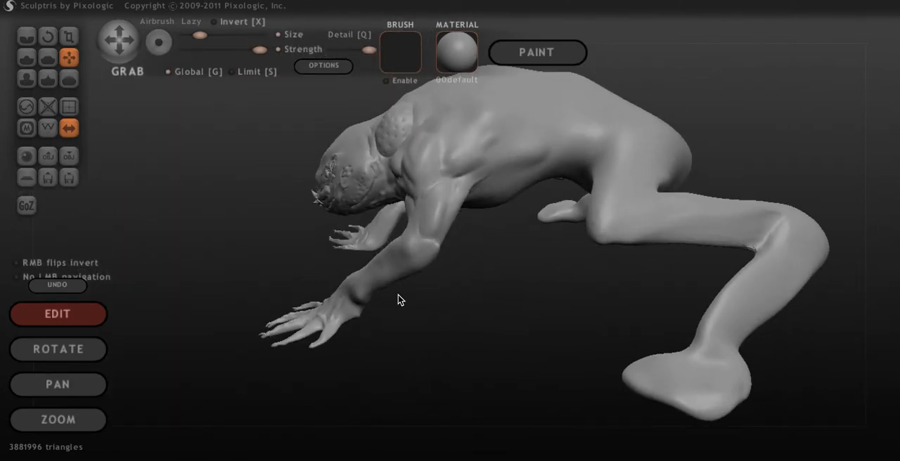
left_click_drag(401, 300, 586, 332)
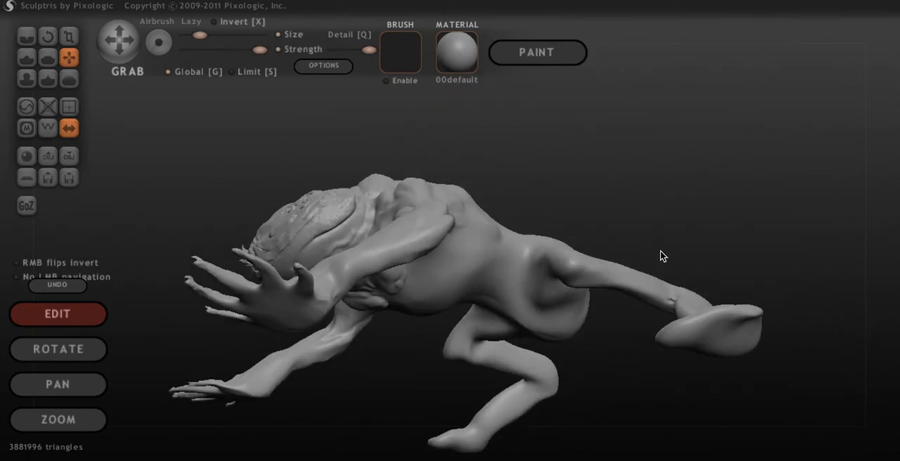
left_click_drag(660, 256, 685, 189)
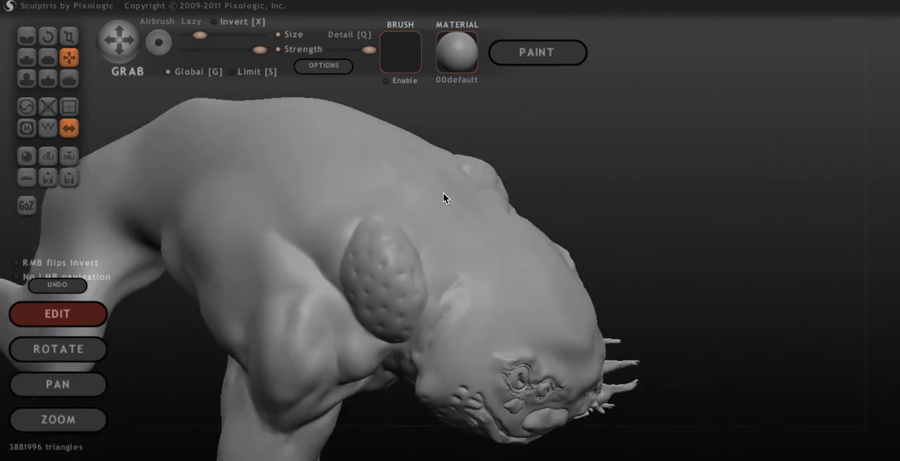
left_click_drag(443, 198, 415, 211)
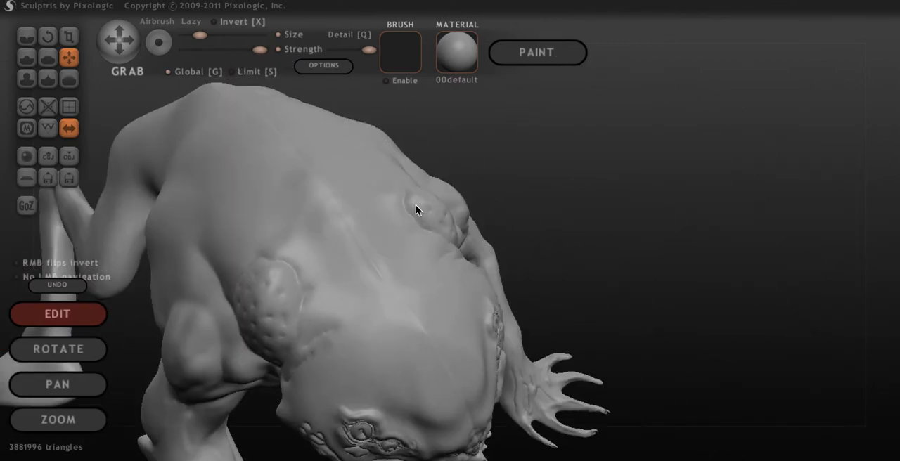
left_click_drag(416, 211, 624, 168)
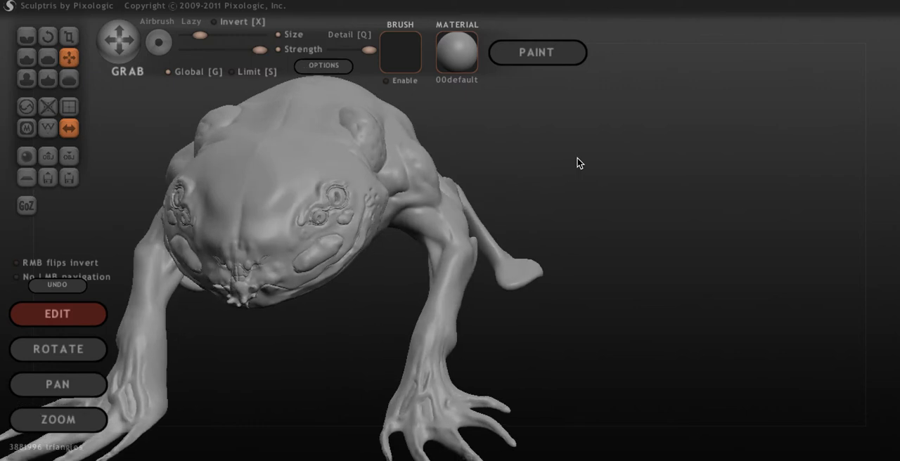
left_click_drag(580, 163, 392, 170)
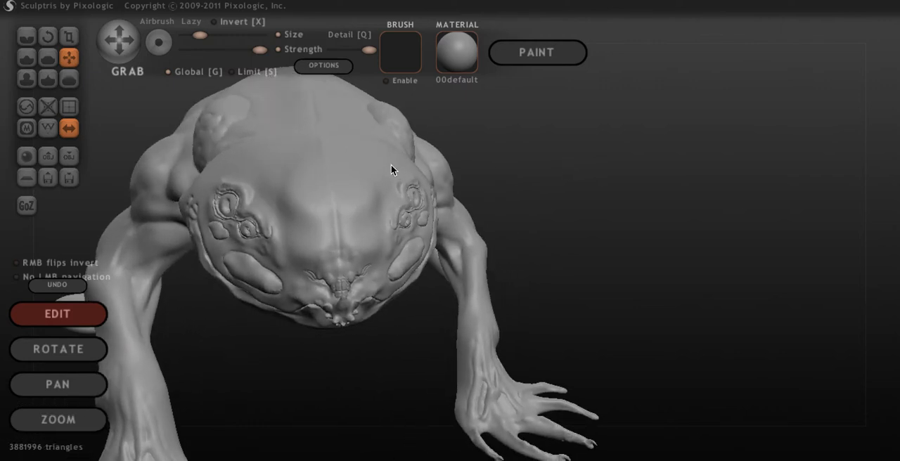
left_click_drag(394, 168, 358, 215)
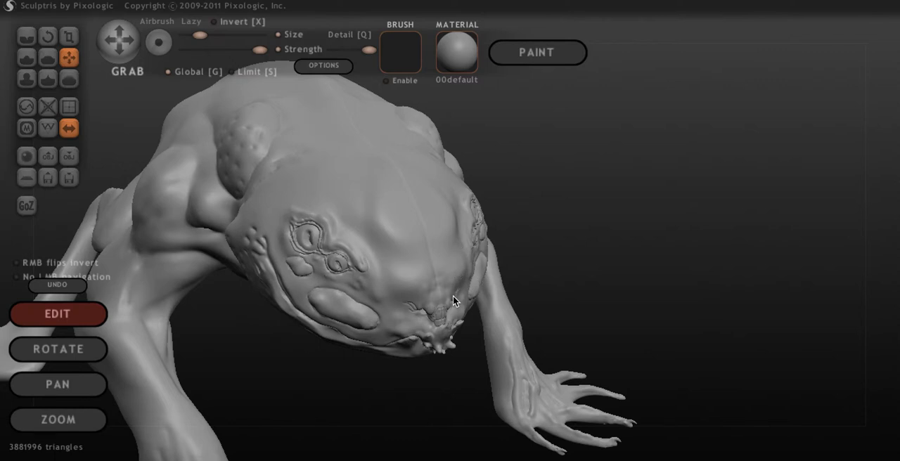
mouse_move(472, 177)
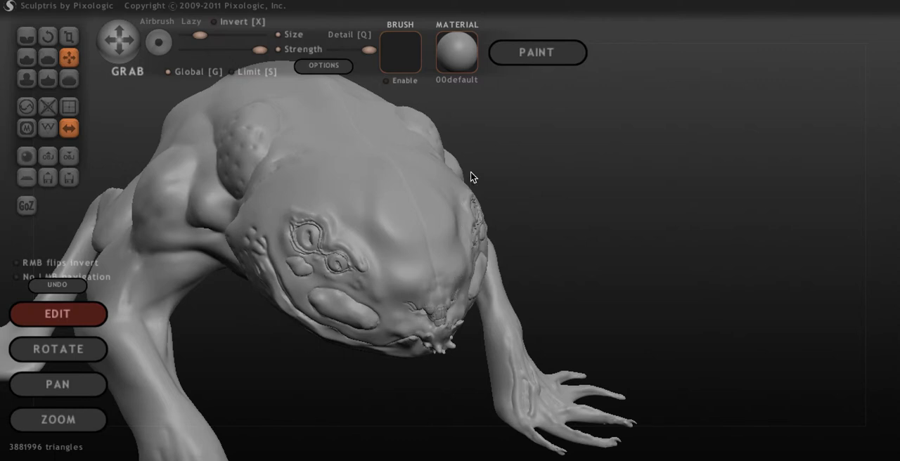
mouse_move(465, 153)
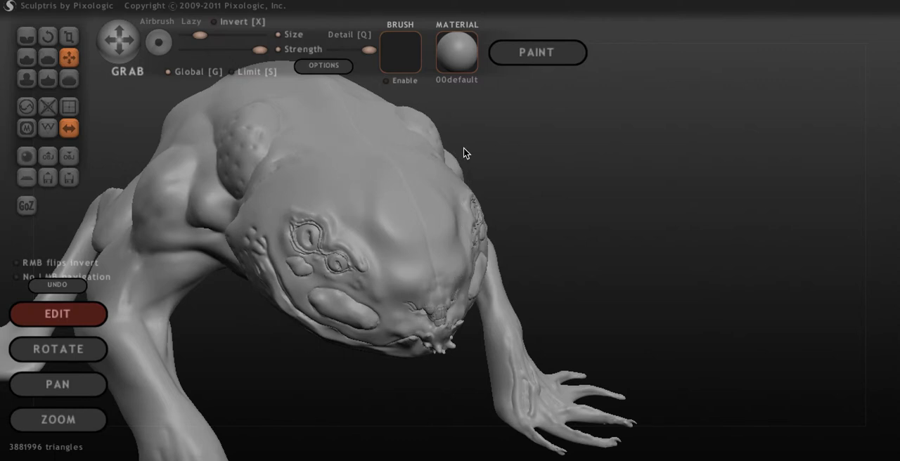
left_click_drag(466, 152, 461, 191)
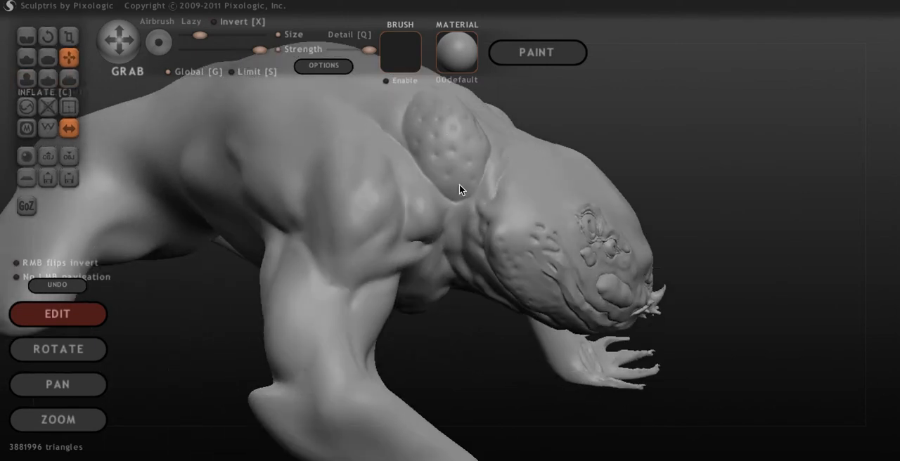
left_click_drag(461, 190, 569, 141)
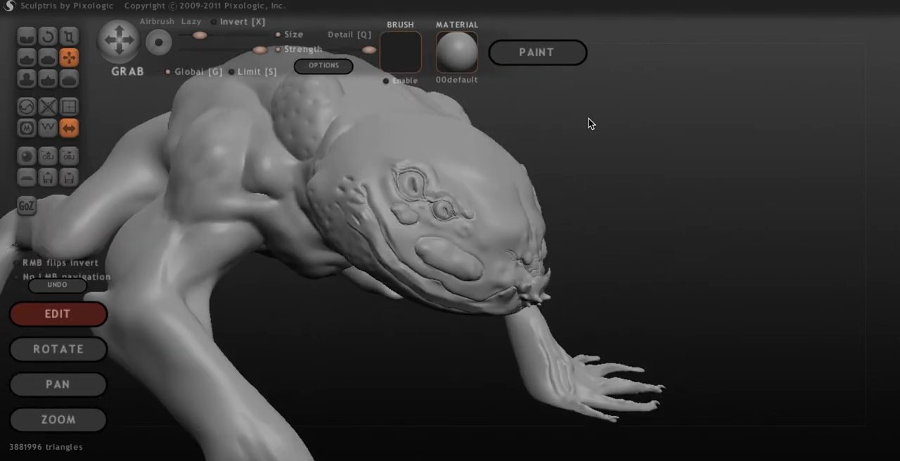
left_click_drag(589, 124, 482, 162)
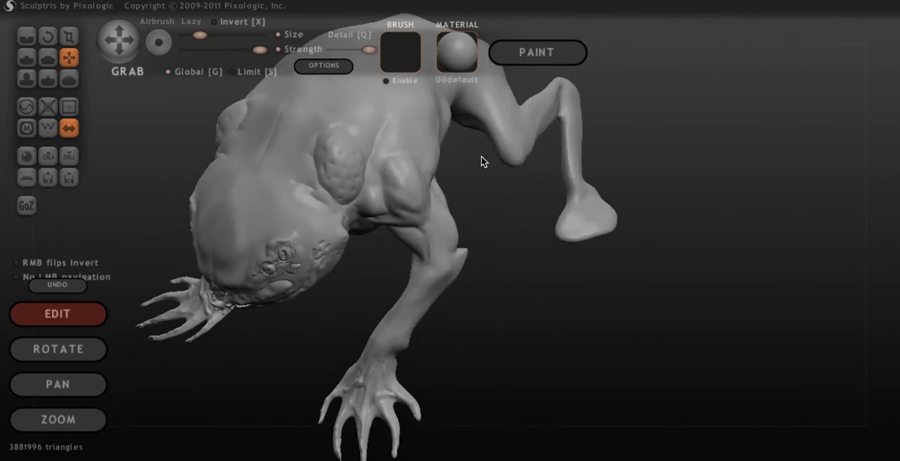
left_click_drag(481, 161, 426, 148)
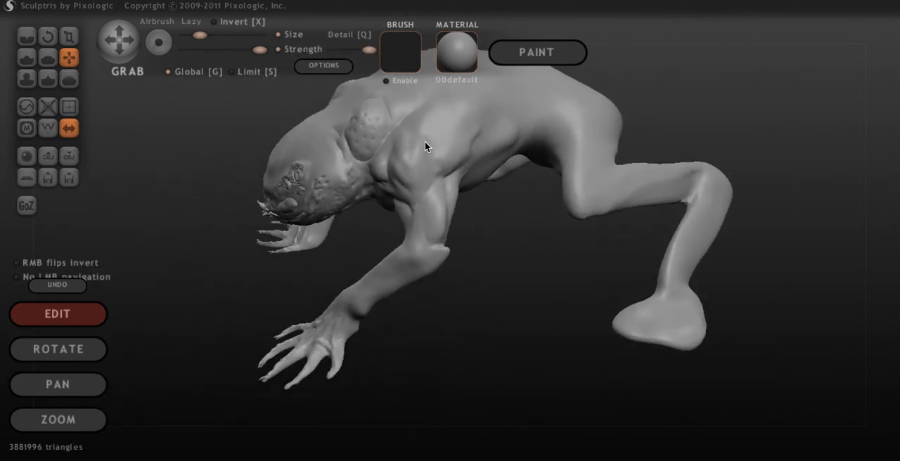
left_click_drag(425, 146, 561, 304)
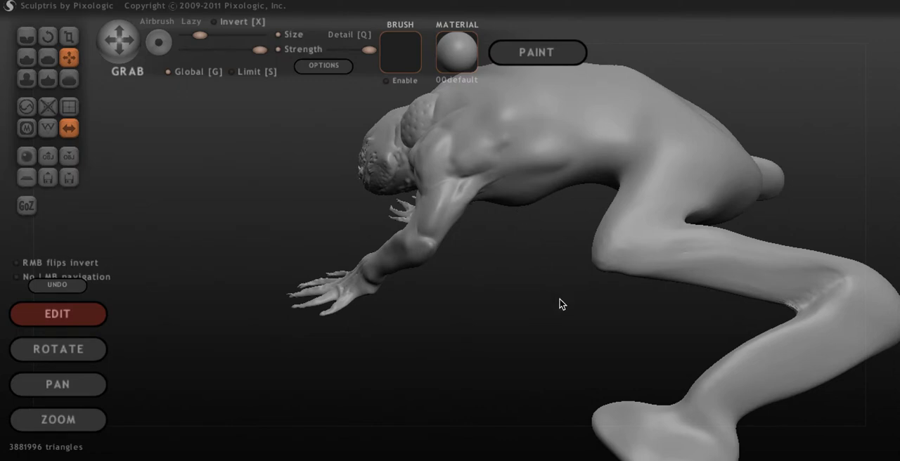
left_click_drag(563, 304, 603, 305)
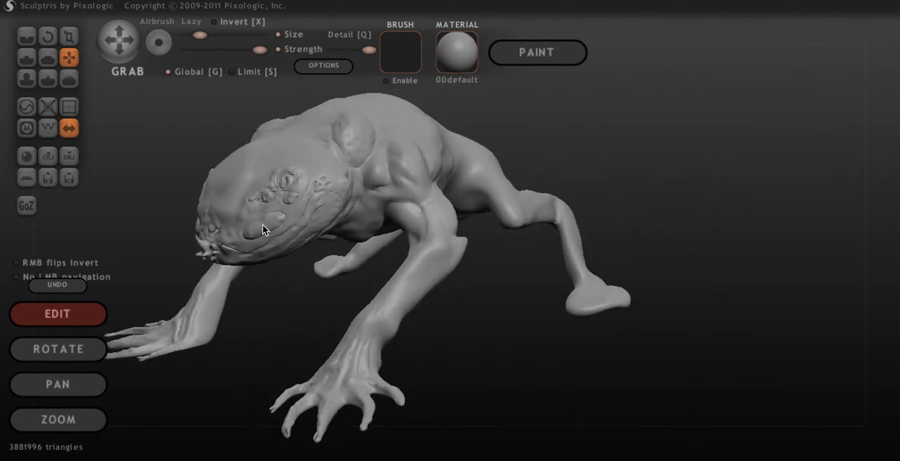
left_click_drag(263, 230, 393, 242)
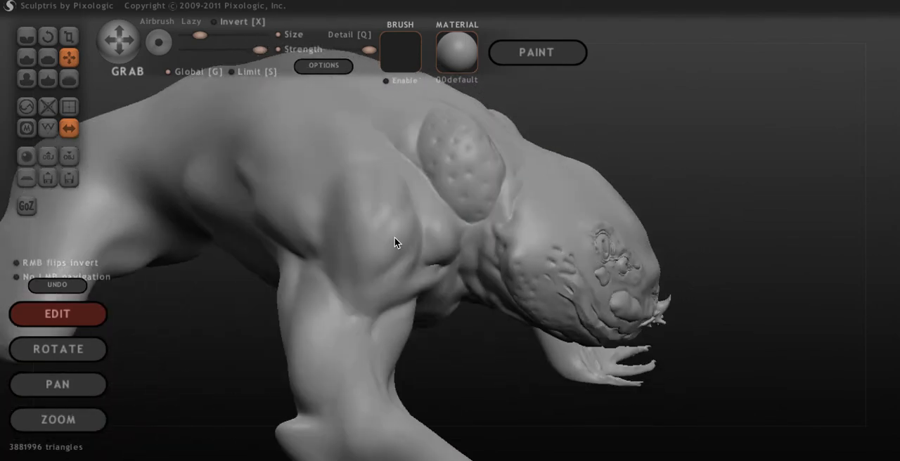
left_click_drag(395, 243, 485, 265)
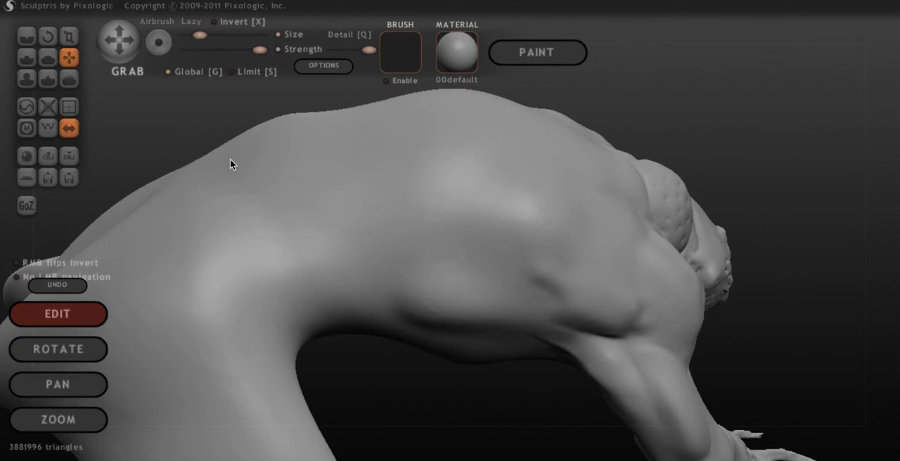
mouse_move(226, 159)
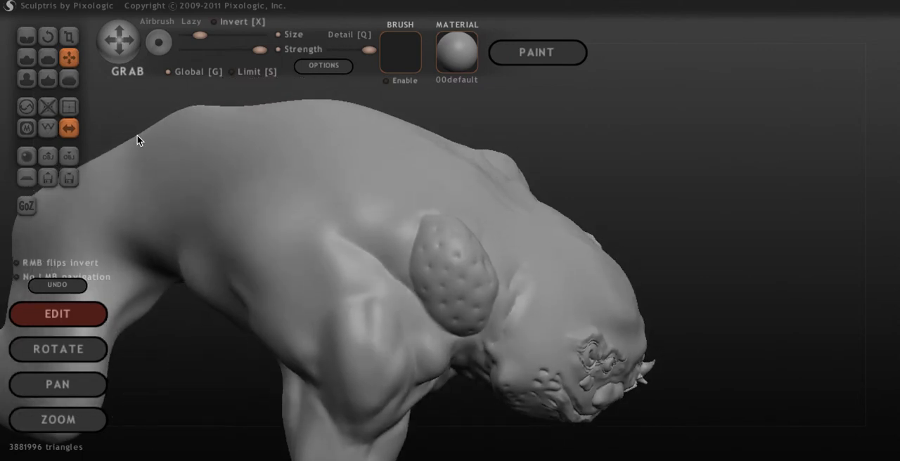
mouse_move(136, 149)
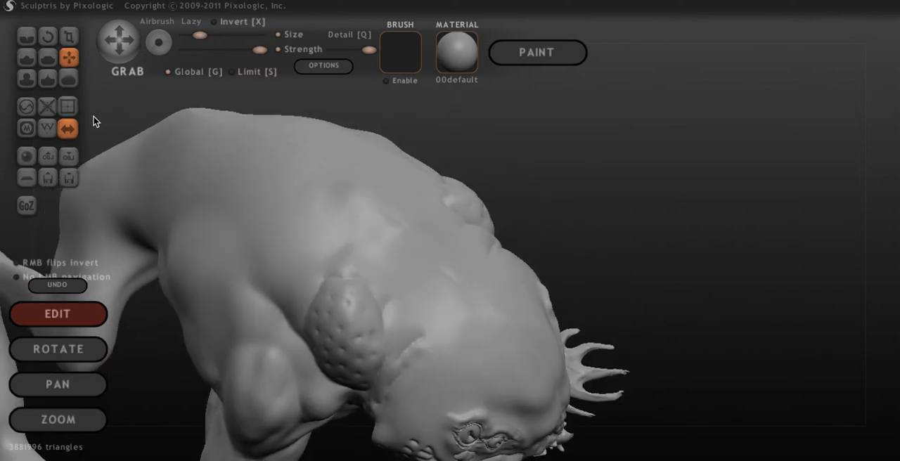
left_click_drag(95, 121, 154, 117)
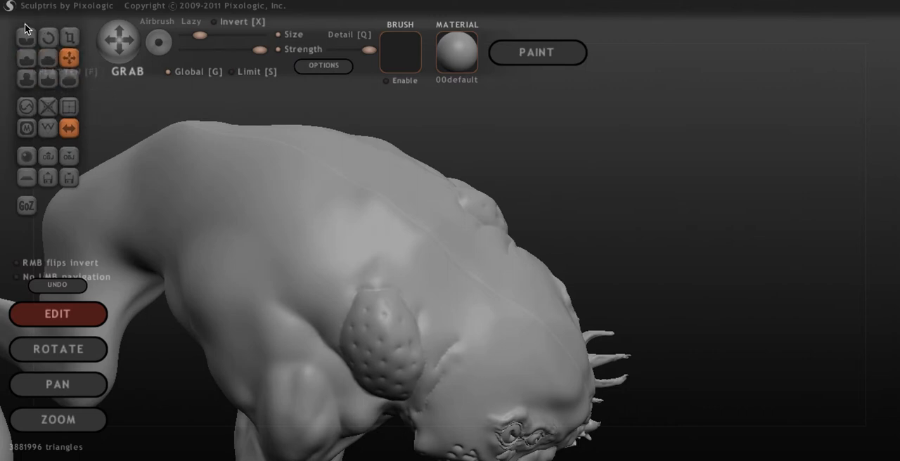
- Choose the Crease brush, carve a line across the shoulder muscle, and orbit to the face
left_click(25, 36)
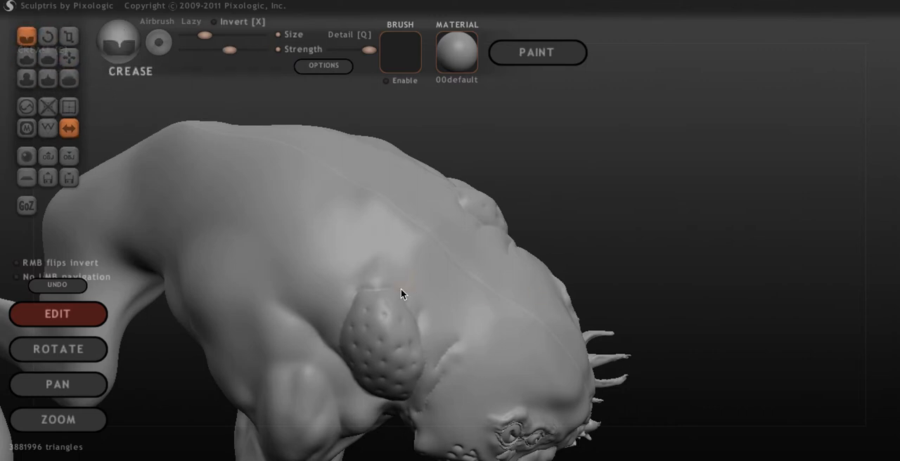
mouse_move(357, 294)
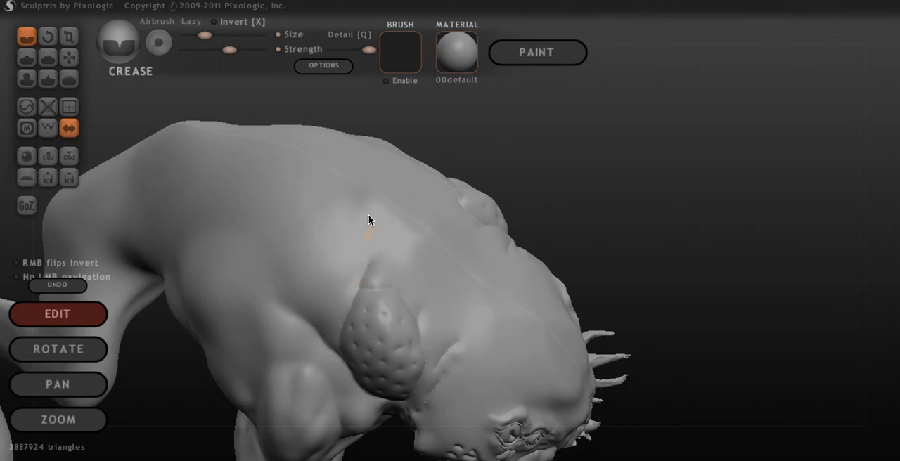
mouse_move(502, 139)
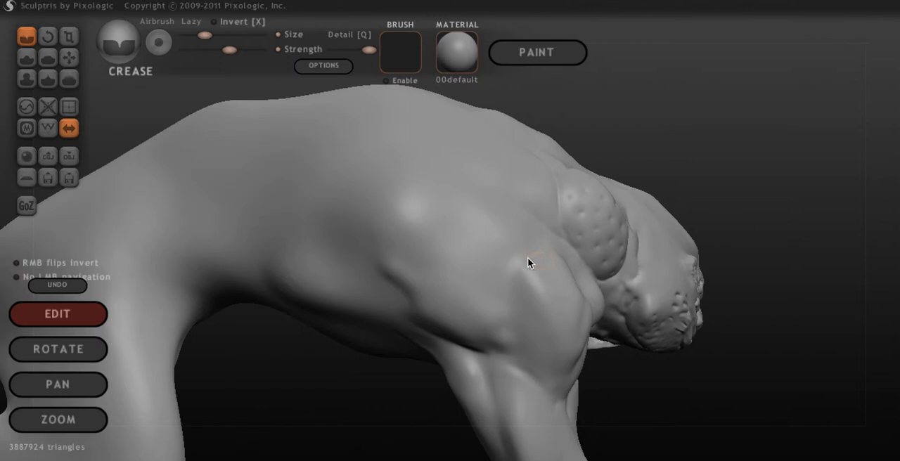
left_click_drag(530, 263, 422, 232)
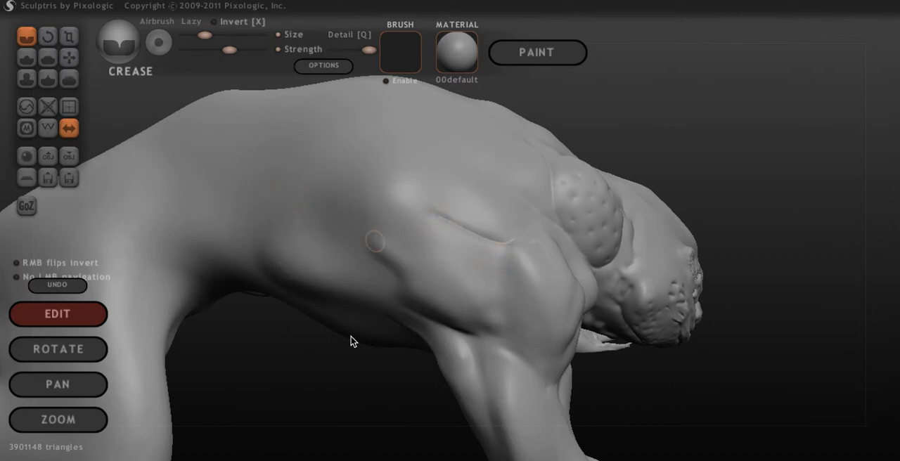
left_click_drag(354, 342, 293, 362)
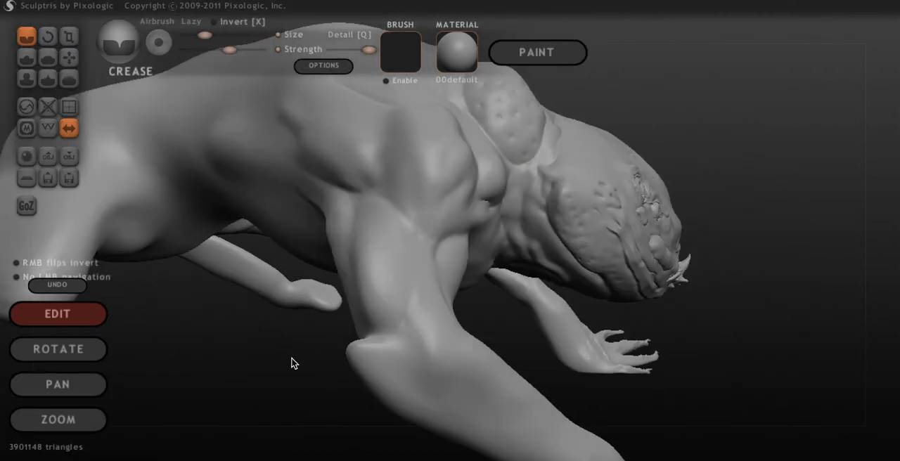
left_click_drag(294, 363, 260, 349)
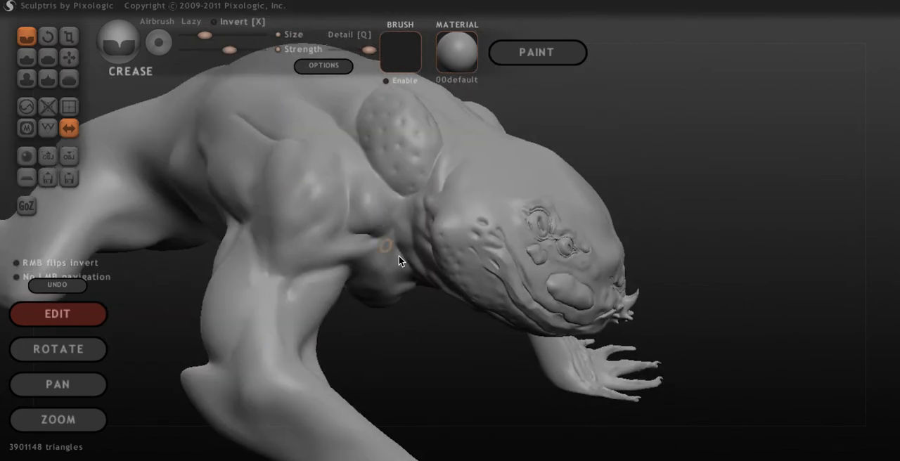
left_click_drag(399, 261, 364, 327)
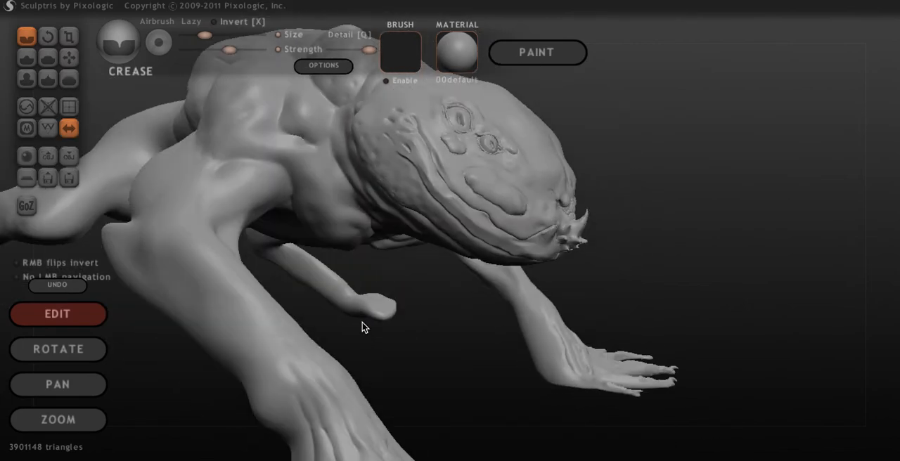
left_click_drag(366, 327, 334, 201)
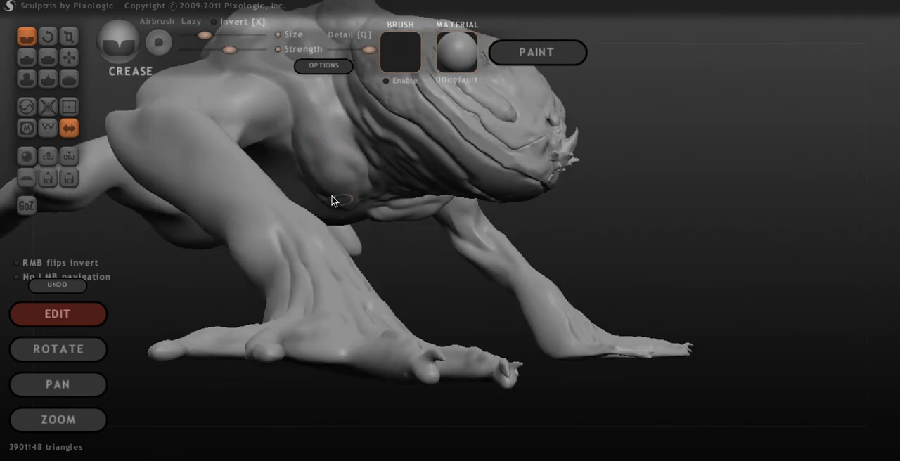
mouse_move(393, 258)
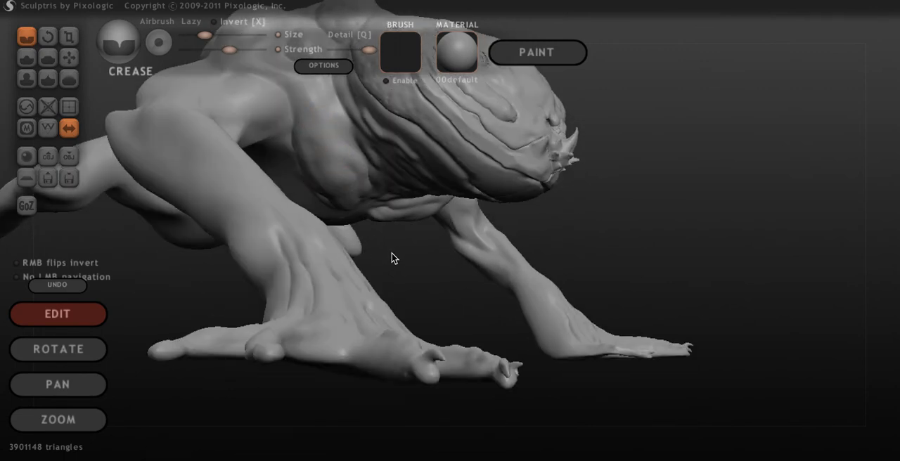
- From the side profile, add small creases on and behind the shoulder
left_click_drag(394, 257, 365, 213)
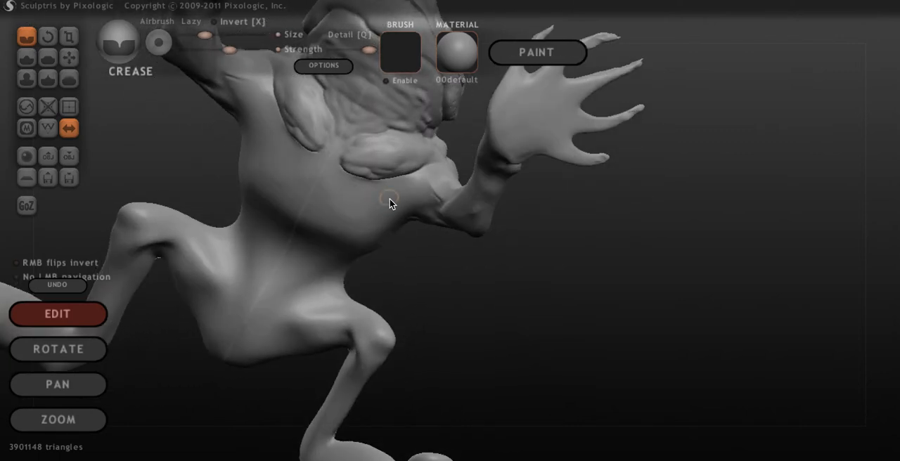
left_click_drag(390, 203, 490, 281)
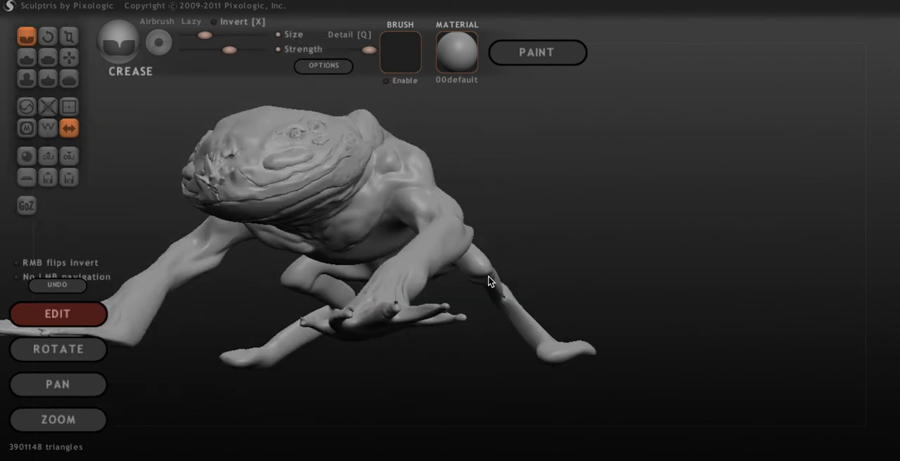
left_click_drag(489, 281, 404, 317)
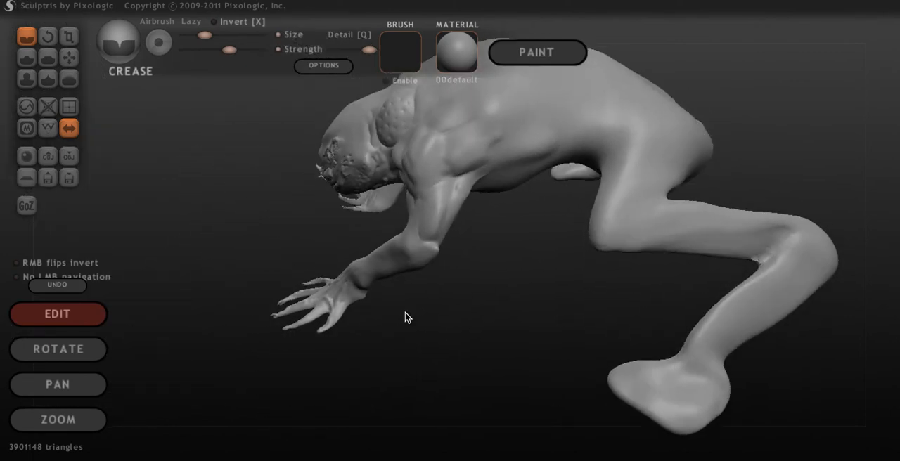
left_click_drag(404, 317, 474, 152)
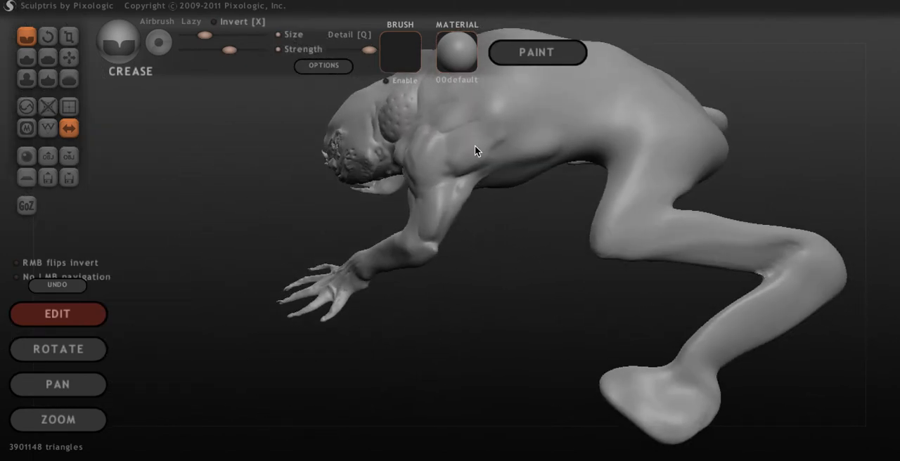
left_click(470, 146)
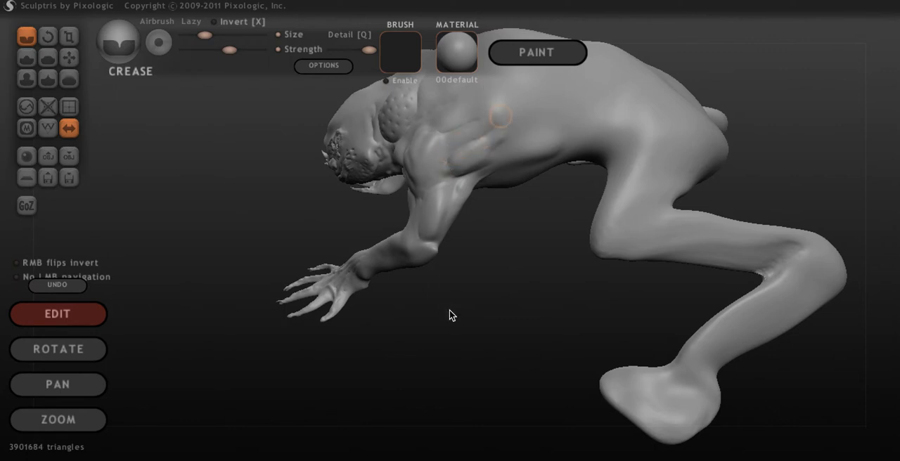
left_click_drag(451, 315, 521, 275)
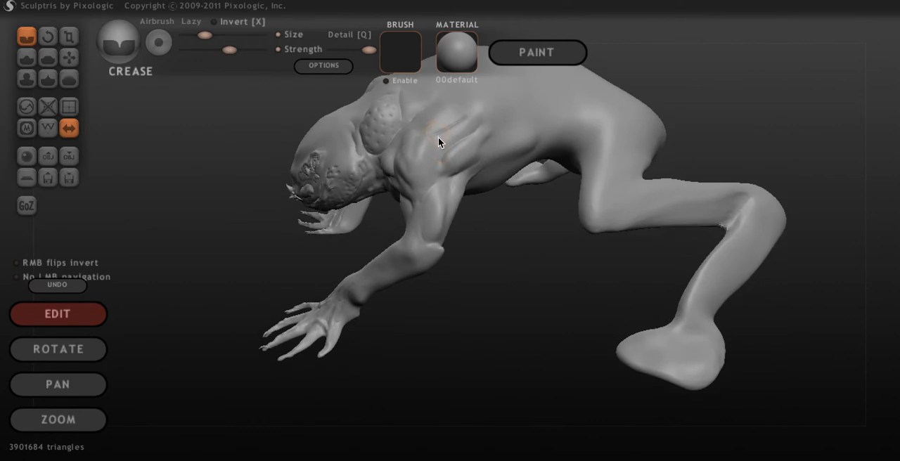
left_click(437, 141)
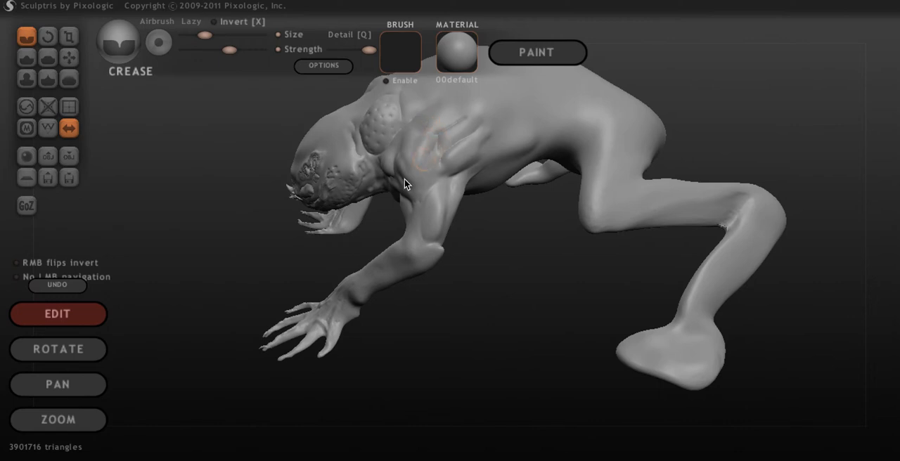
mouse_move(281, 199)
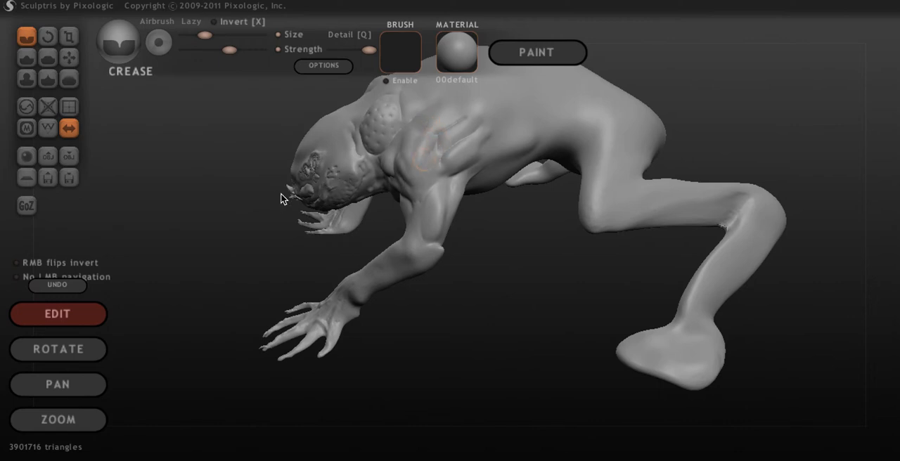
mouse_move(502, 220)
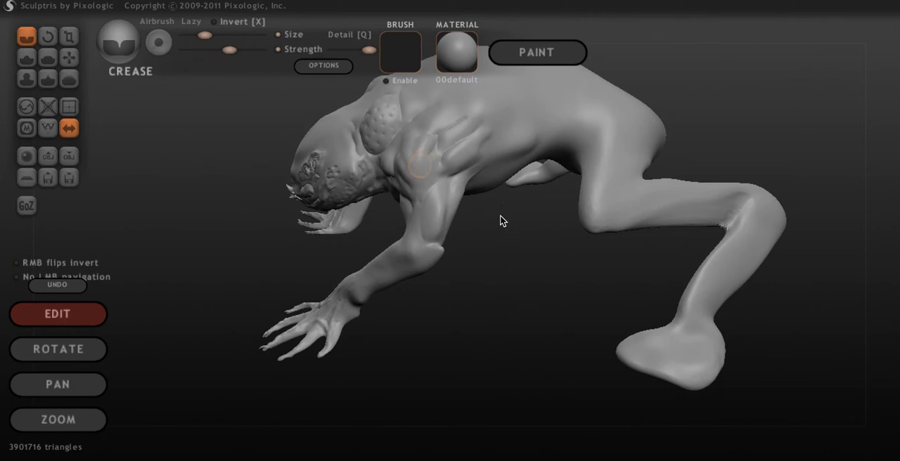
mouse_move(471, 238)
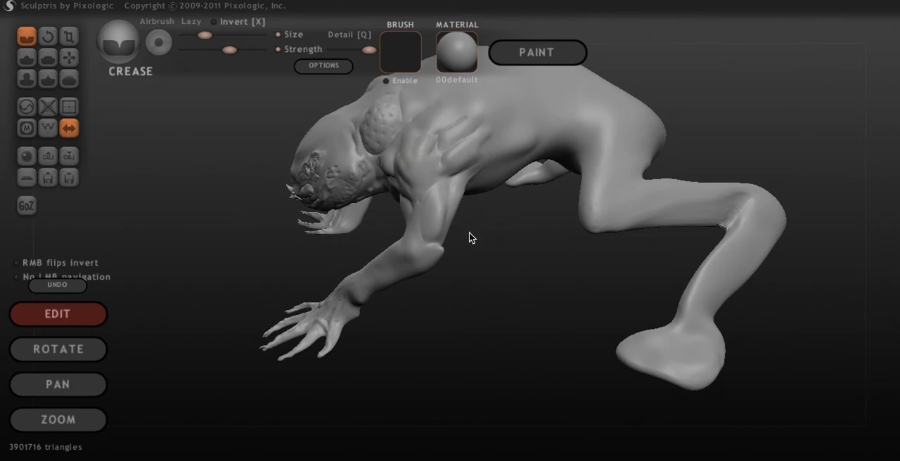
- Carve crease lines into the chest muscles, checking the chest and shoulder from nearby angles
left_click_drag(471, 237, 449, 245)
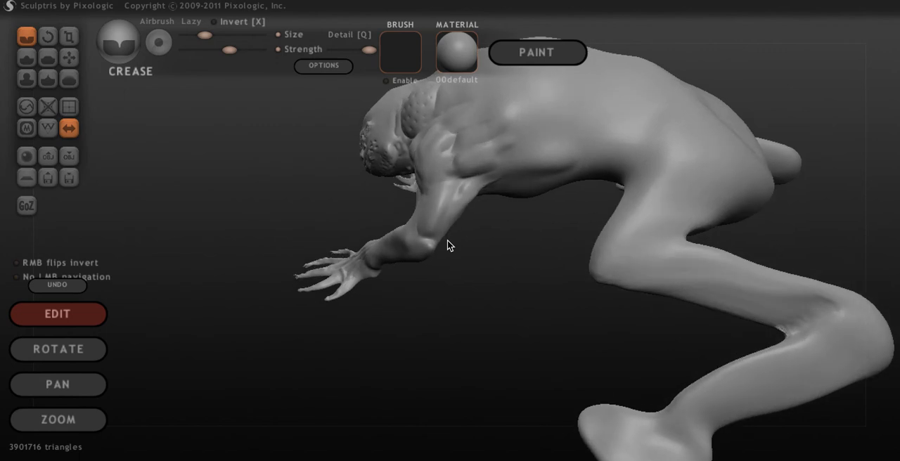
left_click_drag(450, 245, 434, 142)
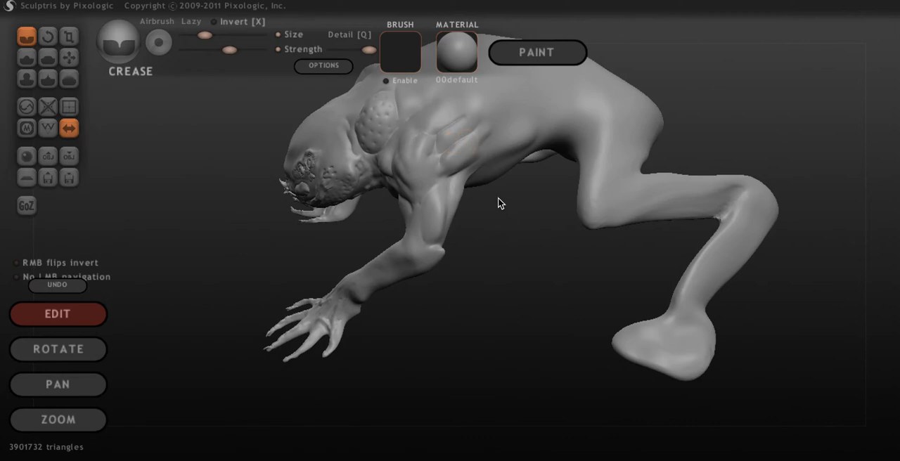
mouse_move(541, 286)
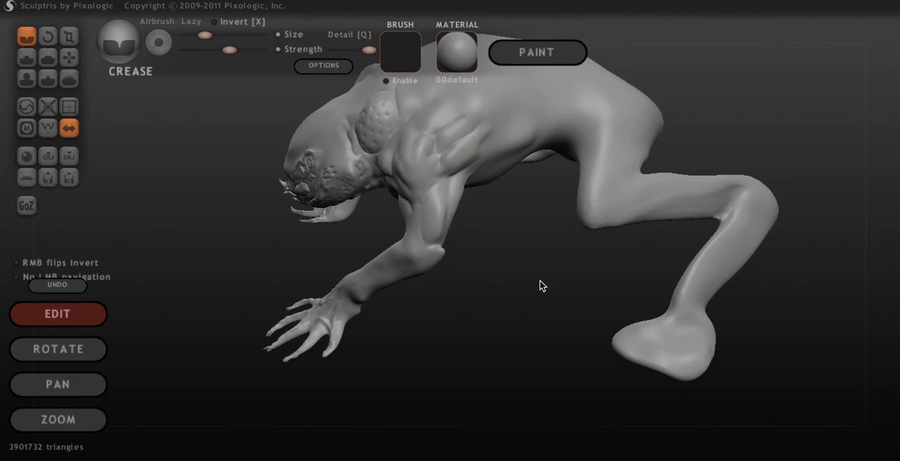
left_click_drag(541, 285, 490, 184)
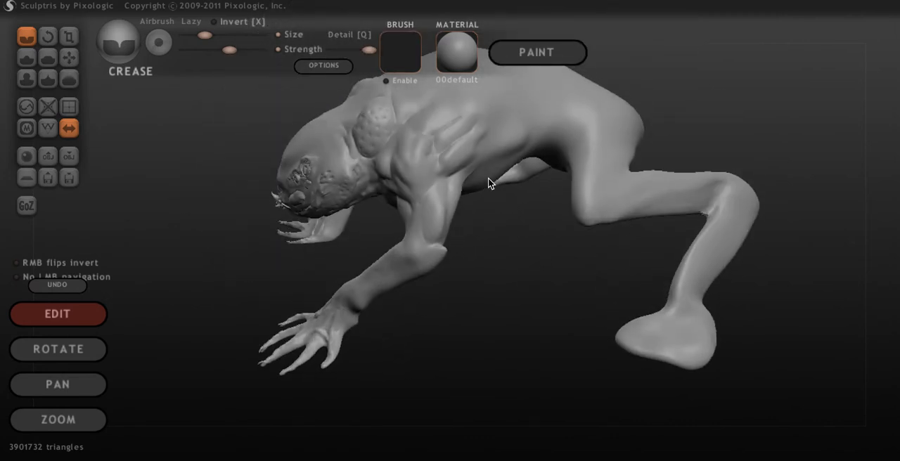
left_click_drag(490, 184, 454, 168)
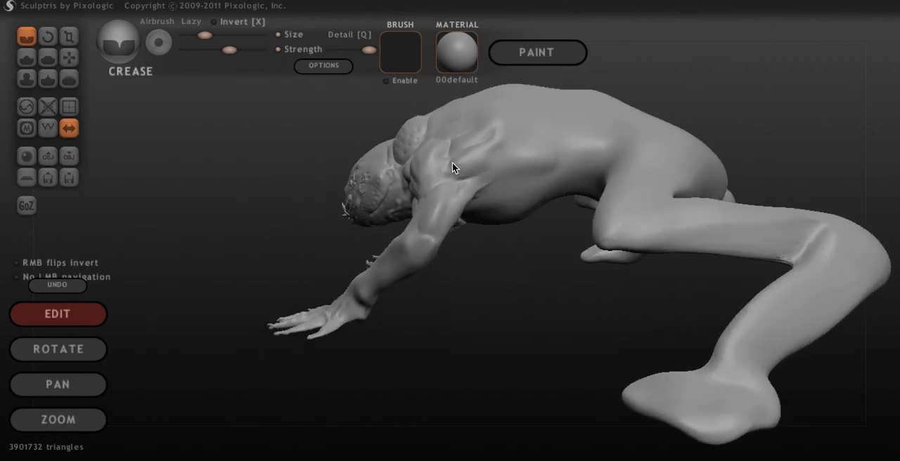
left_click_drag(453, 167, 491, 227)
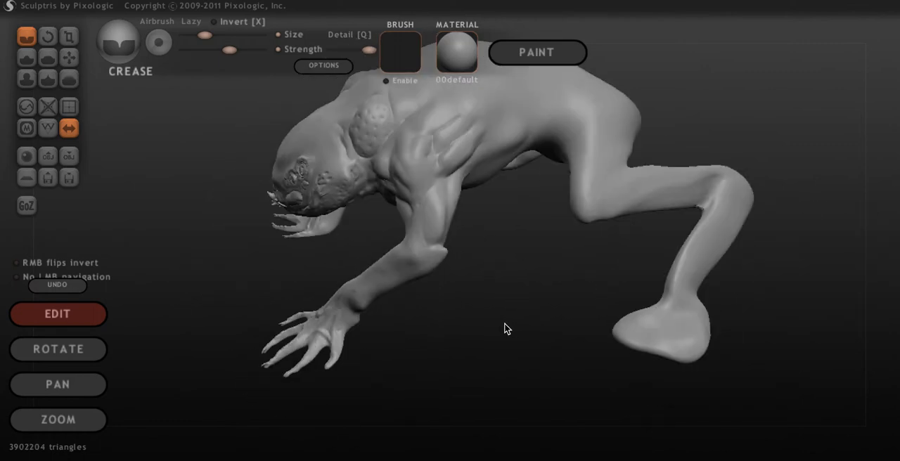
left_click_drag(506, 328, 474, 146)
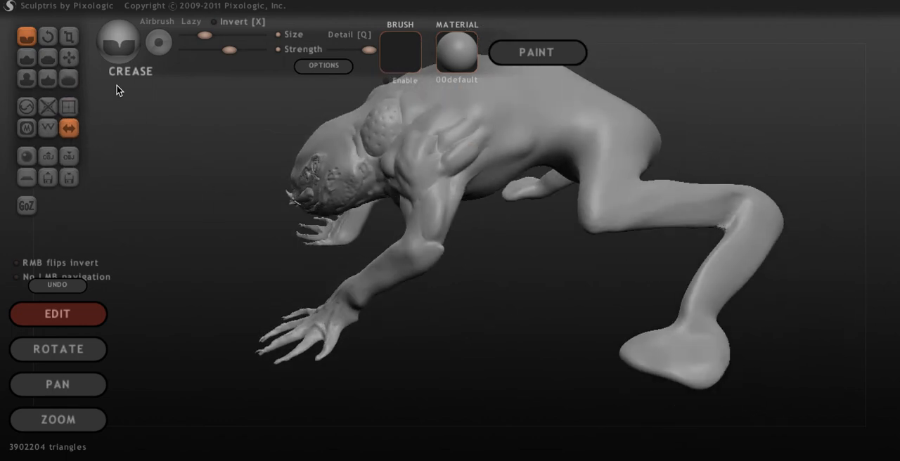
- Switch to the Smooth brush to soften the chest and shoulder creases
left_click(68, 78)
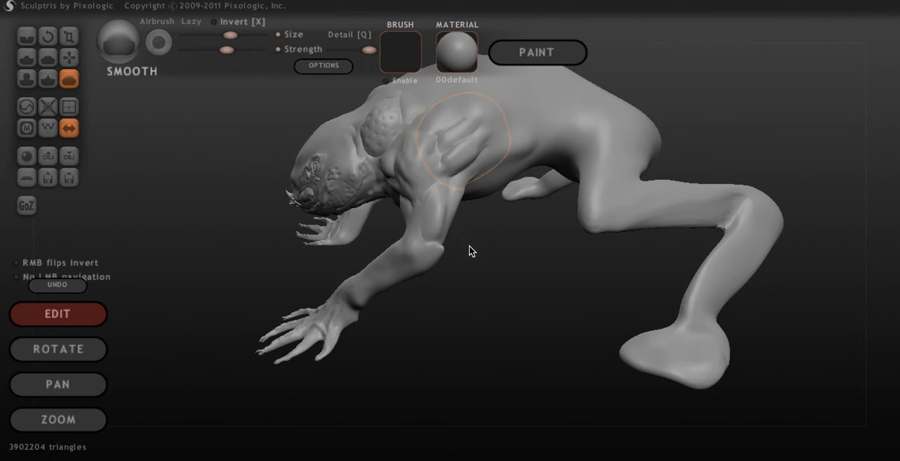
mouse_move(442, 149)
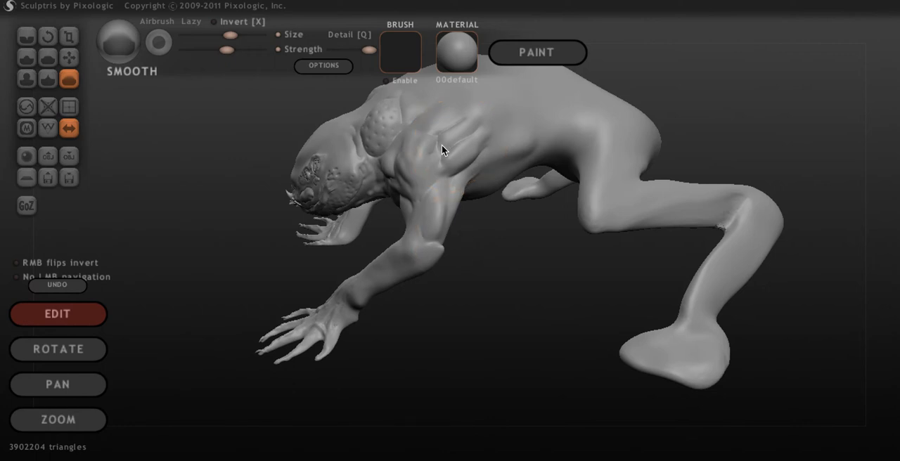
mouse_move(455, 149)
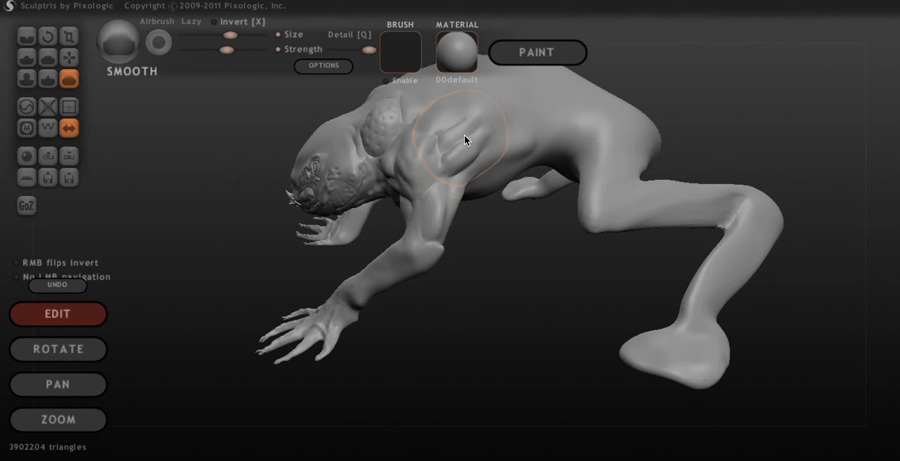
mouse_move(438, 143)
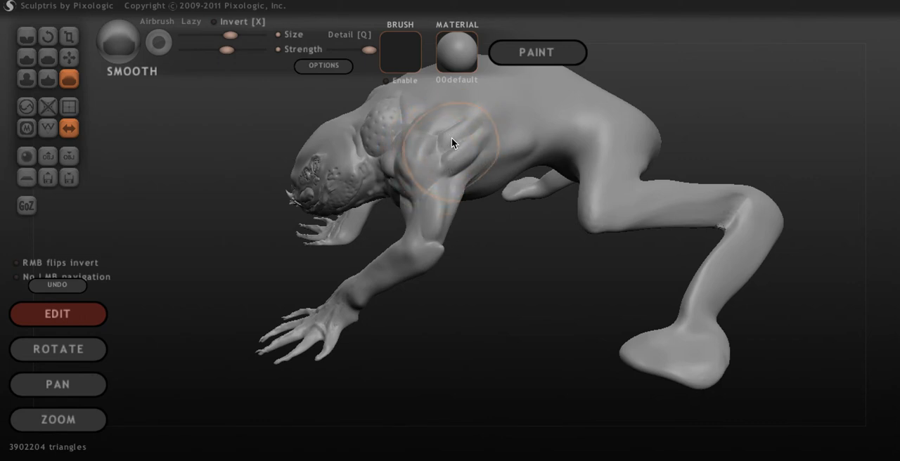
mouse_move(452, 163)
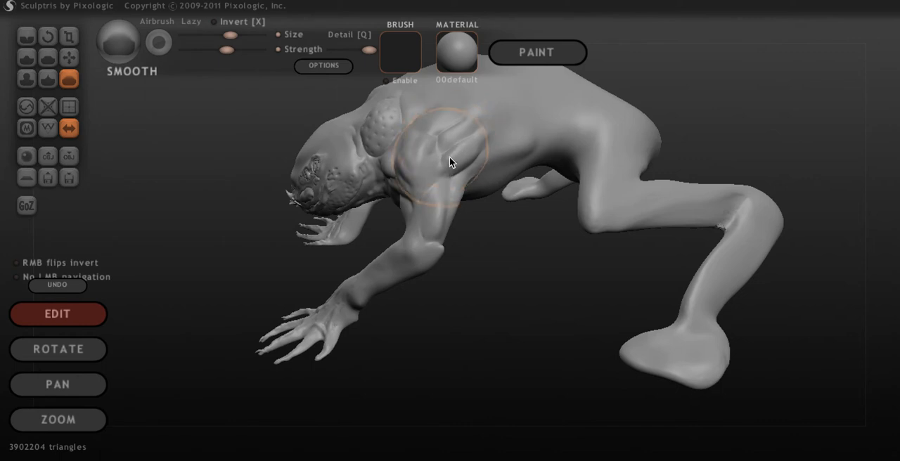
mouse_move(460, 147)
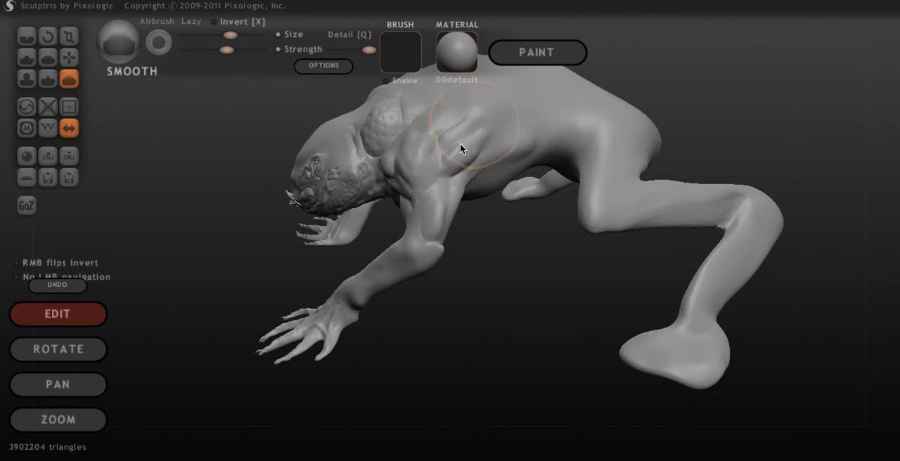
mouse_move(458, 67)
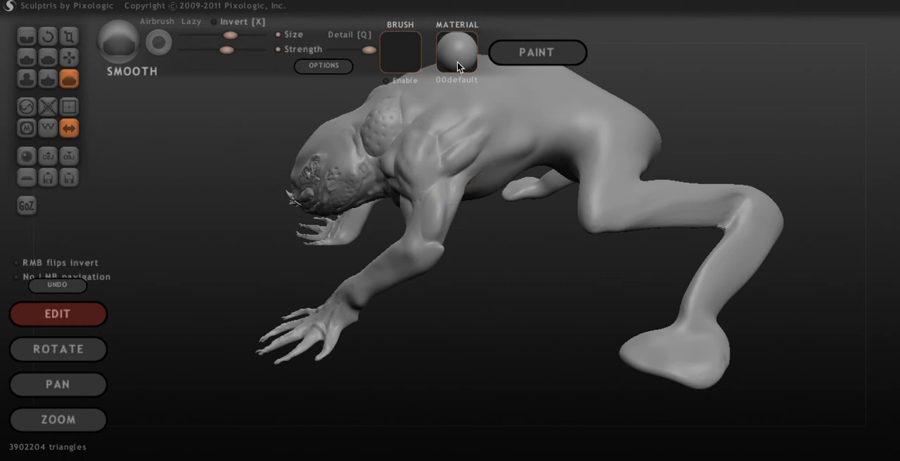
mouse_move(451, 77)
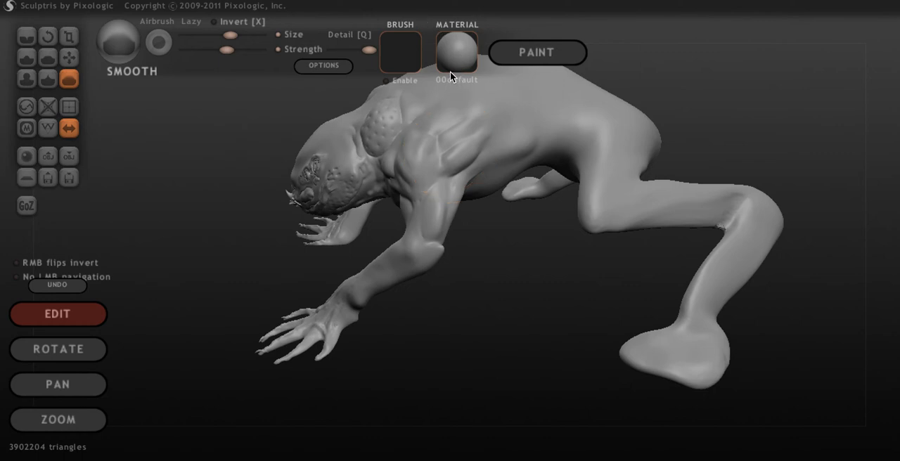
- Apply the 00ZBrush_Green_Clay material and close in on the shoulder and chest muscles
left_click(455, 52)
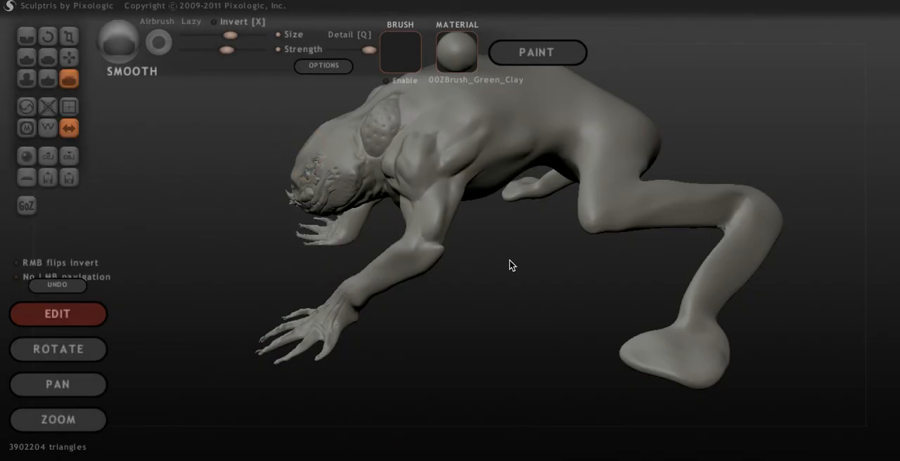
left_click_drag(511, 265, 733, 255)
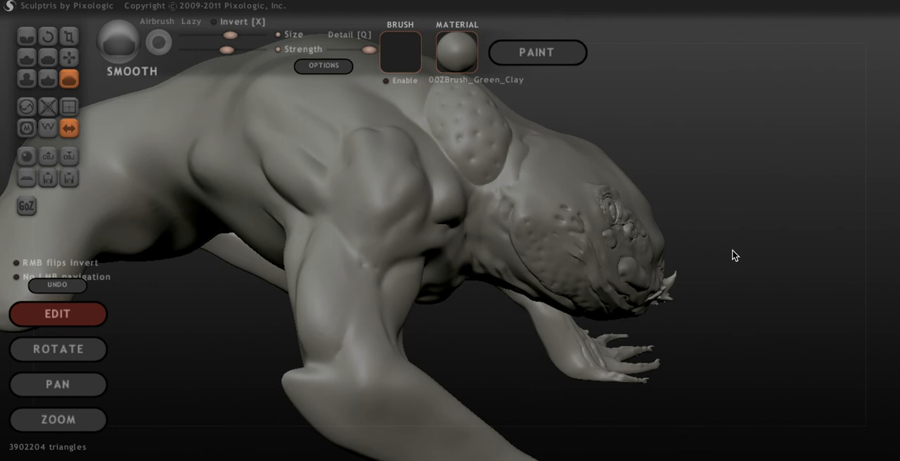
left_click_drag(734, 255, 499, 264)
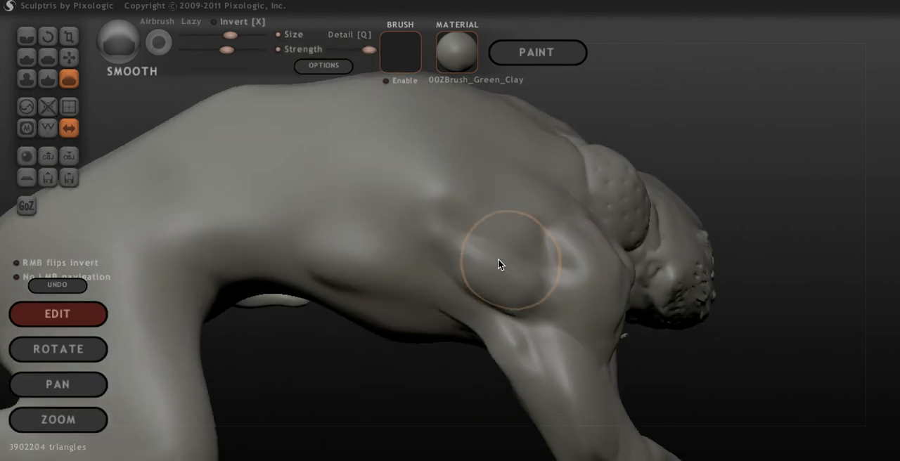
mouse_move(530, 329)
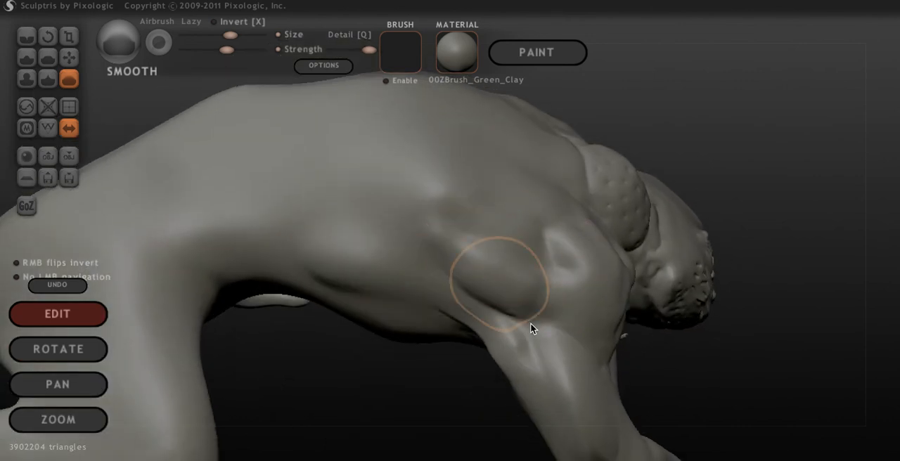
mouse_move(474, 243)
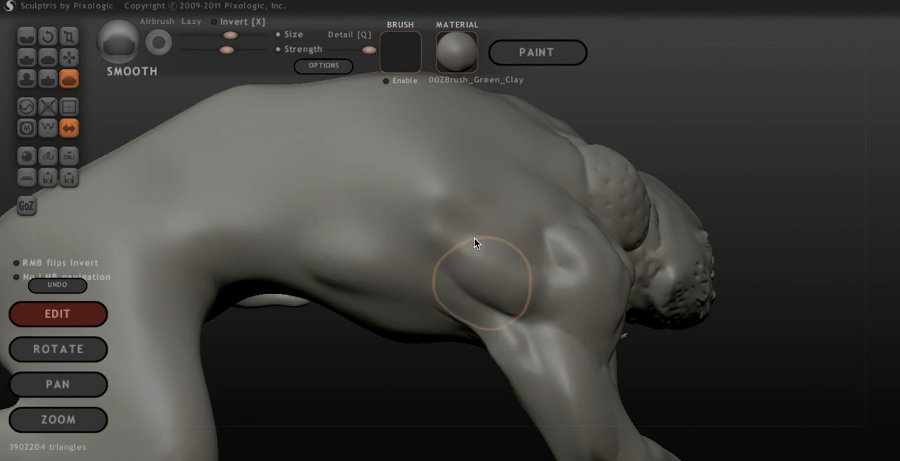
mouse_move(520, 339)
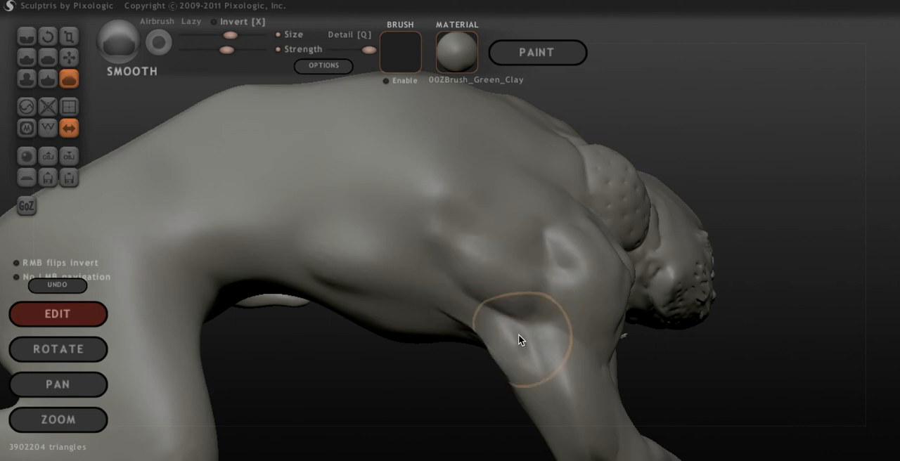
mouse_move(473, 329)
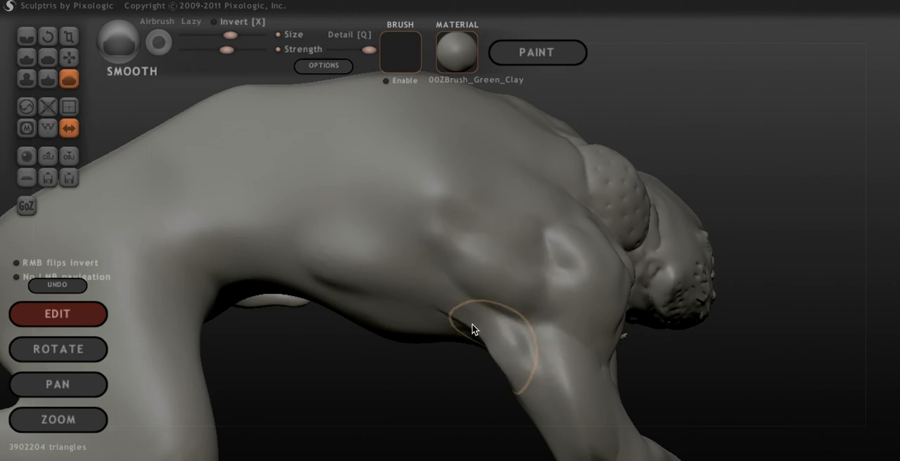
mouse_move(505, 312)
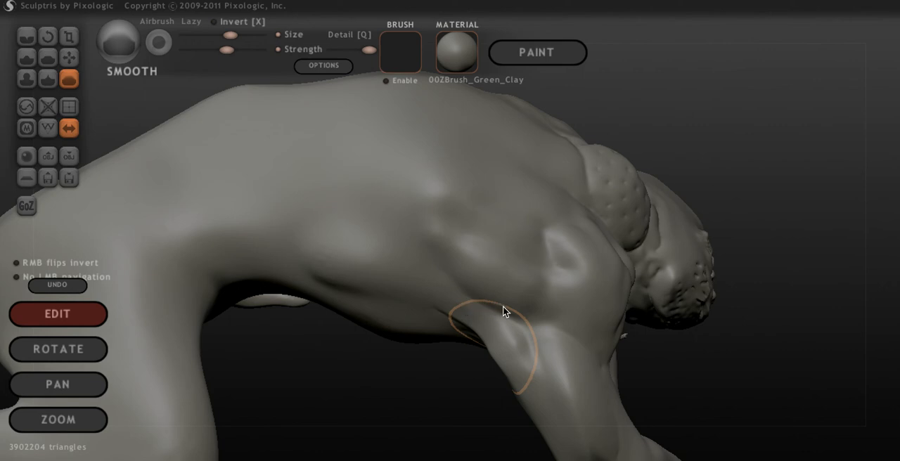
mouse_move(431, 395)
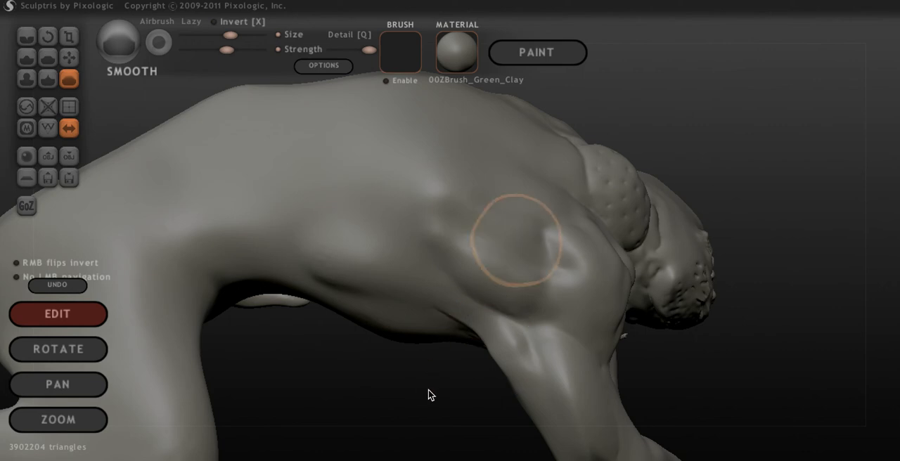
mouse_move(322, 266)
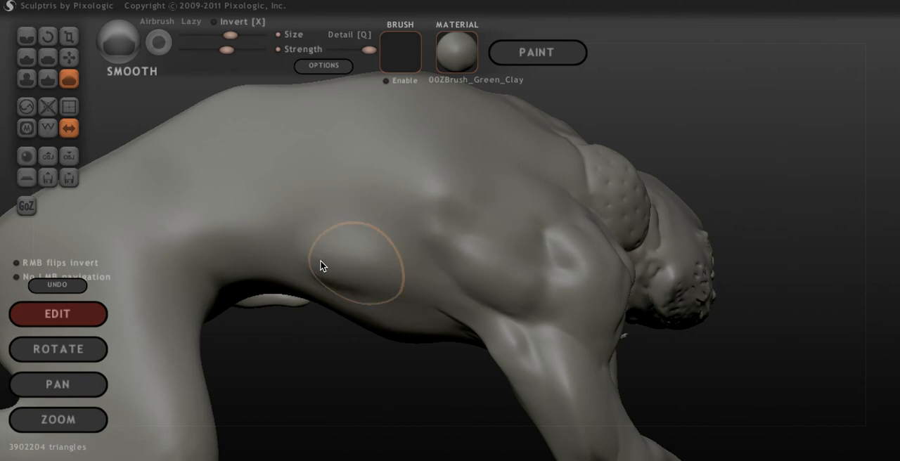
mouse_move(326, 360)
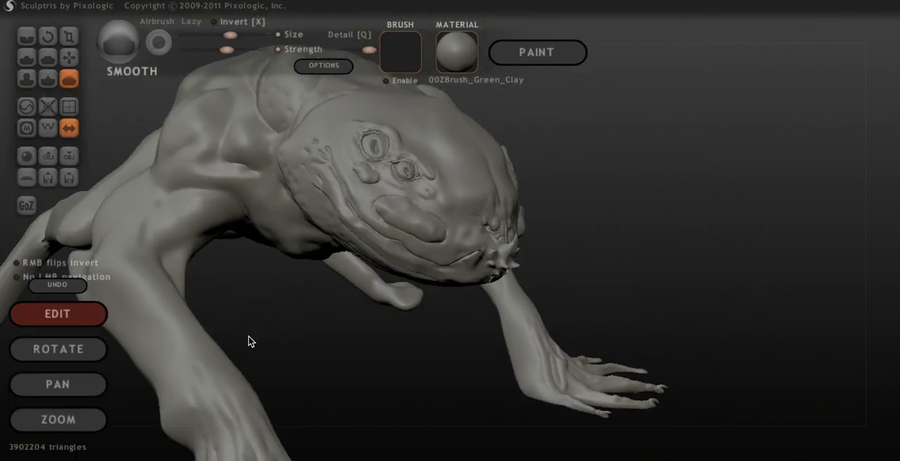
- Enlarge the Grab brush and pull the front forearm near the wrist, checking the legs
left_click_drag(251, 342, 282, 327)
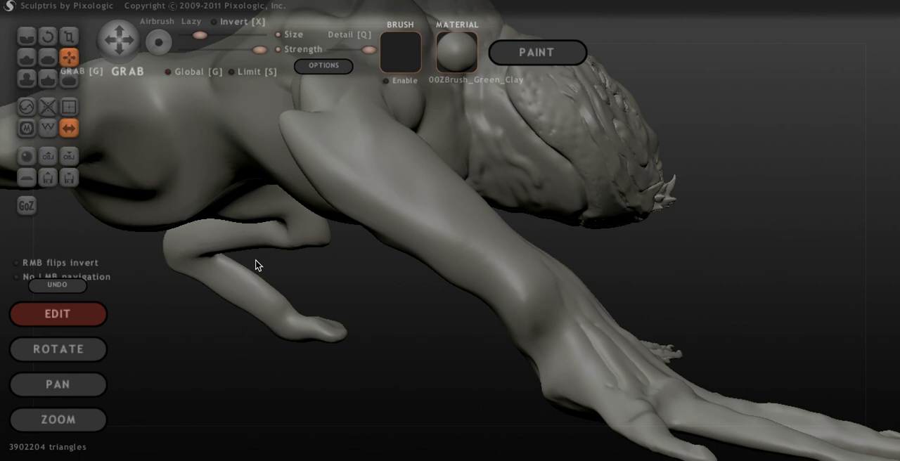
left_click_drag(257, 266, 636, 291)
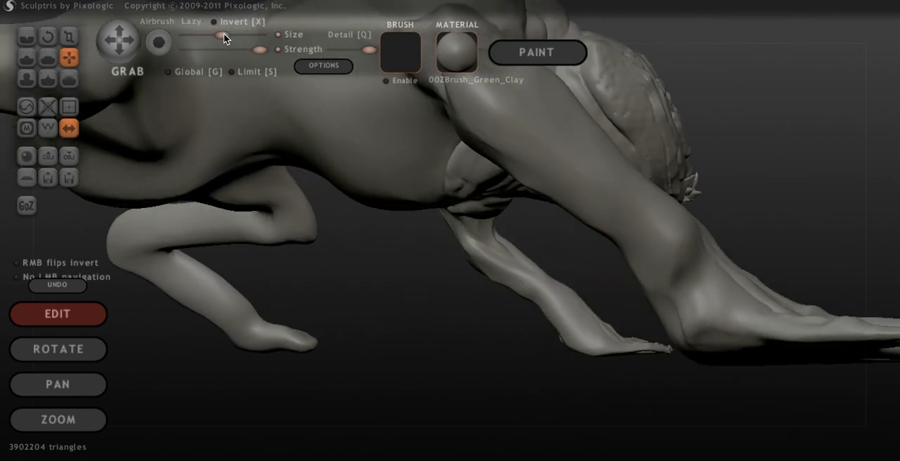
mouse_move(661, 274)
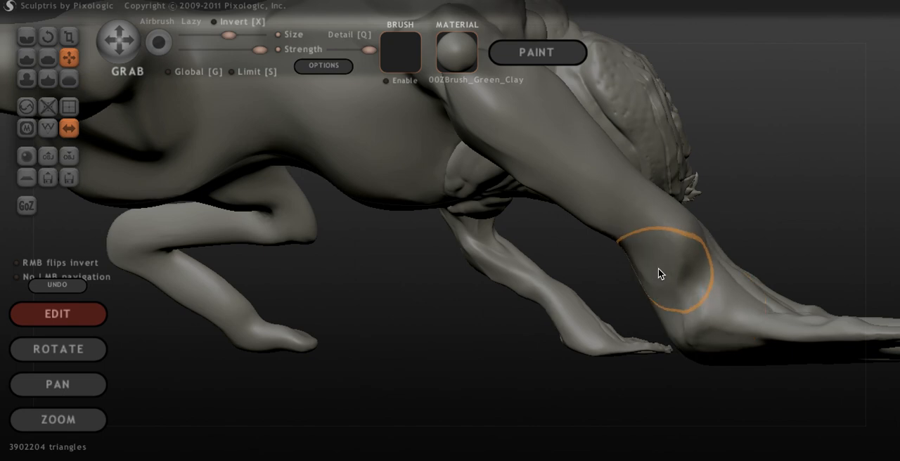
mouse_move(635, 295)
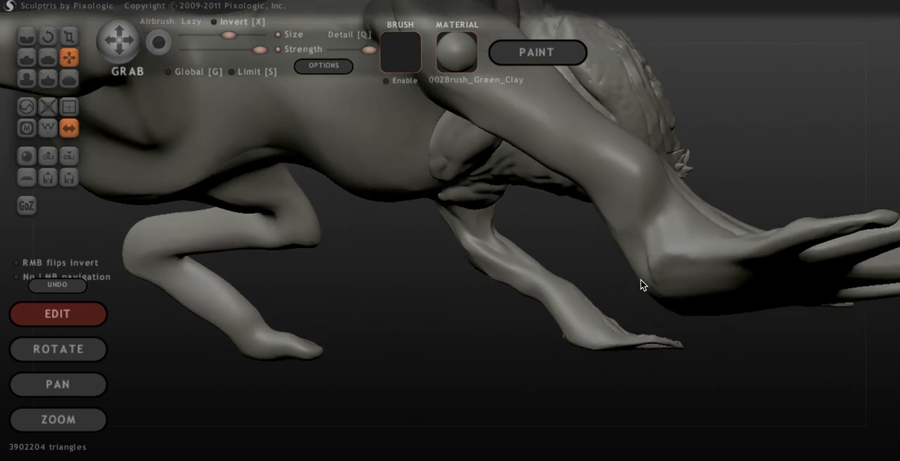
left_click_drag(641, 285, 752, 302)
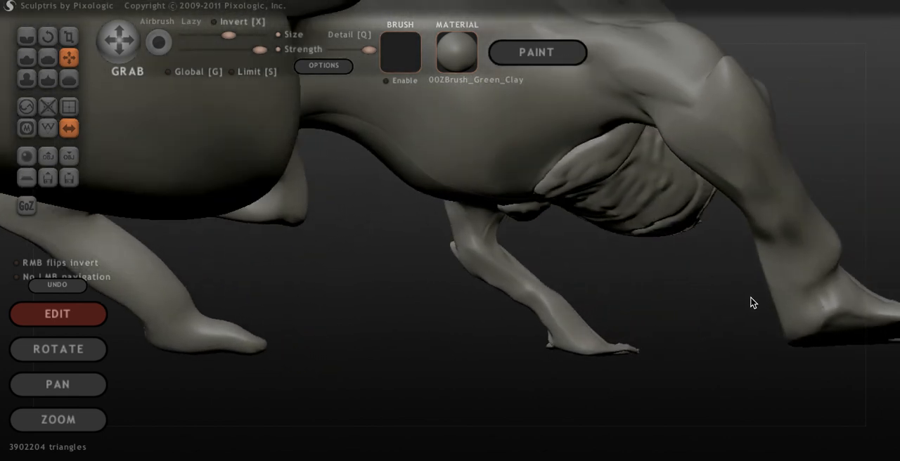
mouse_move(780, 290)
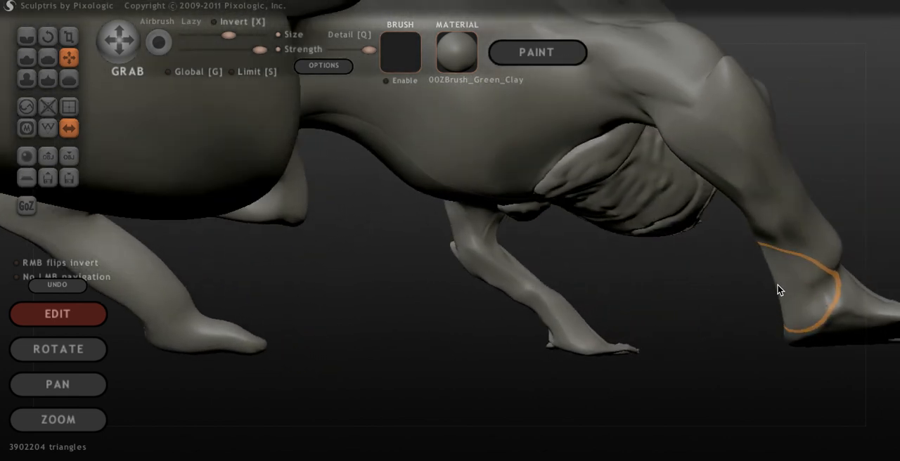